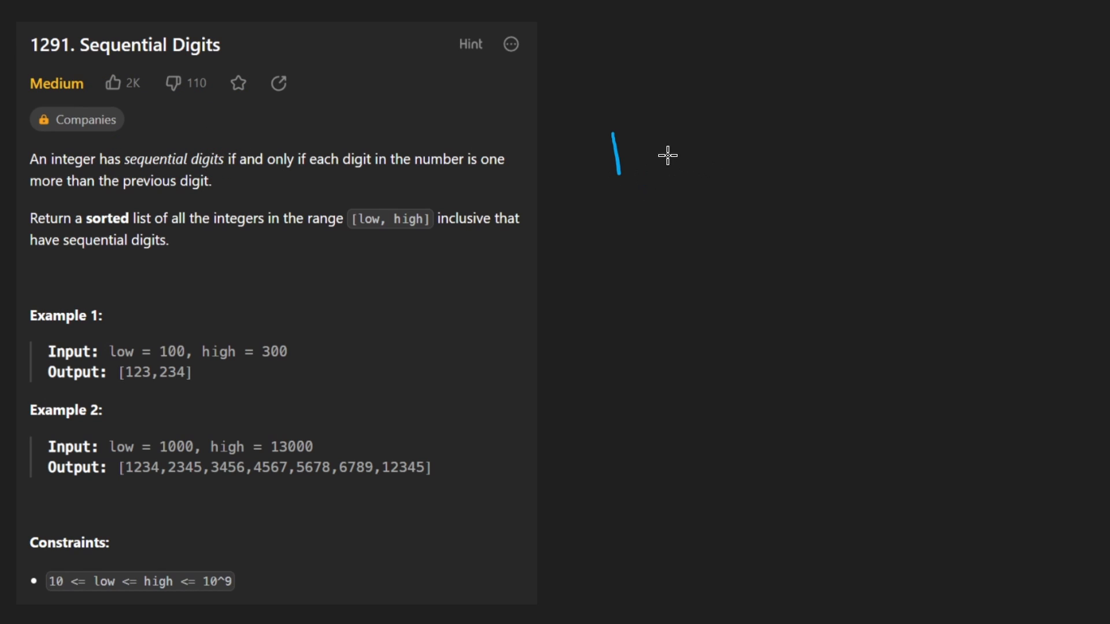
# Step: Sketch the example number 123 with its consecutive digits linked and the first digit marked
pyautogui.moveTo(679, 131); pyautogui.dragTo(806, 170)
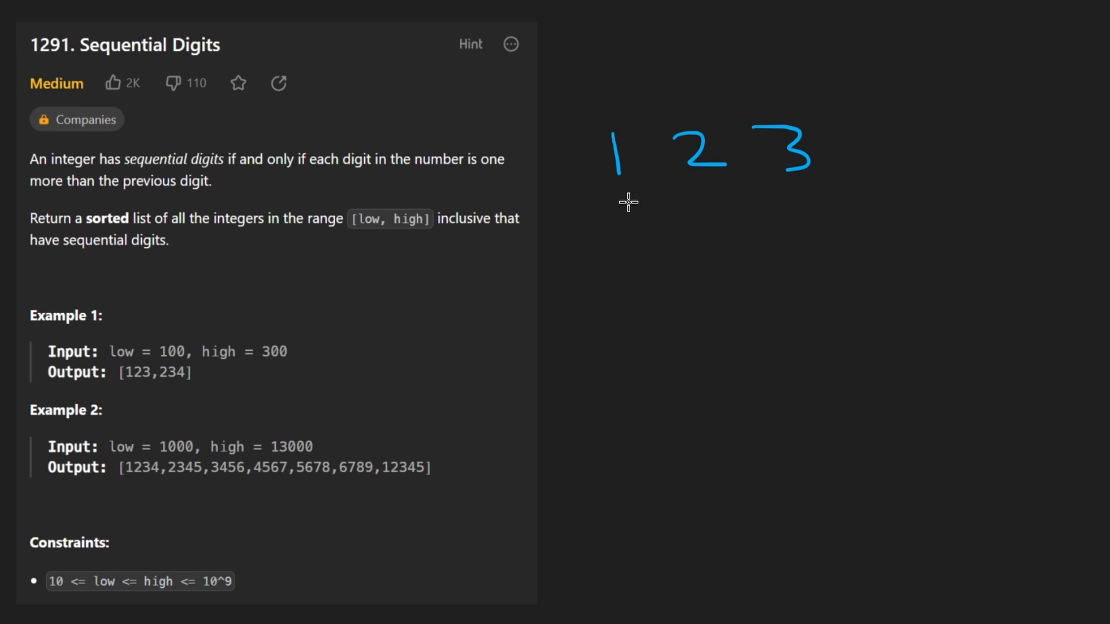
pyautogui.moveTo(594, 191); pyautogui.dragTo(832, 191)
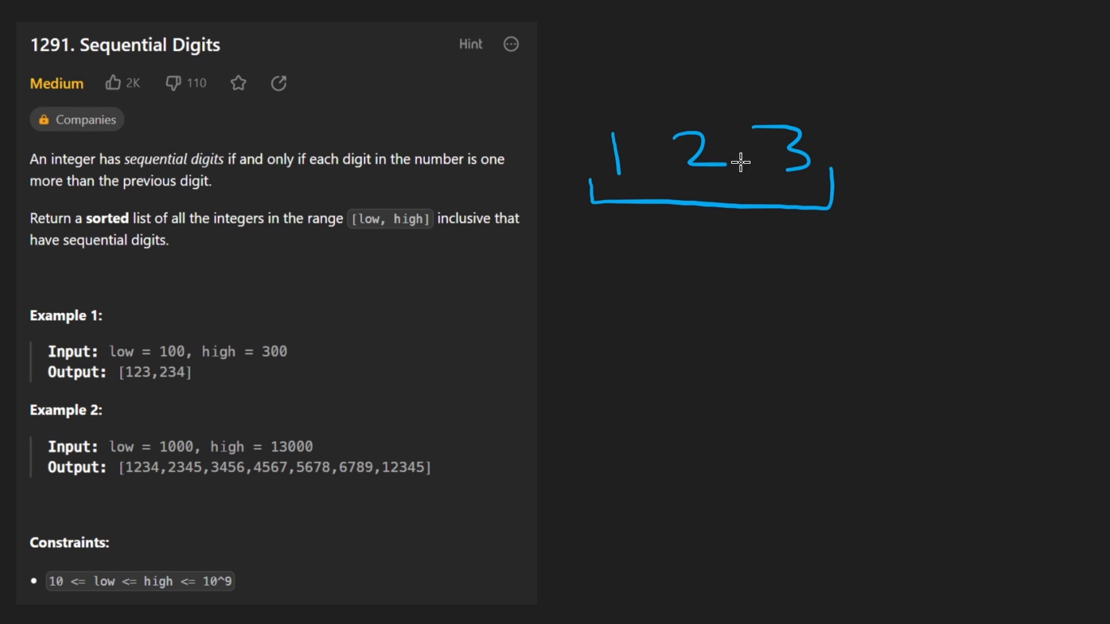
pyautogui.moveTo(622, 96); pyautogui.dragTo(684, 98)
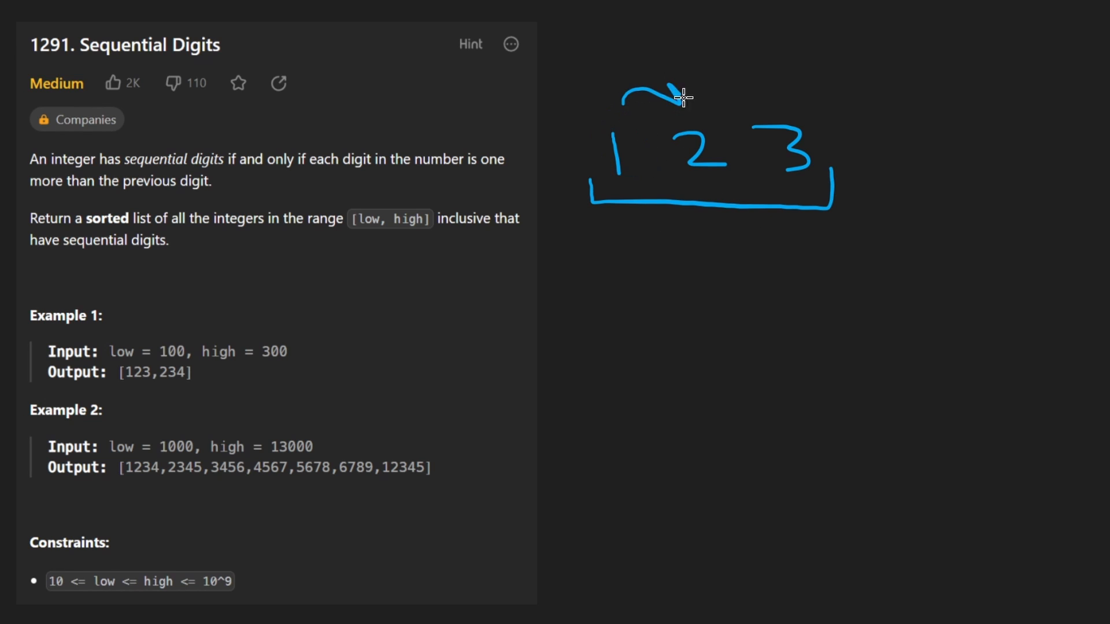
pyautogui.moveTo(665, 78); pyautogui.dragTo(771, 110)
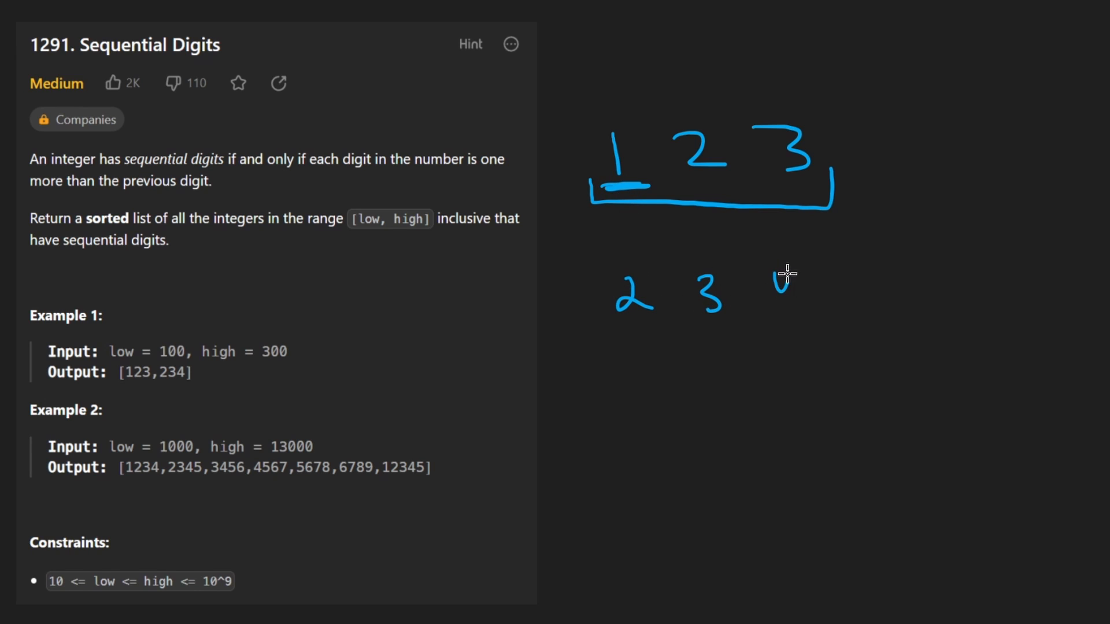
# Step: Add 234 below it, underlined, with the starting digit 2 boxed
pyautogui.moveTo(785, 268); pyautogui.dragTo(792, 311)
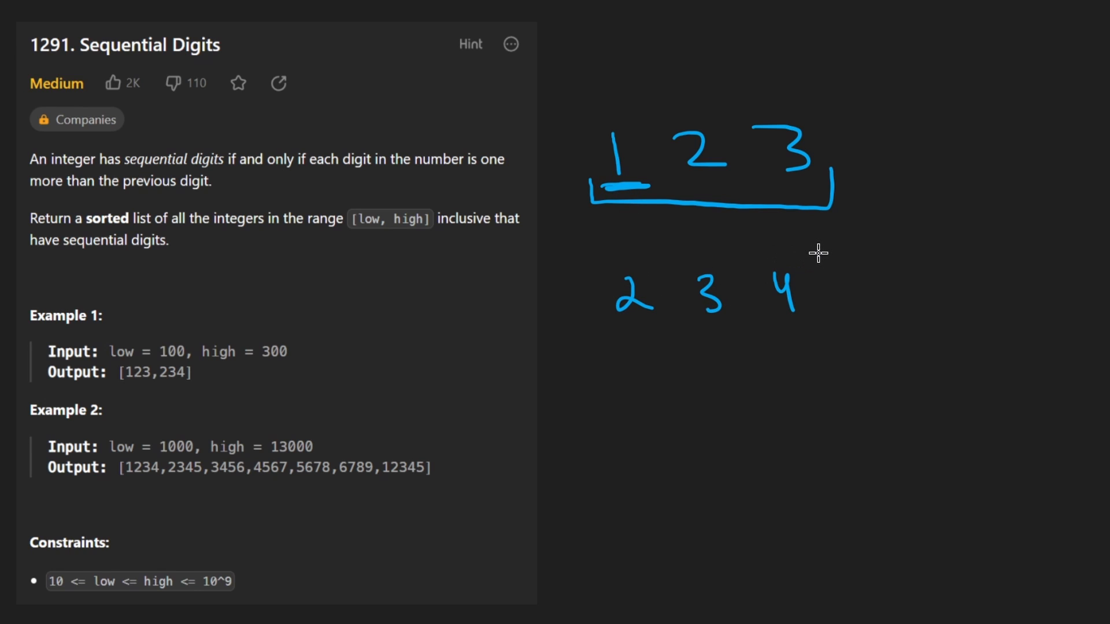
pyautogui.moveTo(591, 327); pyautogui.dragTo(821, 324)
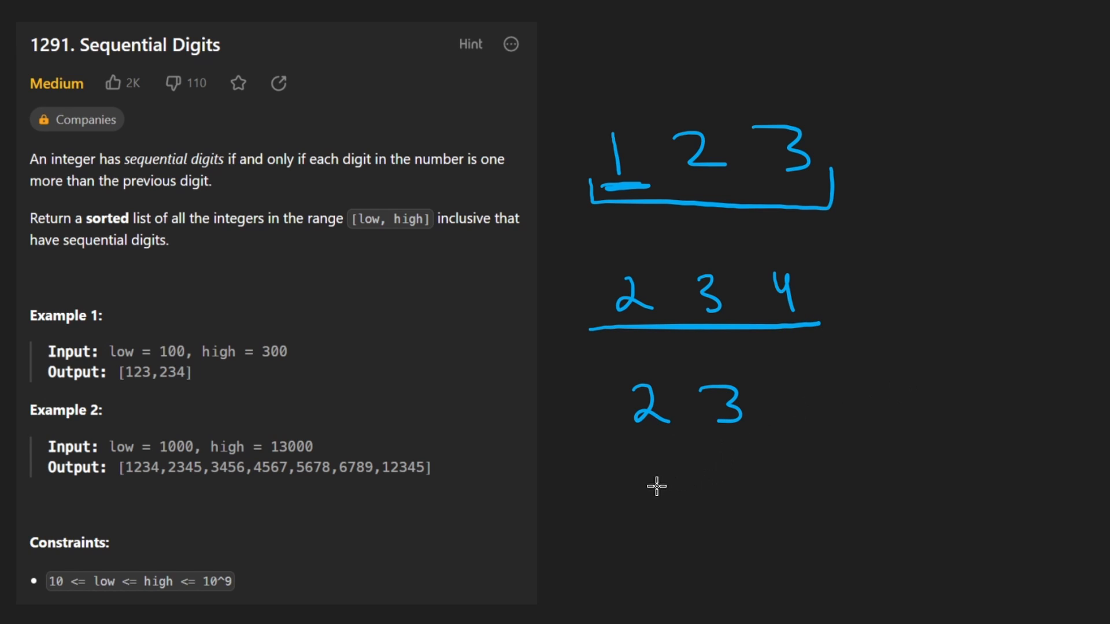
pyautogui.moveTo(627, 460); pyautogui.dragTo(715, 531)
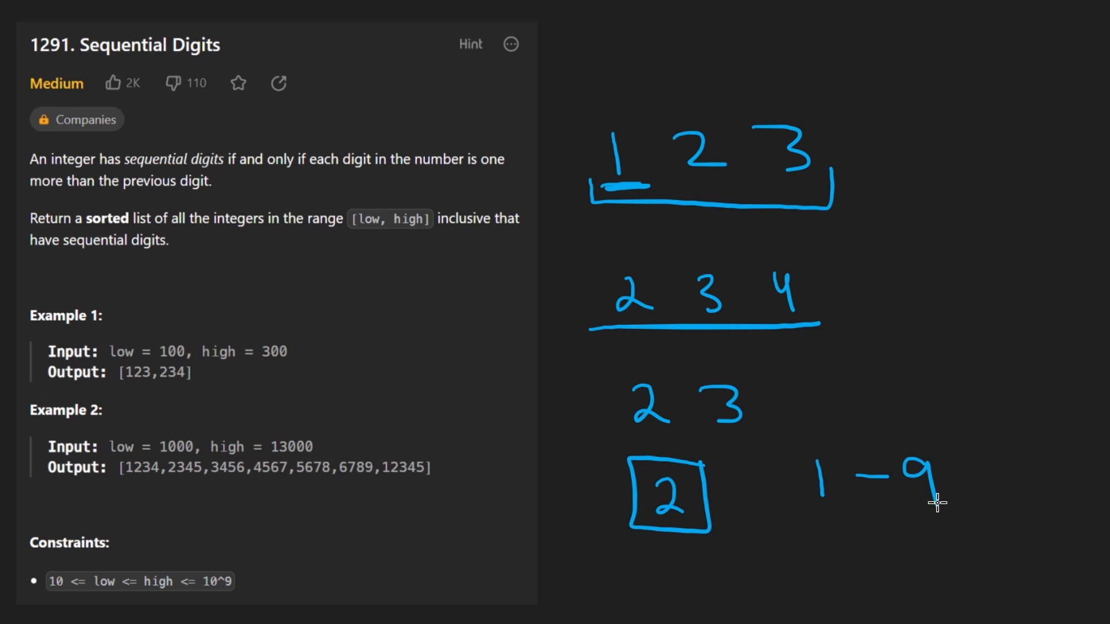
pyautogui.moveTo(231, 561)
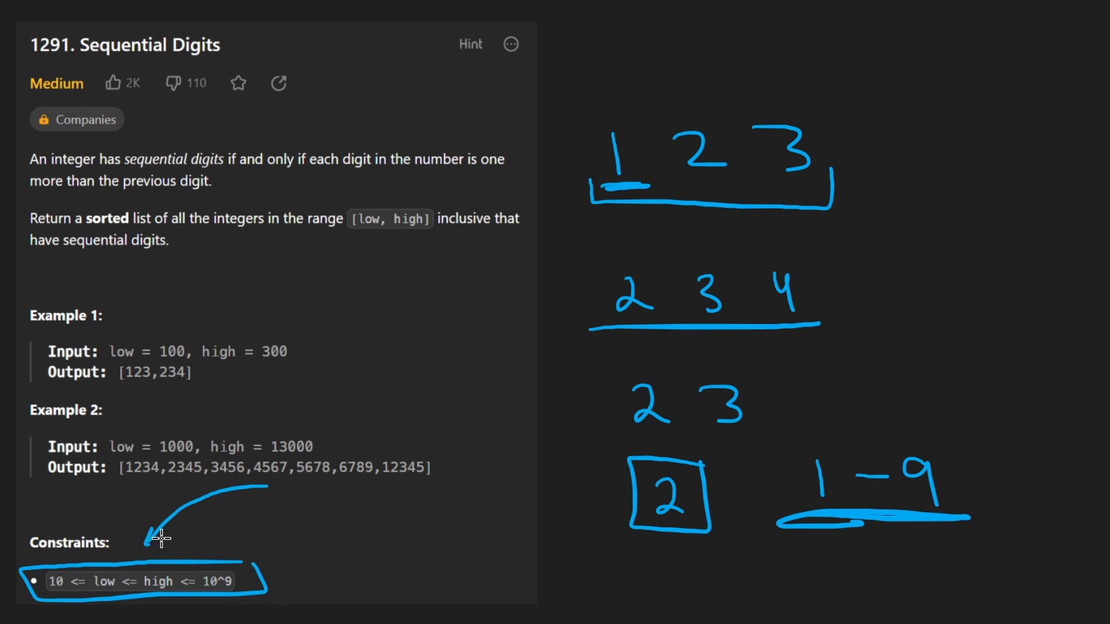
pyautogui.moveTo(307, 453)
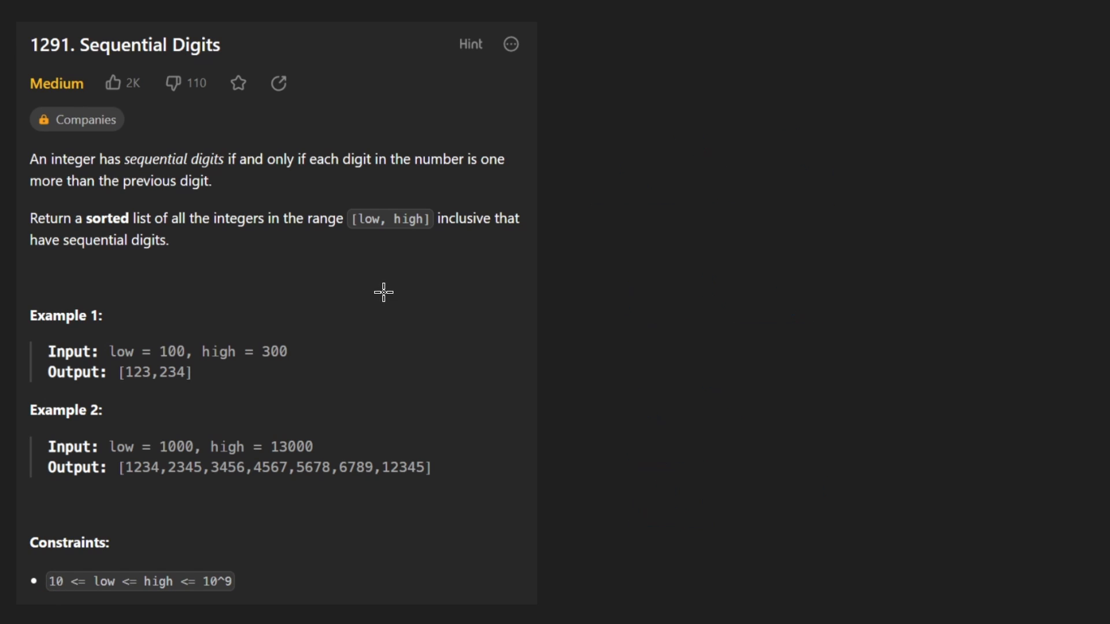
# Step: Mark Example 1's output, note the 'for low to high' loop as O(n) and circle the 10^9 bound
pyautogui.moveTo(92, 347); pyautogui.dragTo(297, 353)
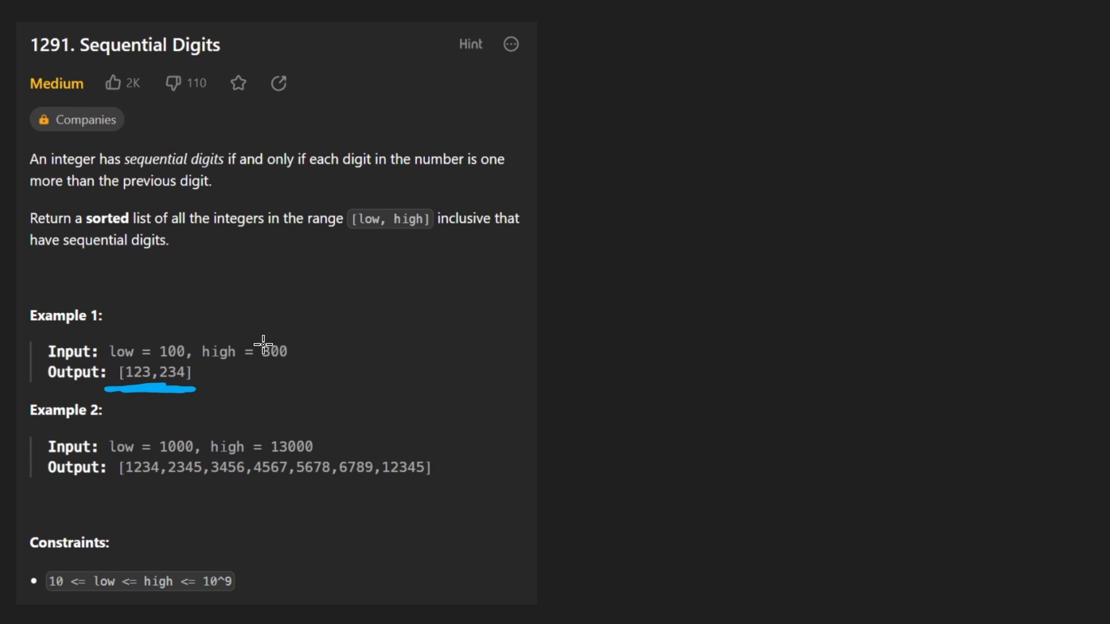
pyautogui.moveTo(301, 330)
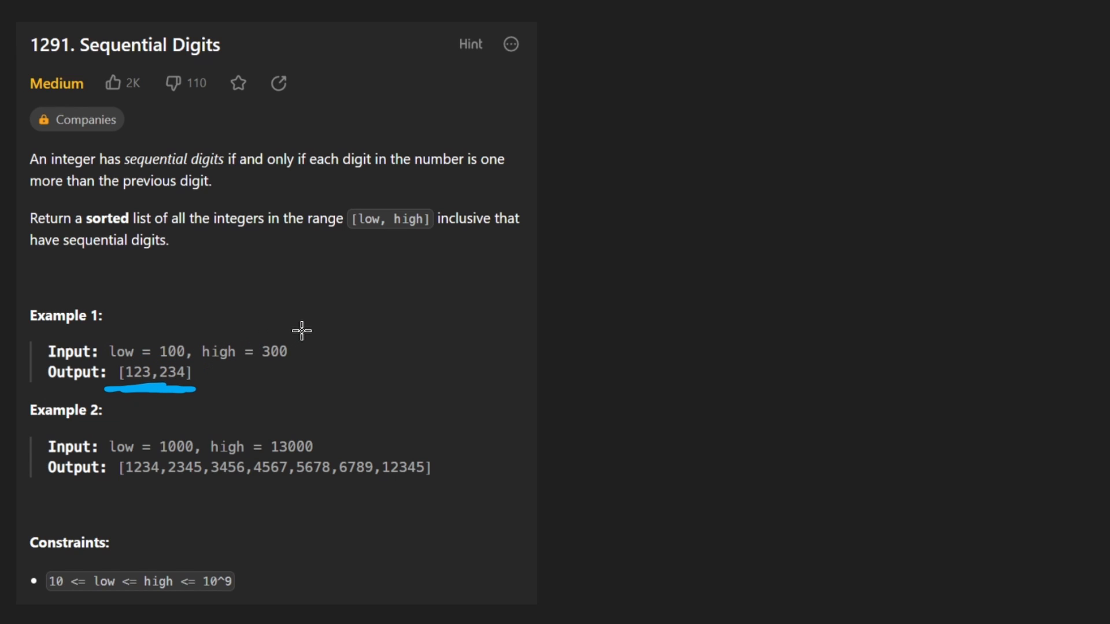
pyautogui.moveTo(106, 333); pyautogui.dragTo(305, 368)
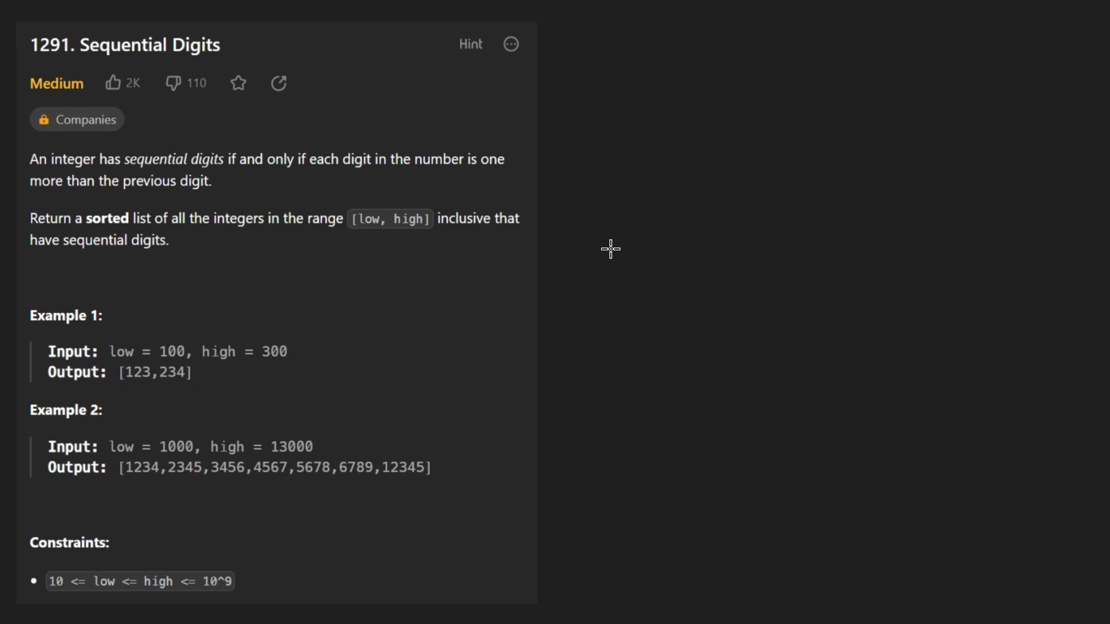
pyautogui.moveTo(547, 219)
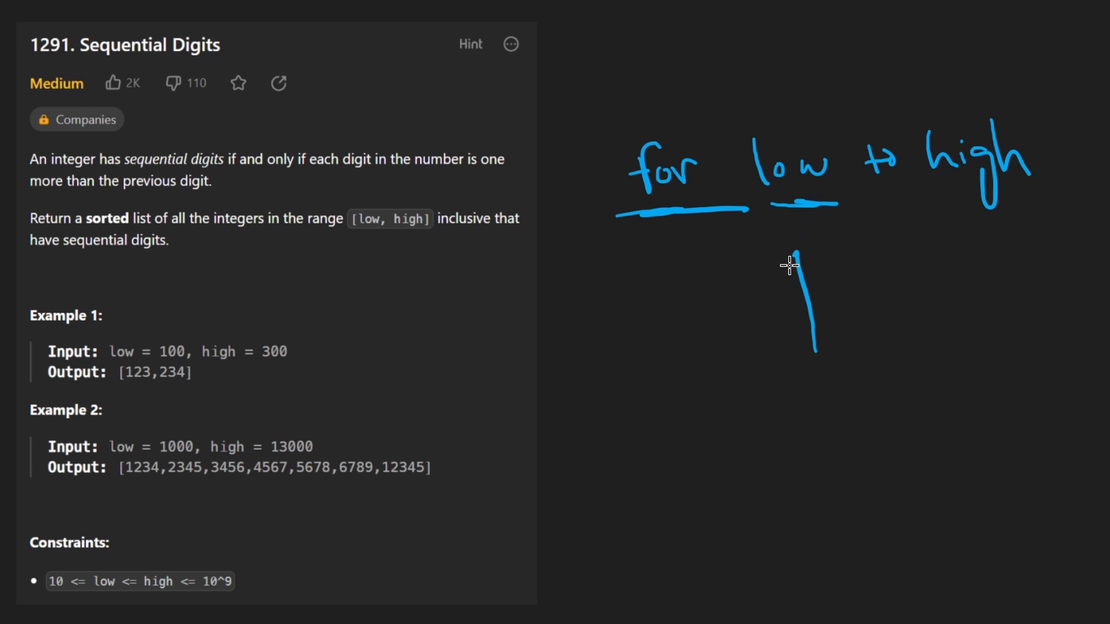
pyautogui.moveTo(814, 339); pyautogui.dragTo(799, 255)
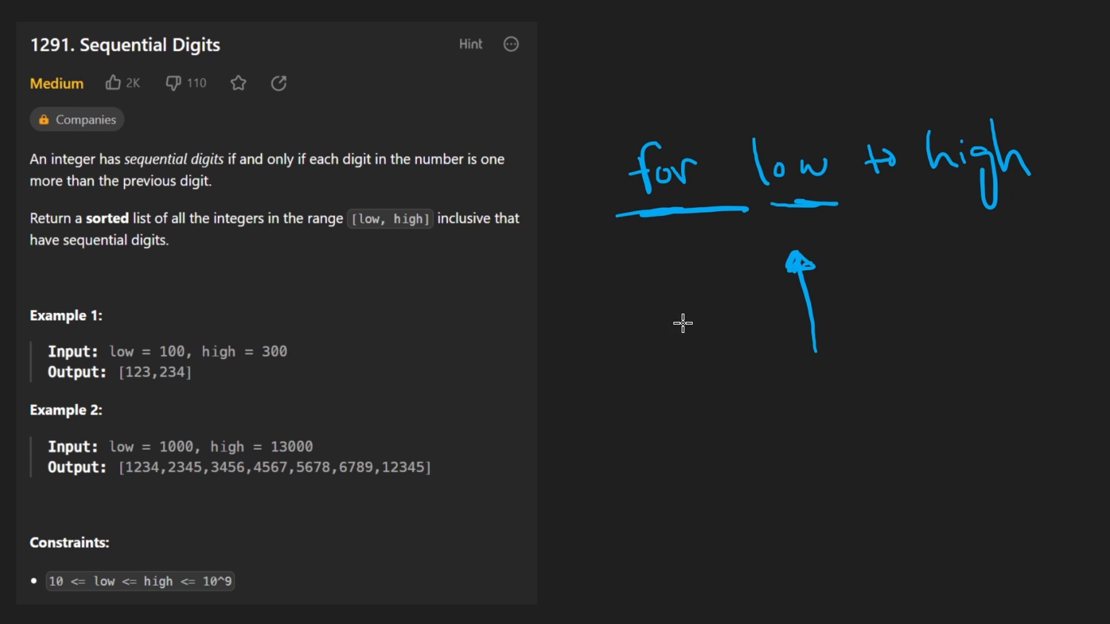
pyautogui.moveTo(484, 378)
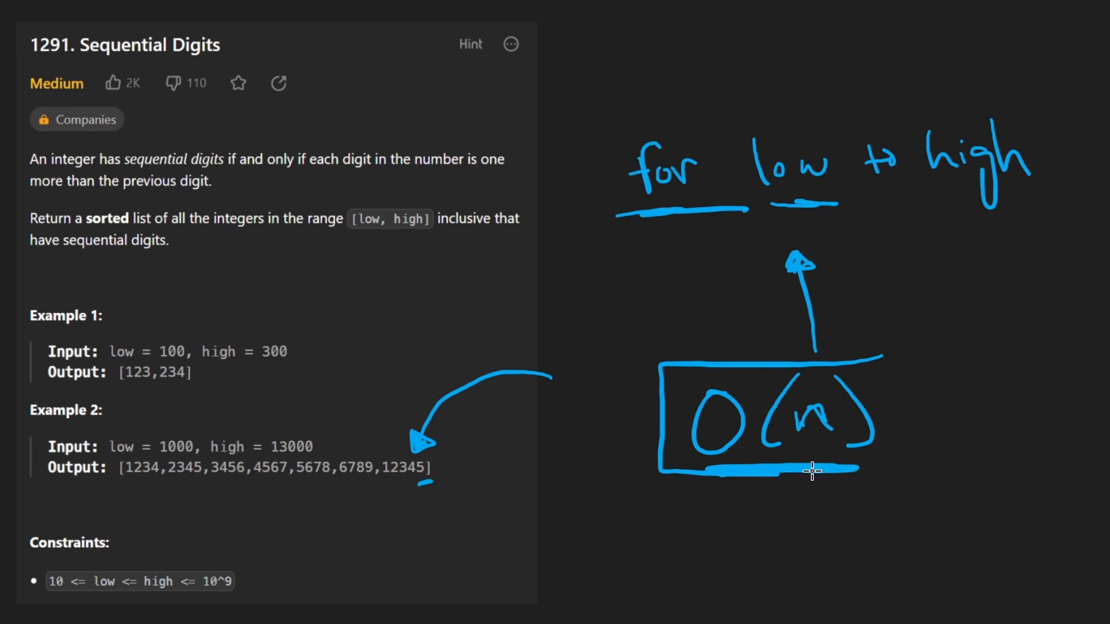
pyautogui.moveTo(750, 107); pyautogui.dragTo(1054, 212)
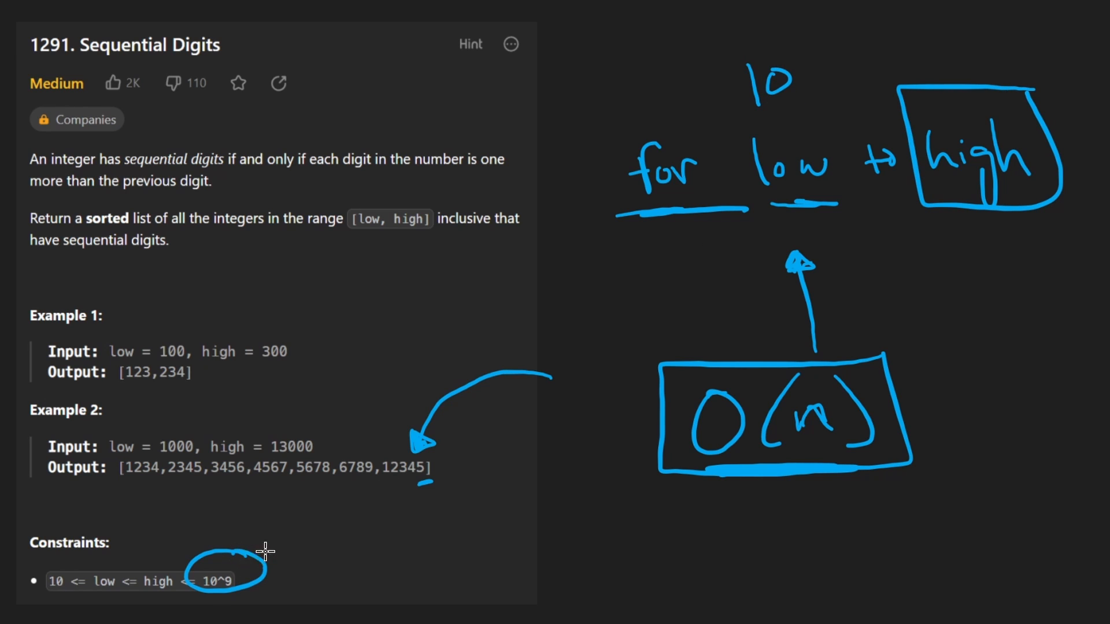
pyautogui.moveTo(814, 496); pyautogui.dragTo(835, 548)
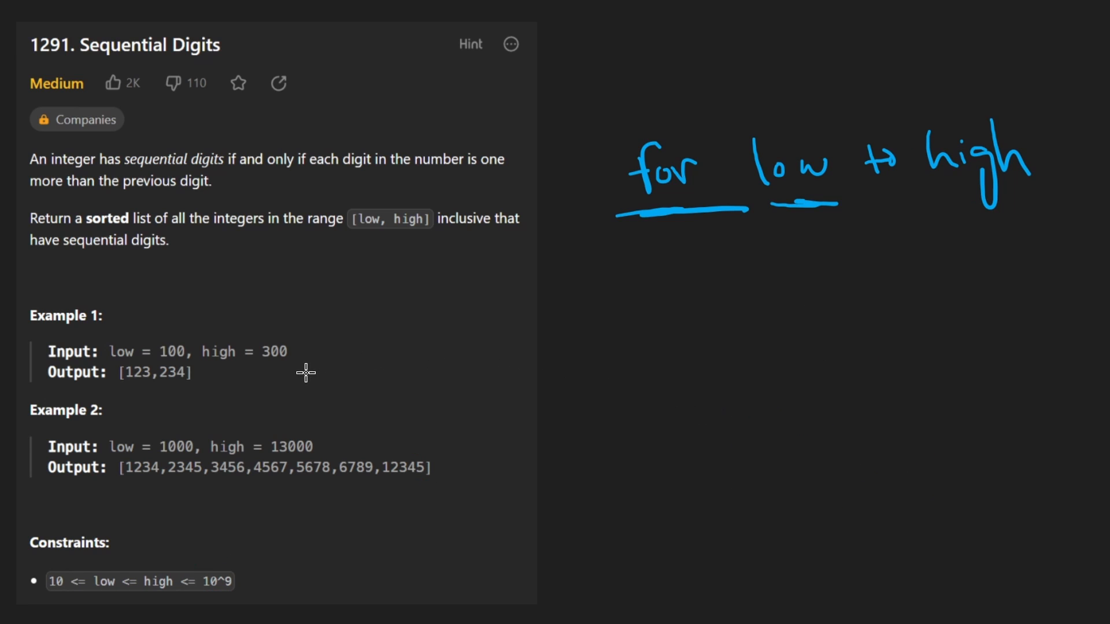
# Step: Outline Example 2's input range and output list, underlining low 1000 and high 13000
pyautogui.moveTo(106, 439); pyautogui.dragTo(326, 453)
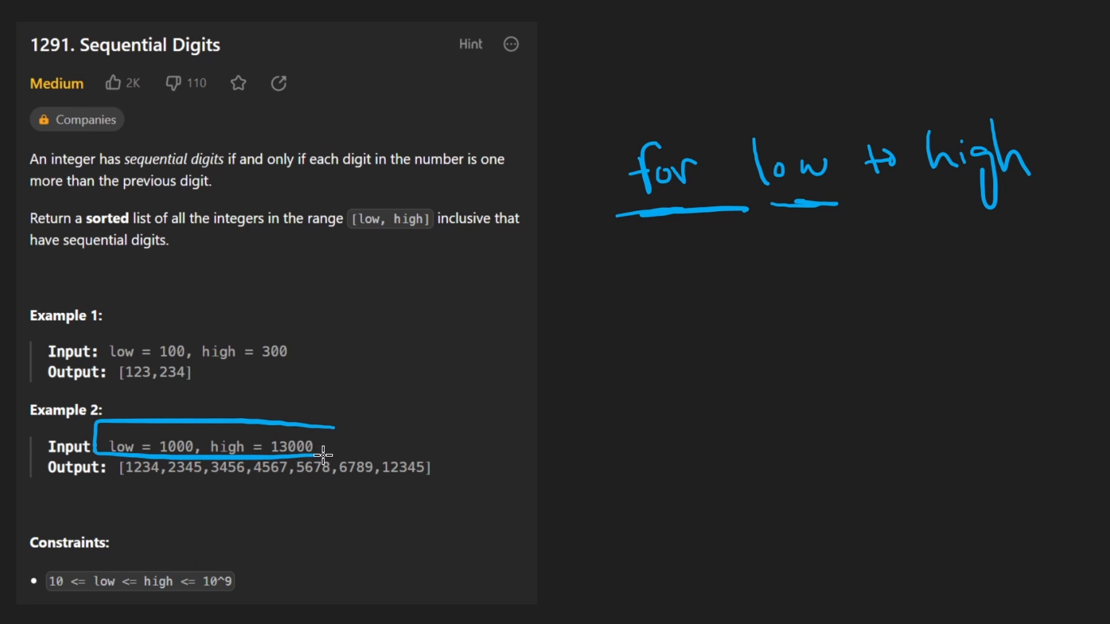
pyautogui.moveTo(127, 488); pyautogui.dragTo(361, 499)
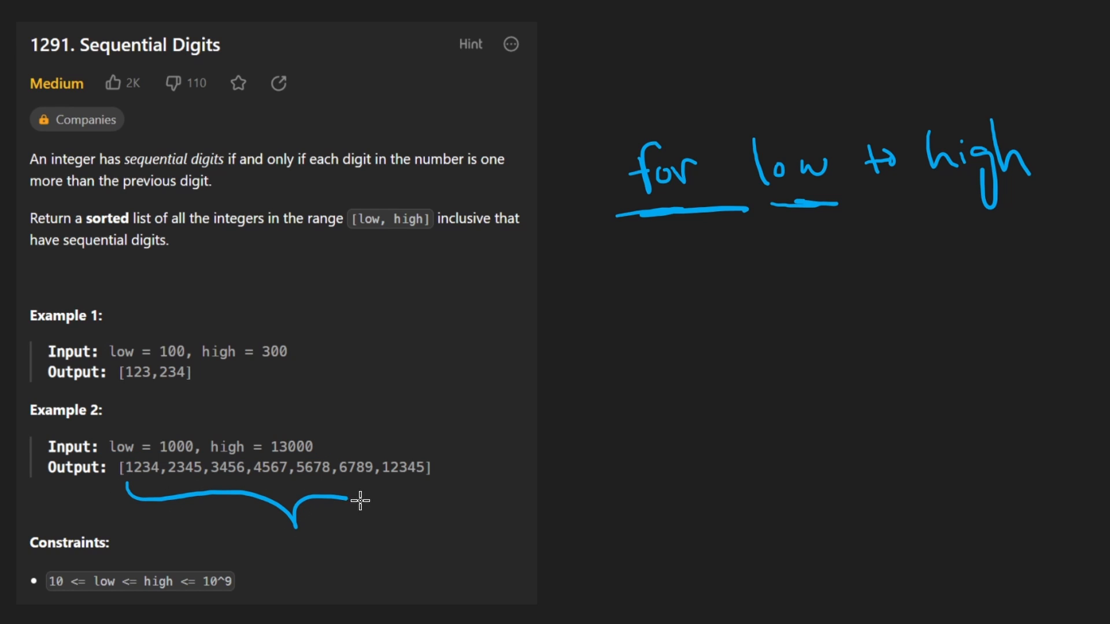
pyautogui.moveTo(361, 501); pyautogui.dragTo(425, 463)
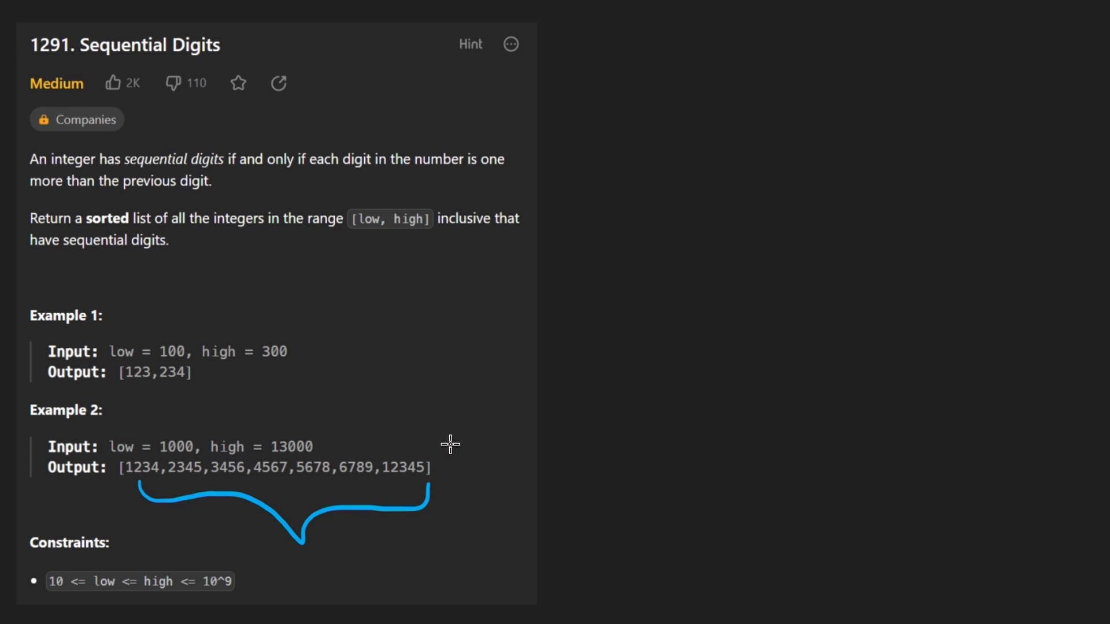
pyautogui.moveTo(429, 446)
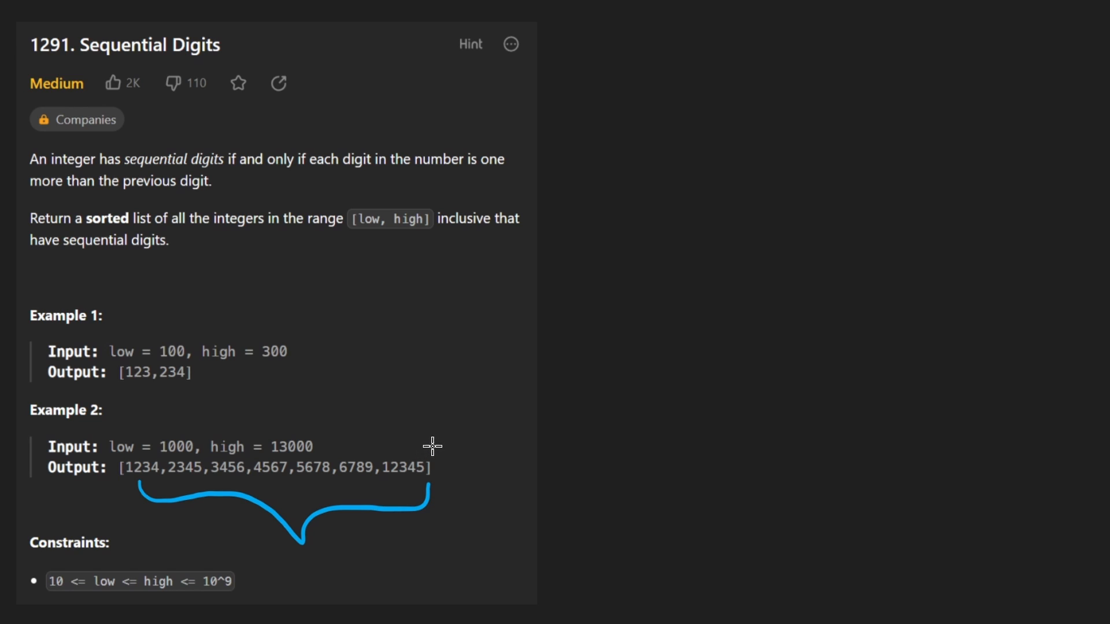
pyautogui.moveTo(490, 383)
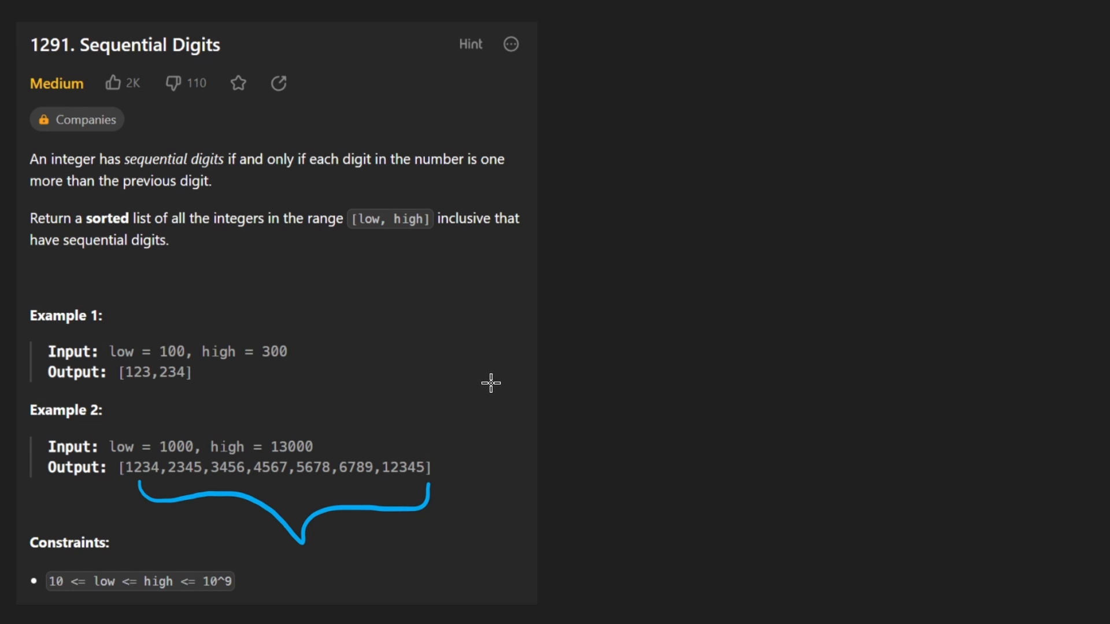
pyautogui.moveTo(626, 318)
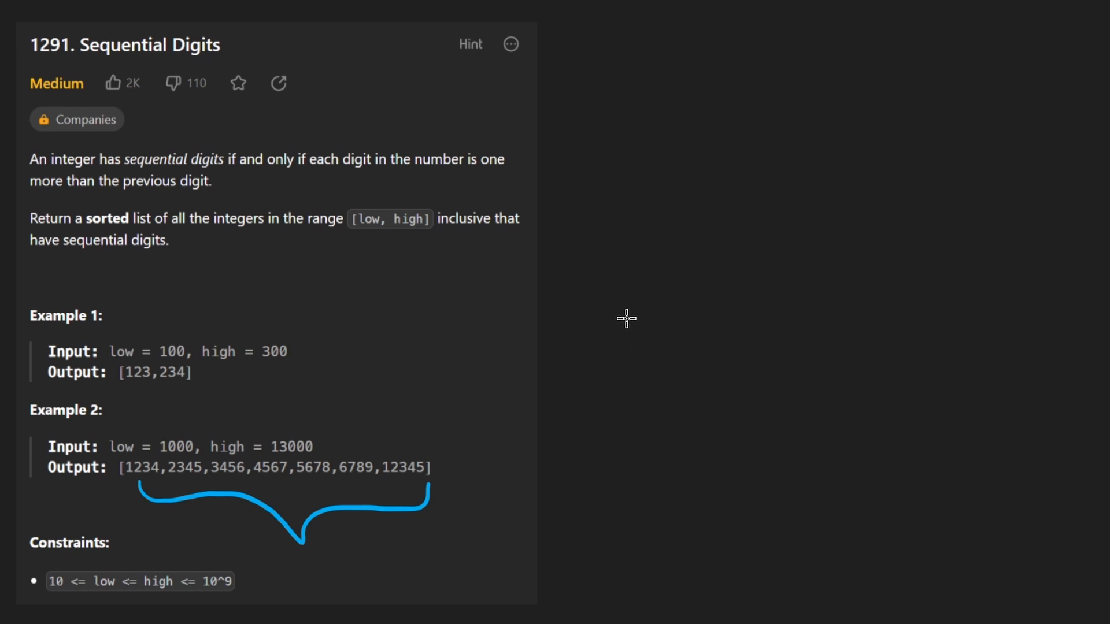
pyautogui.moveTo(616, 325); pyautogui.dragTo(704, 333)
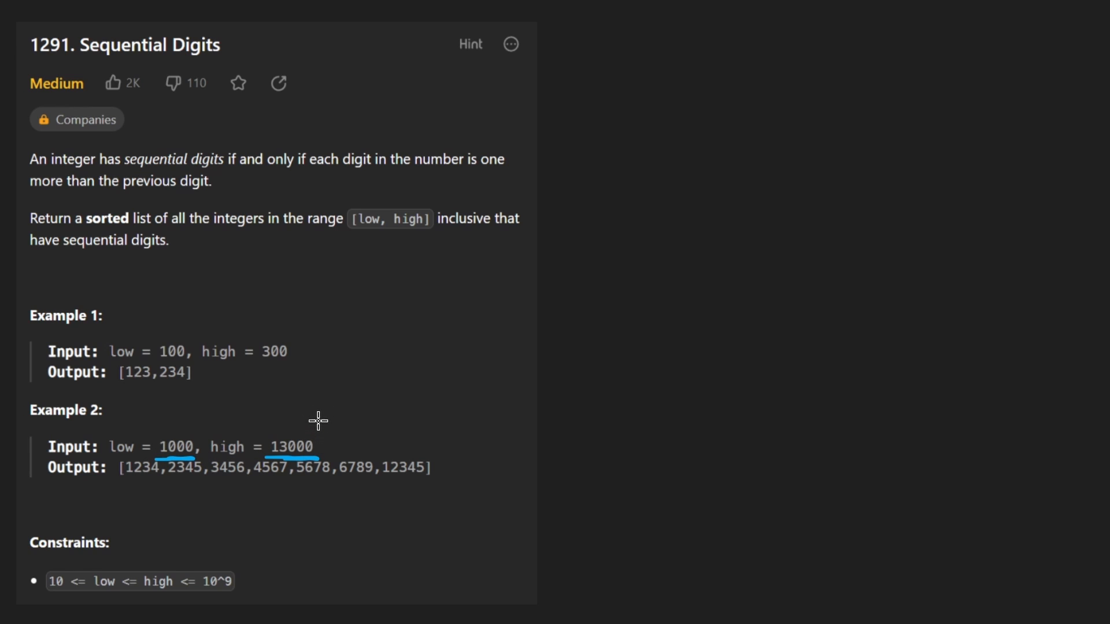
pyautogui.moveTo(624, 169)
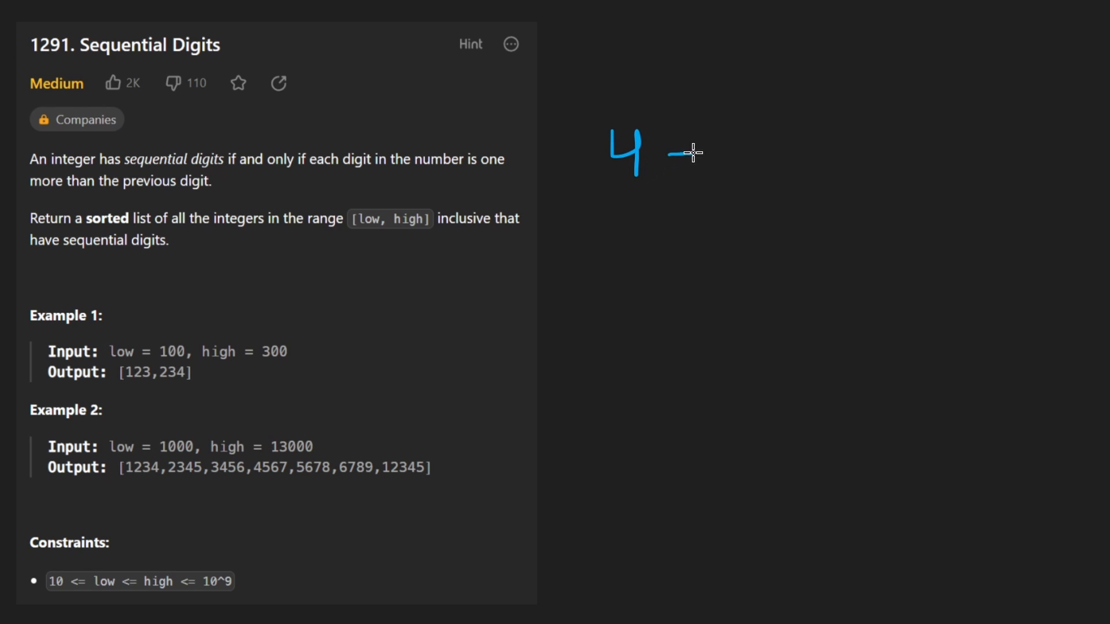
# Step: Note '4,5 digits', draw blank digit slots and mark the first slot as 1-9
pyautogui.moveTo(668, 152); pyautogui.dragTo(807, 156)
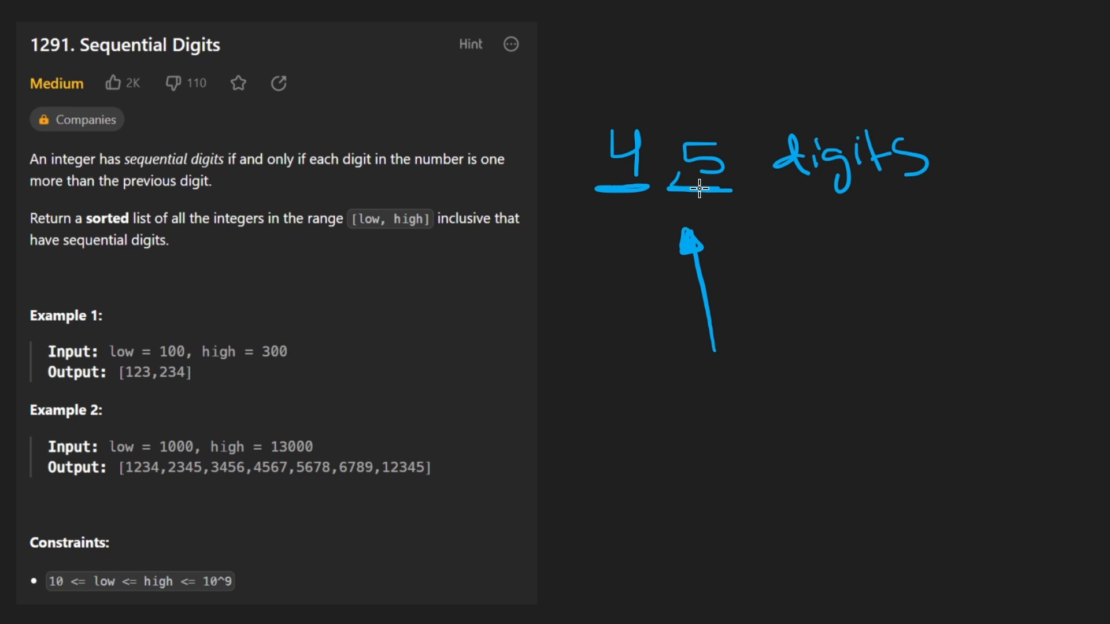
pyautogui.moveTo(449, 265); pyautogui.dragTo(601, 259)
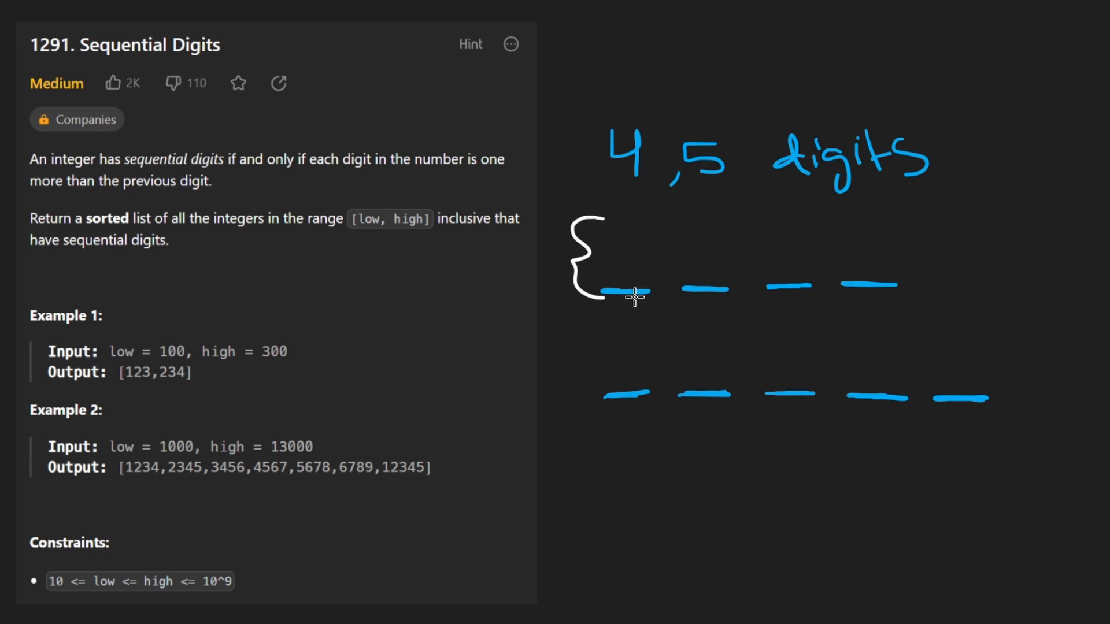
pyautogui.write('1-9')
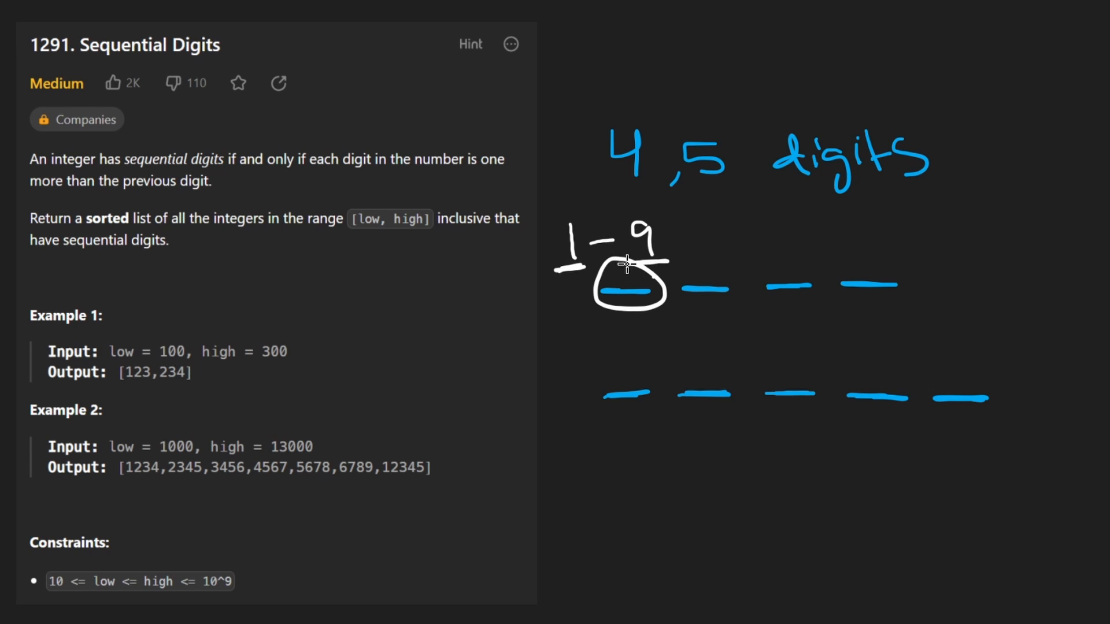
pyautogui.moveTo(653, 279)
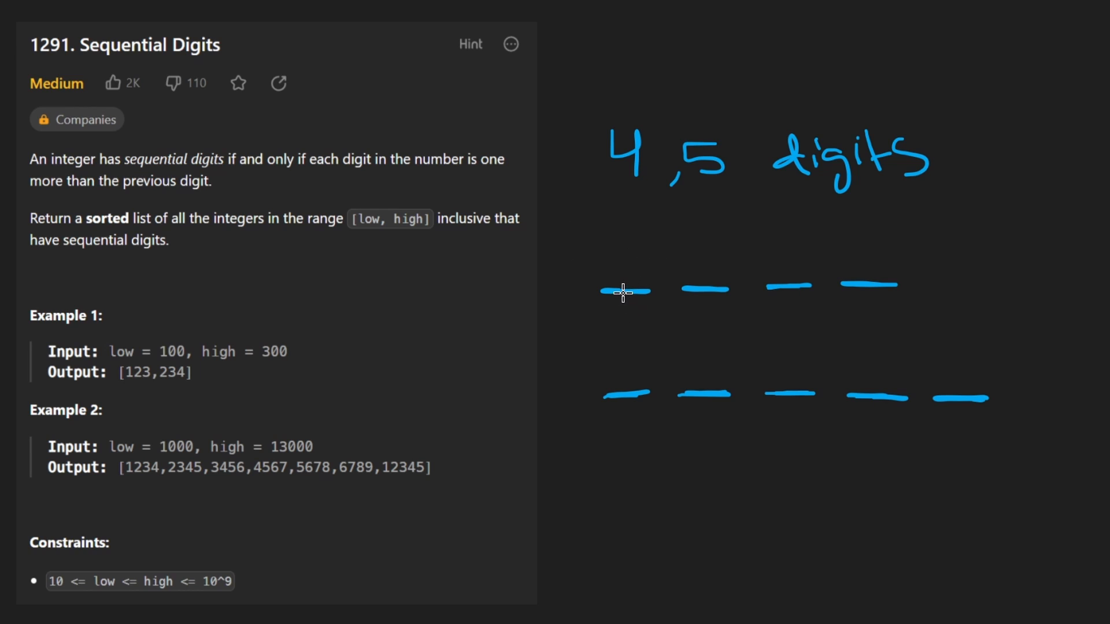
# Step: Brace the digit-slot rows and write the count estimate, boxing 10·9·10 and 900
pyautogui.moveTo(627, 297); pyautogui.dragTo(873, 325)
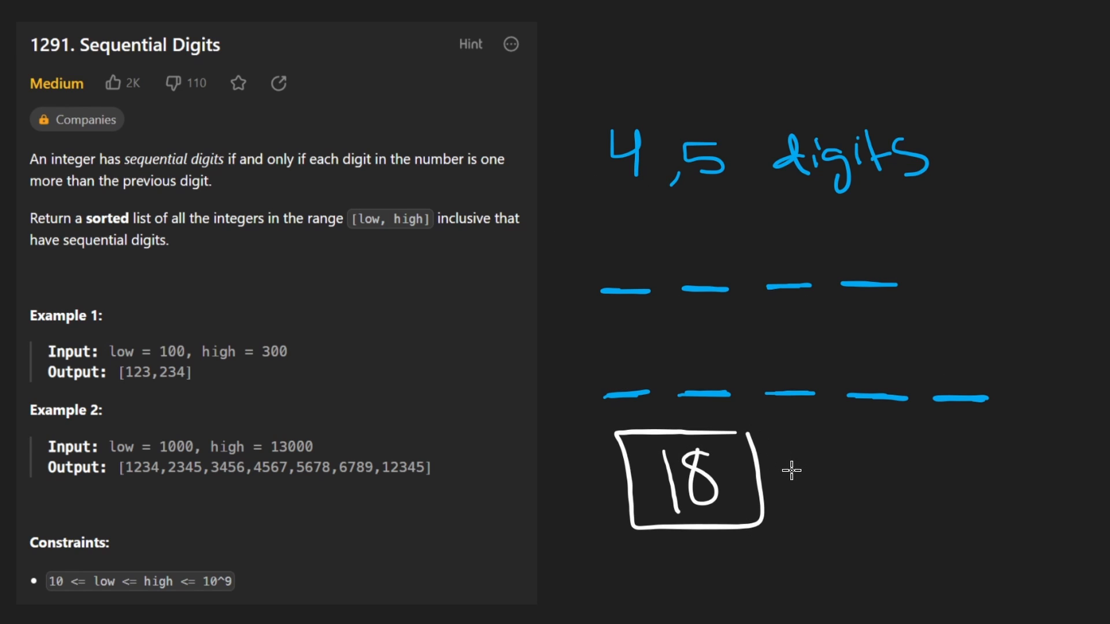
pyautogui.moveTo(601, 546); pyautogui.dragTo(771, 546)
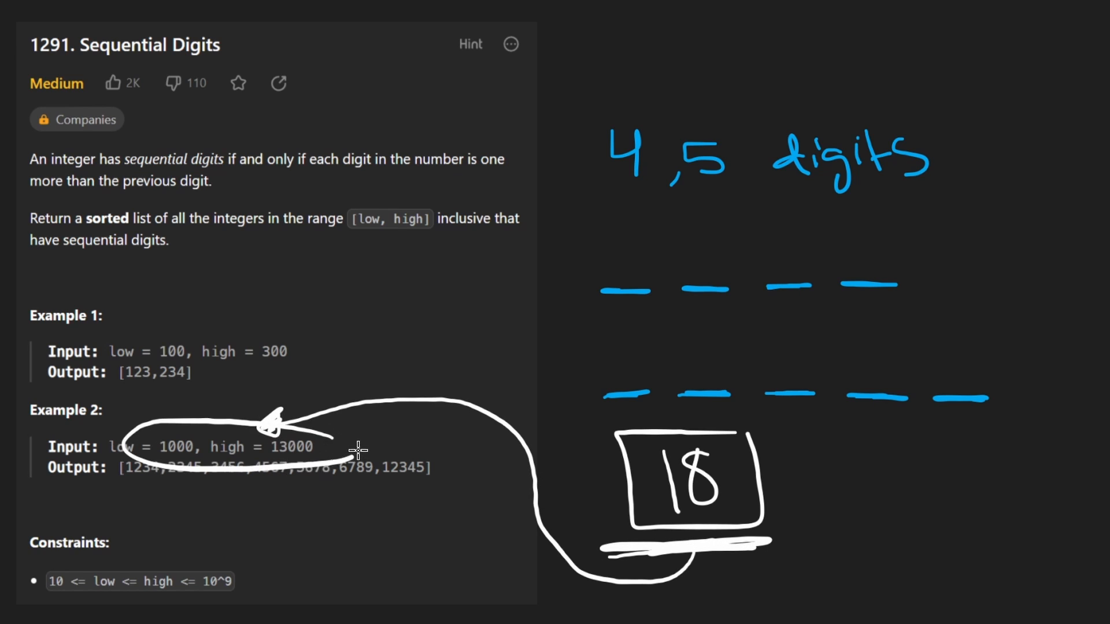
pyautogui.press('ctrl+z')
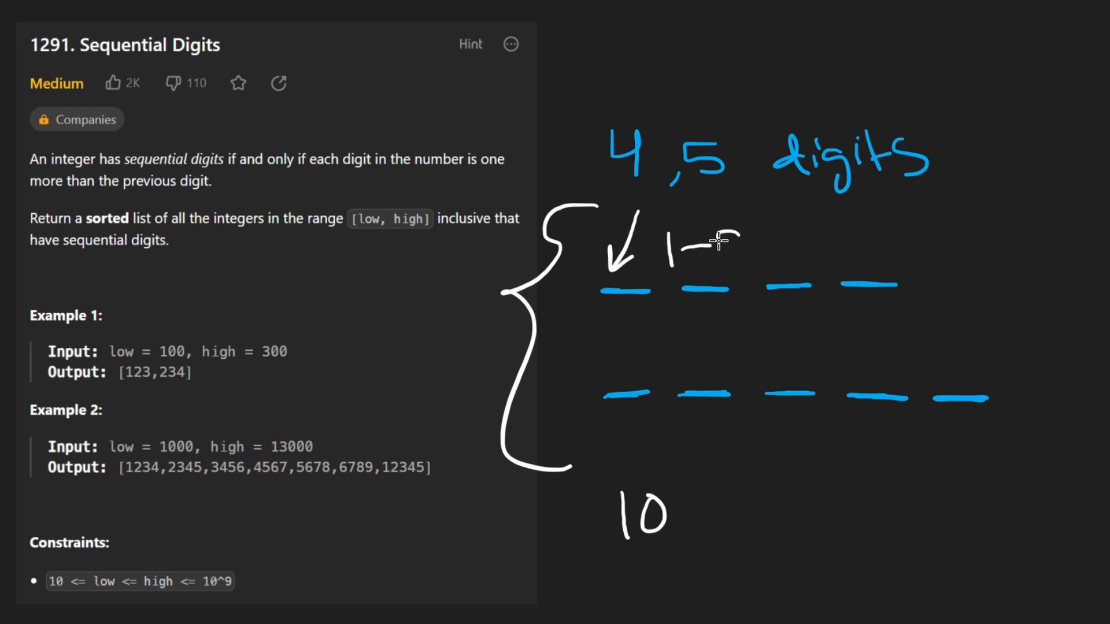
pyautogui.moveTo(707, 240); pyautogui.dragTo(708, 495)
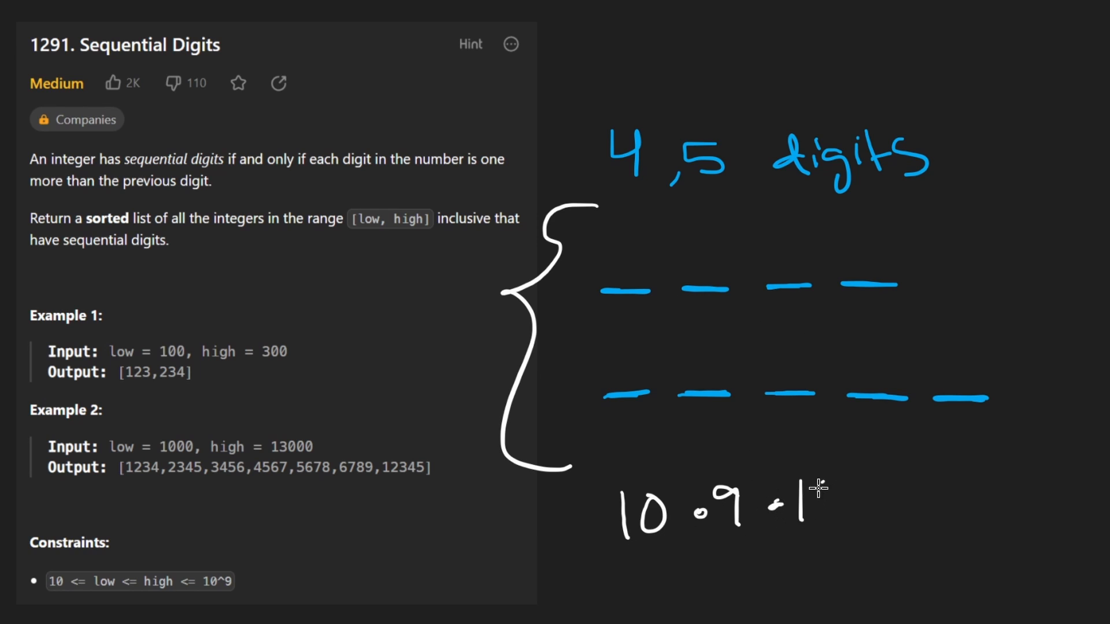
pyautogui.moveTo(616, 467); pyautogui.dragTo(870, 538)
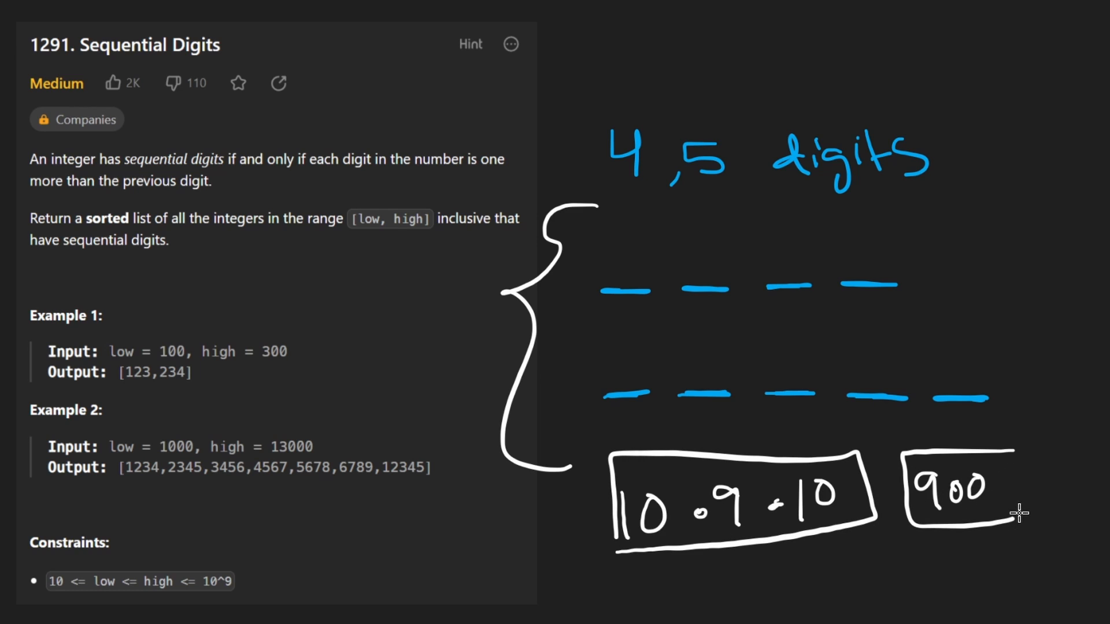
pyautogui.moveTo(875, 565)
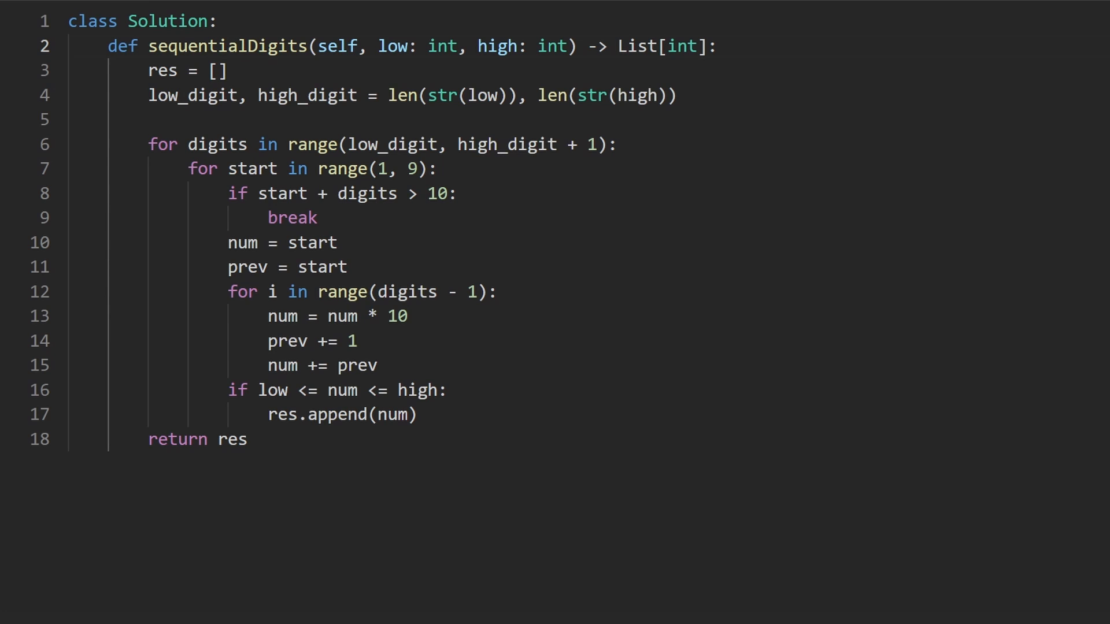
pyautogui.doubleClick(187, 95)
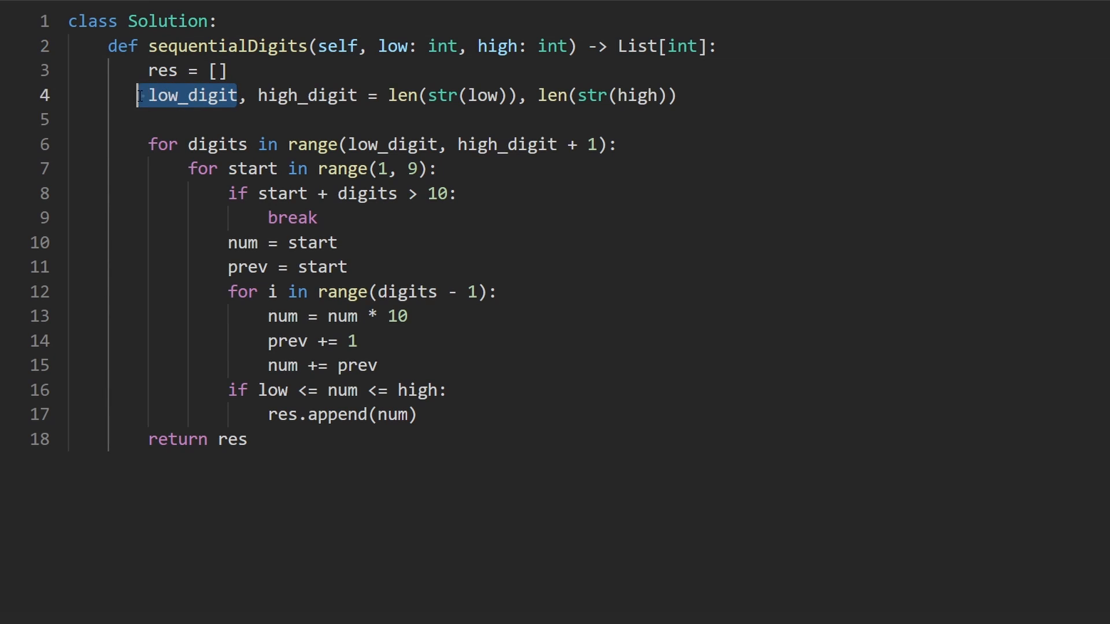
pyautogui.doubleClick(444, 96)
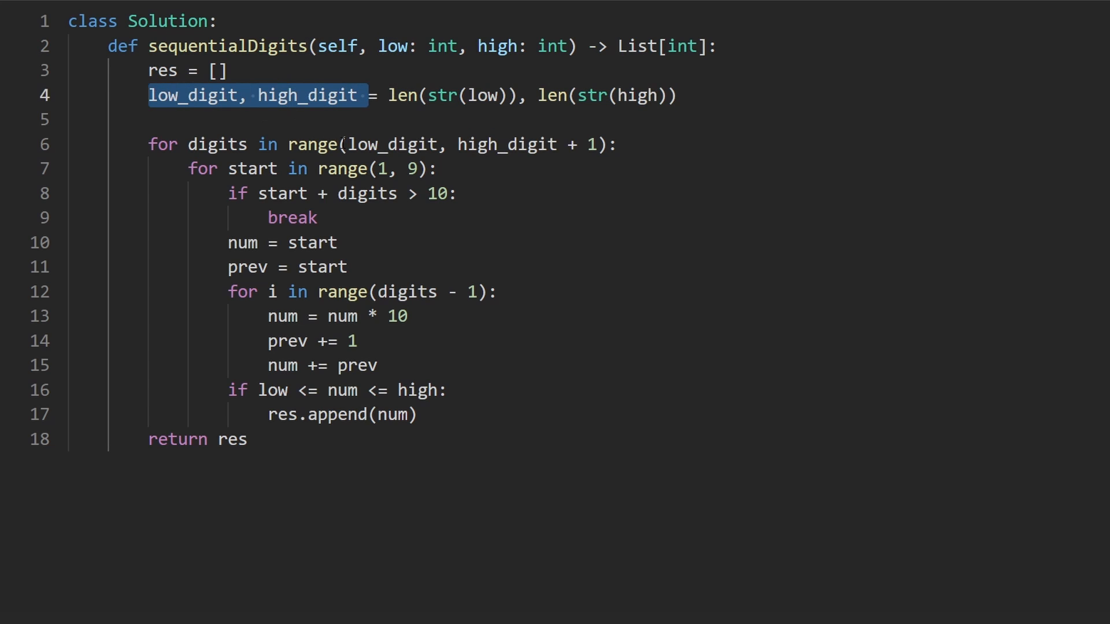
pyautogui.doubleClick(507, 144)
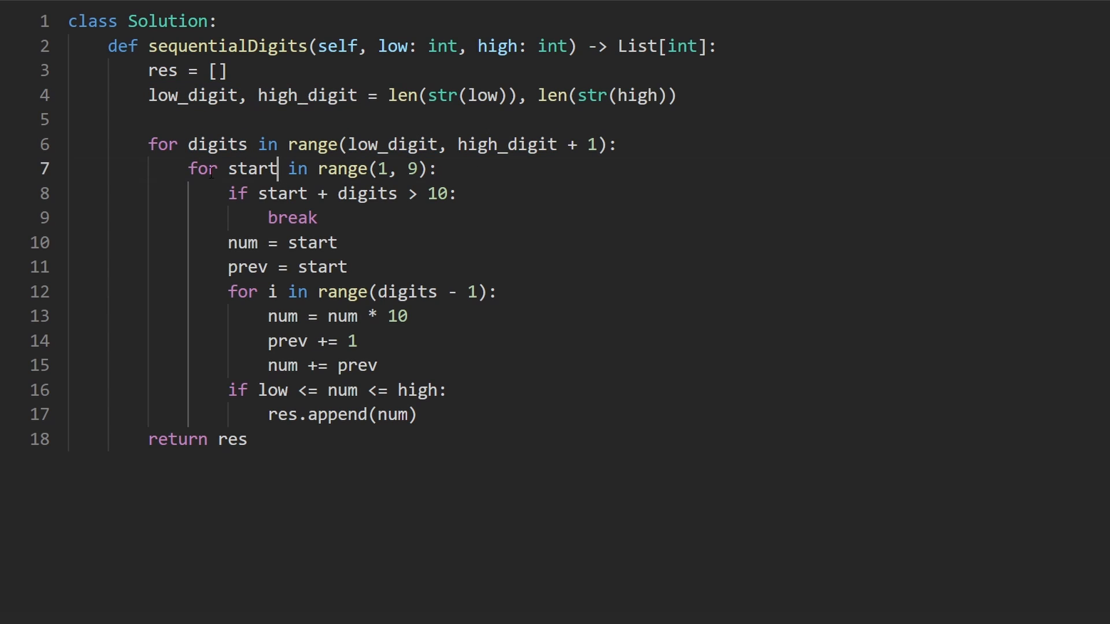
pyautogui.moveTo(189, 168); pyautogui.dragTo(428, 168)
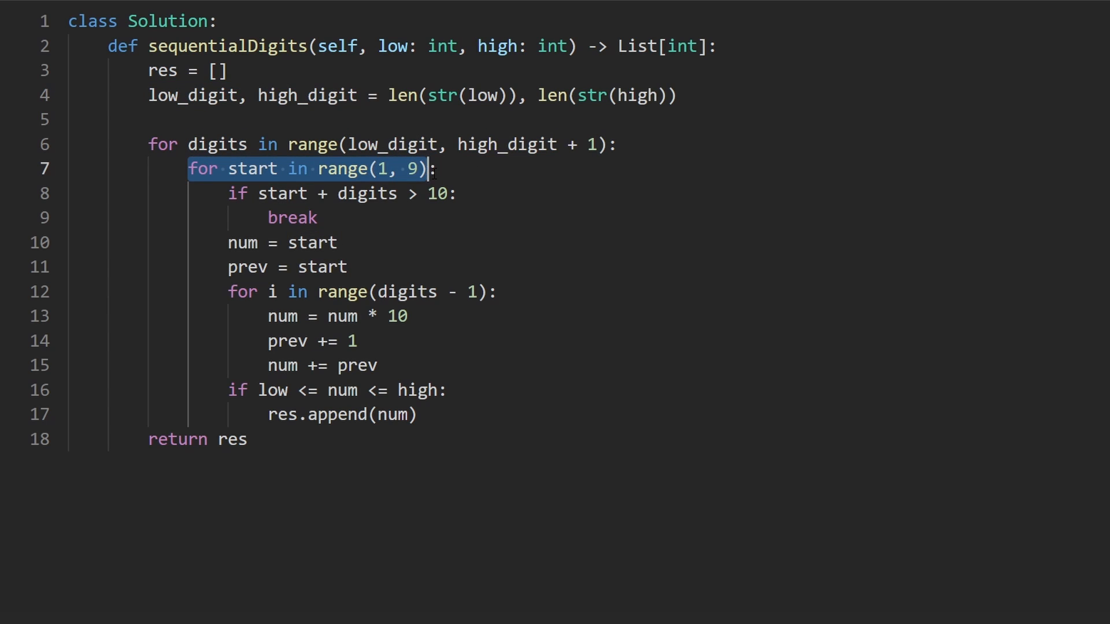
pyautogui.click(385, 168)
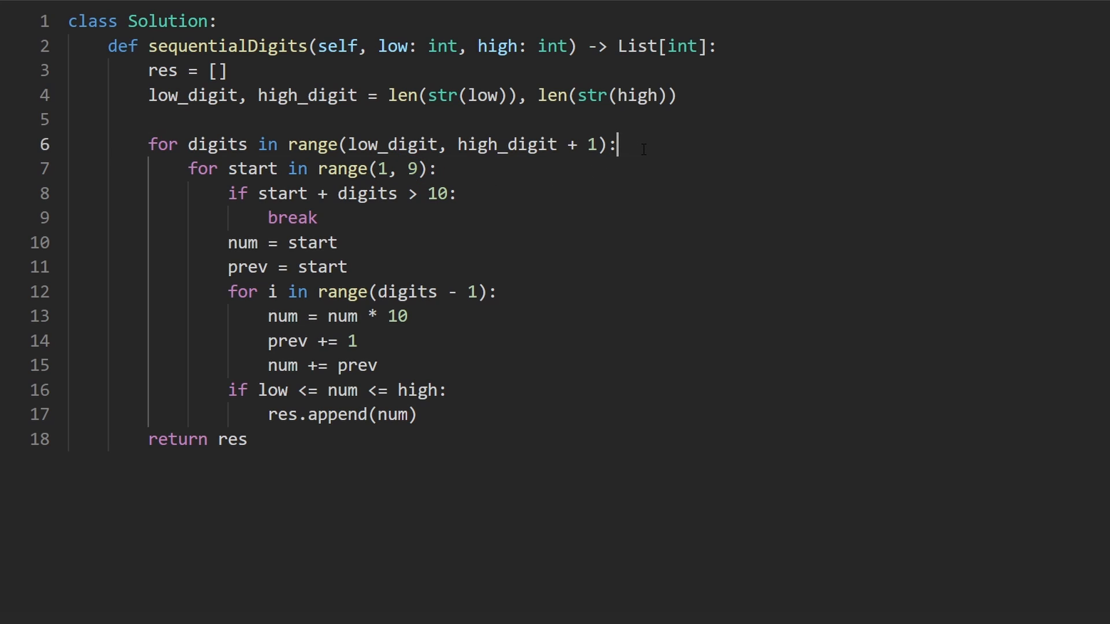
pyautogui.press('Enter')
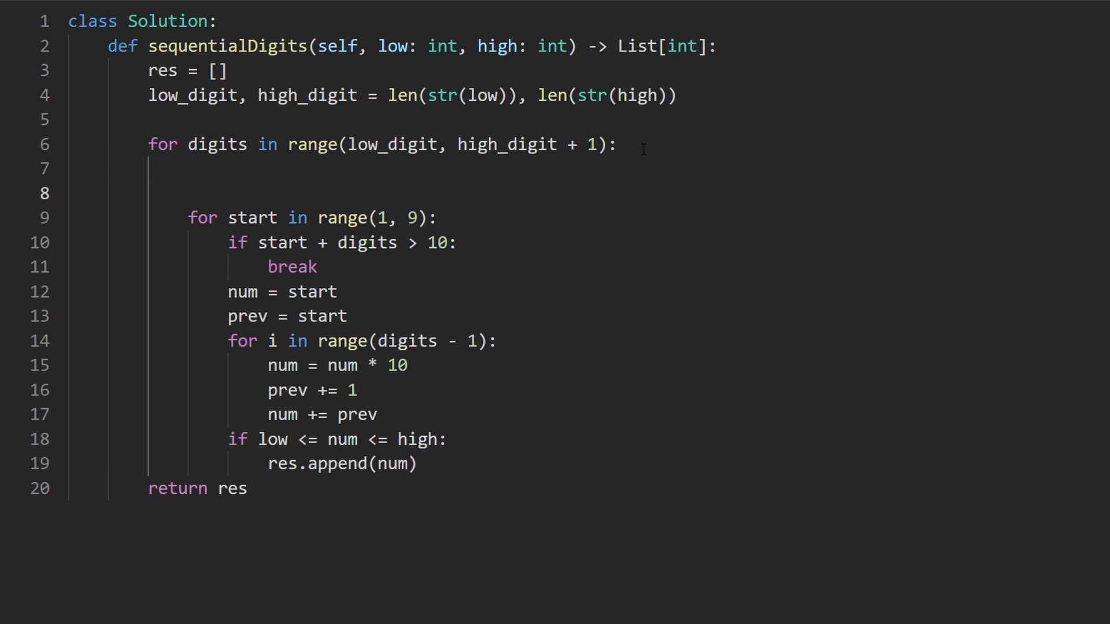
pyautogui.write('_ _ _ _')
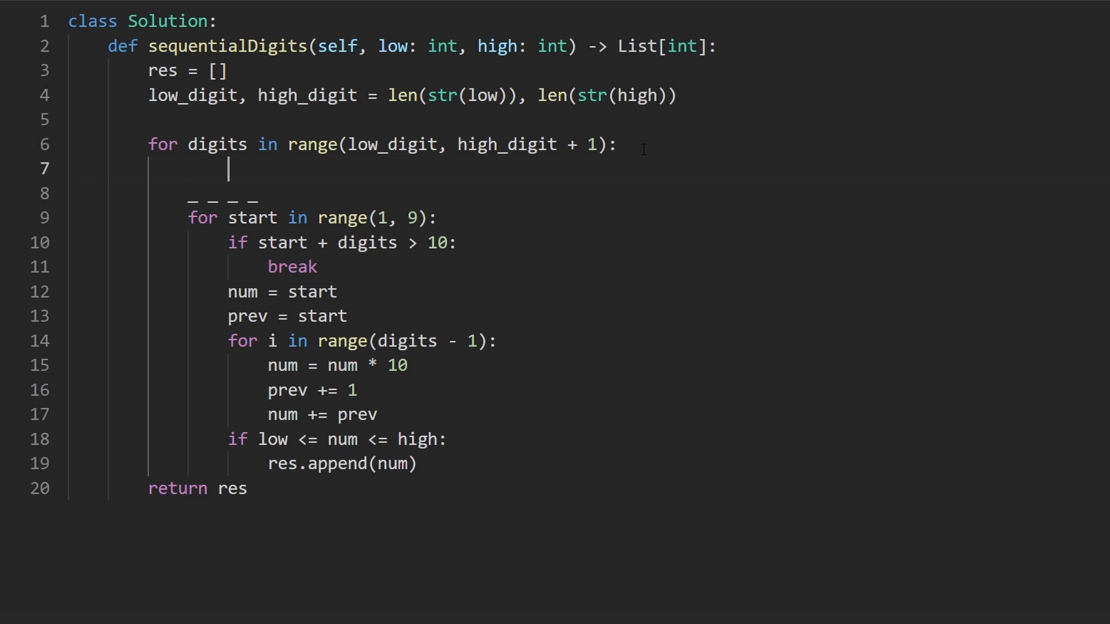
pyautogui.write('9')
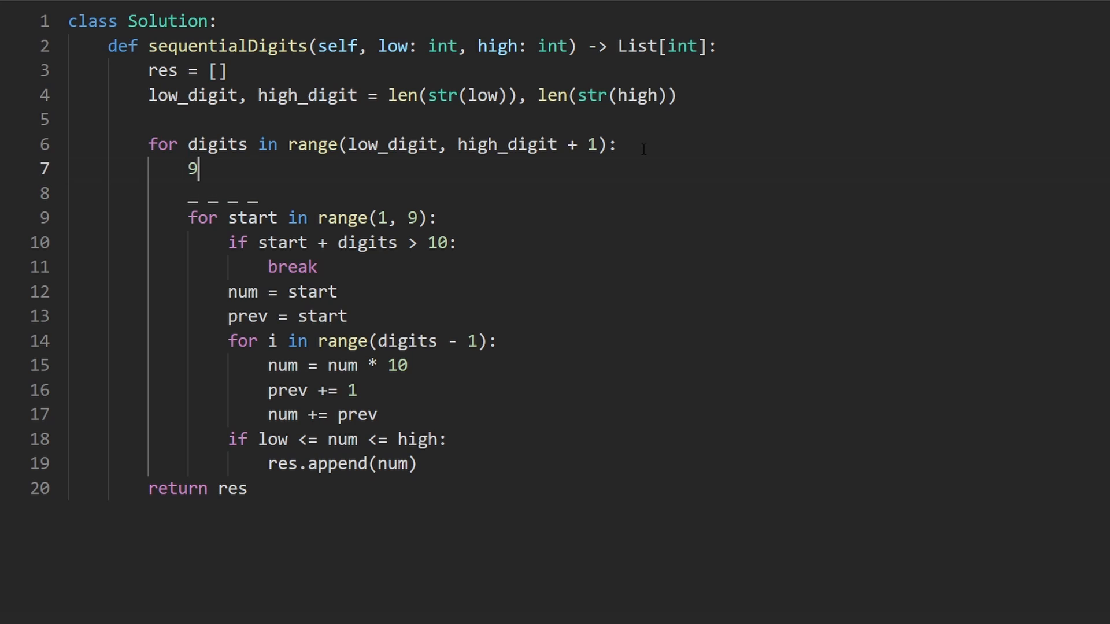
pyautogui.write('10')
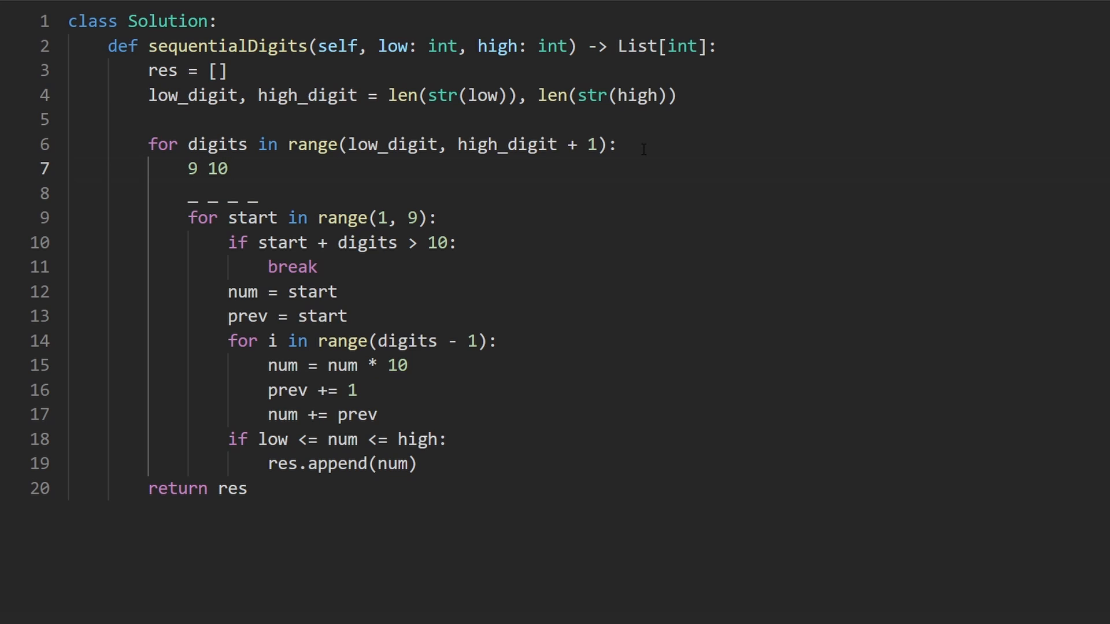
pyautogui.press('Backspace')
pyautogui.write('8')
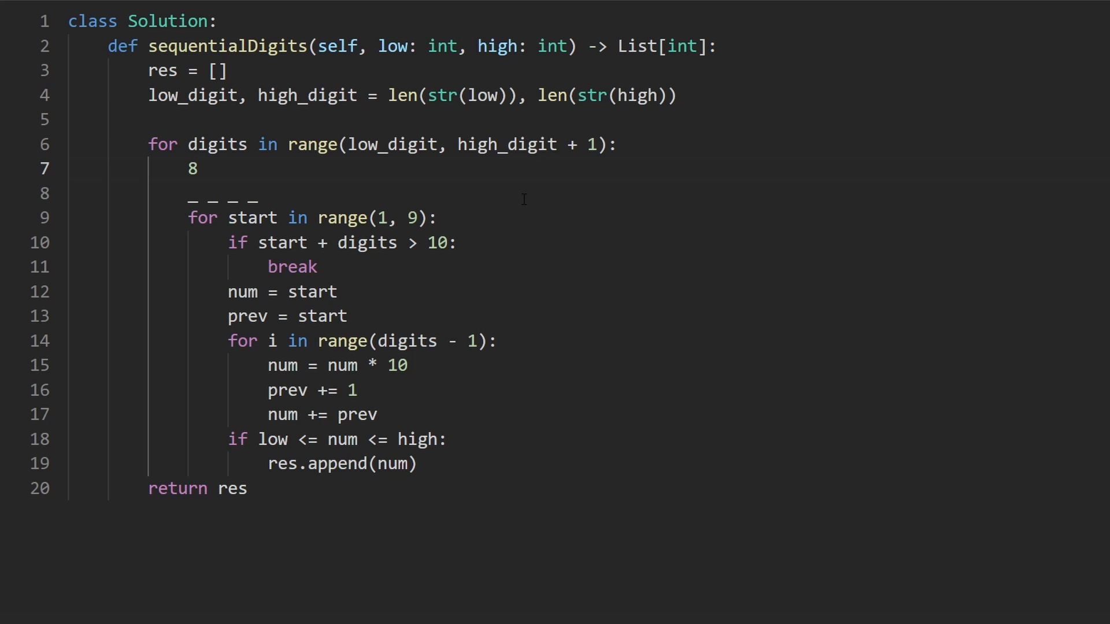
pyautogui.write('9 10')
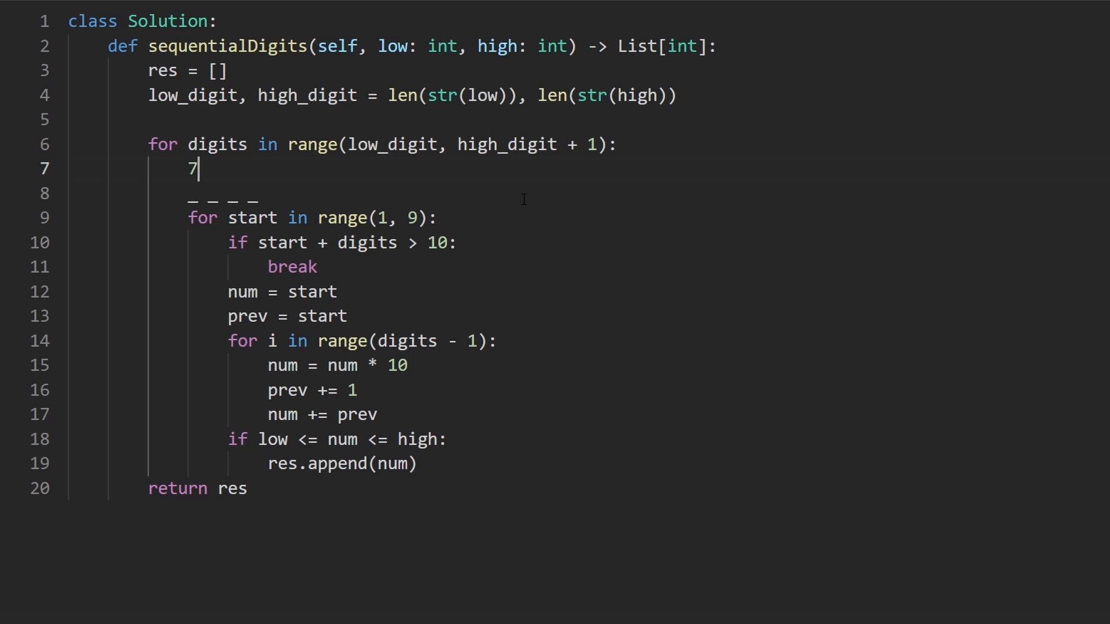
pyautogui.write('8 9 10')
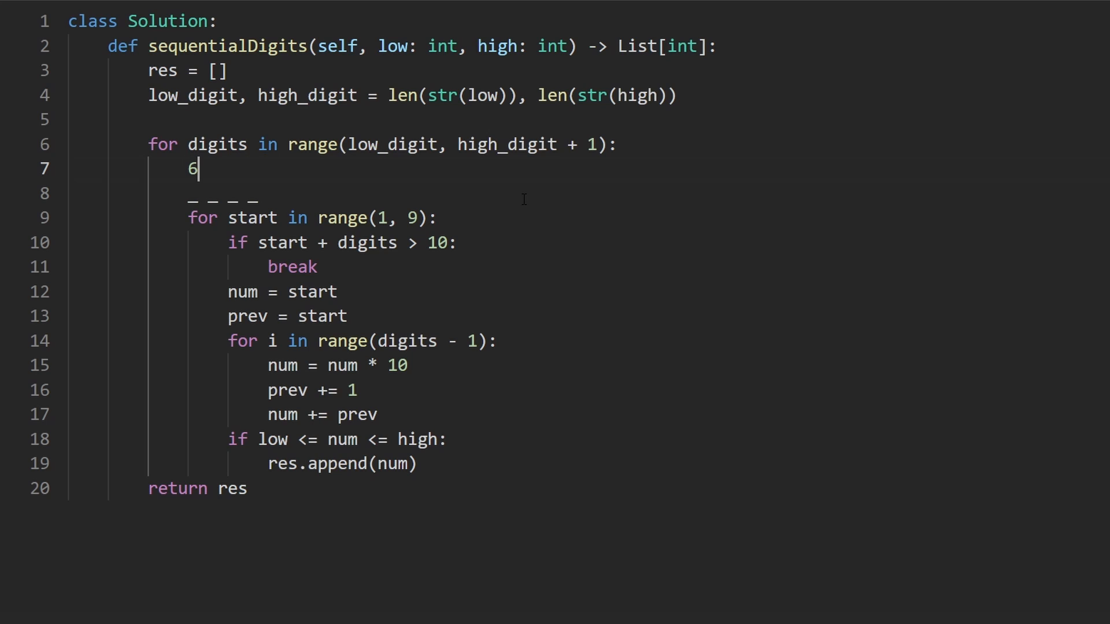
pyautogui.write('7 8 9')
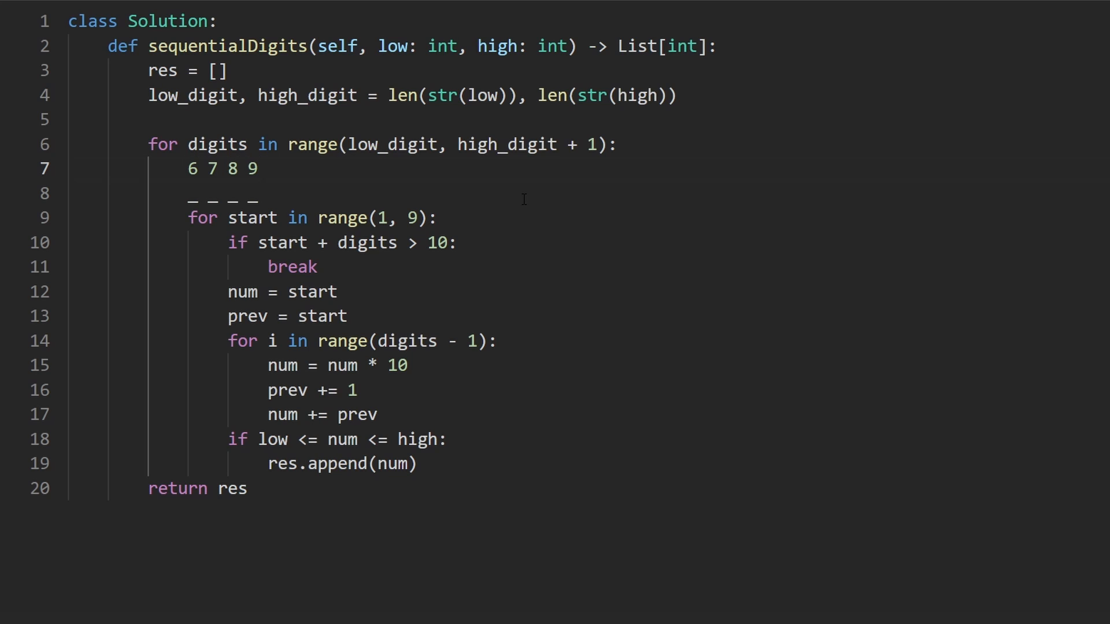
pyautogui.doubleClick(192, 168)
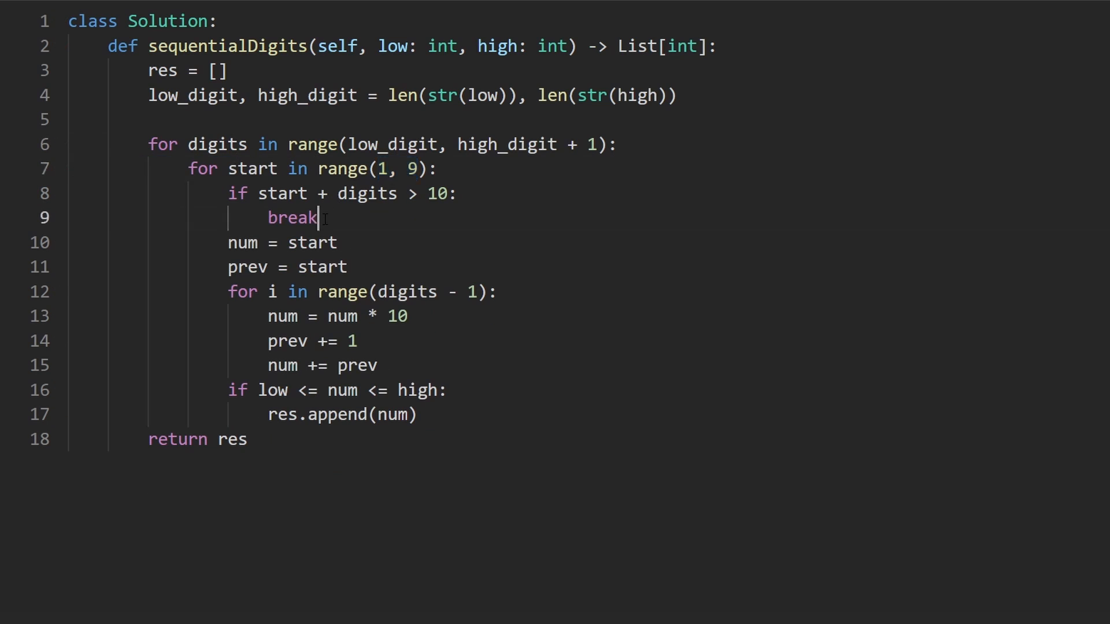
pyautogui.doubleClick(281, 194)
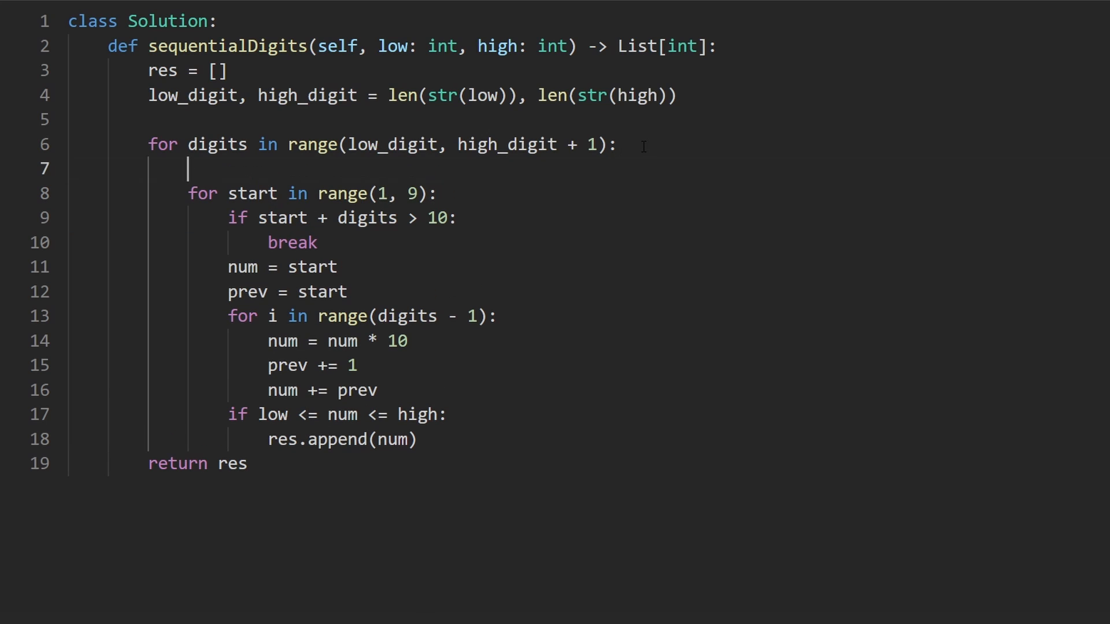
pyautogui.write('6 +')
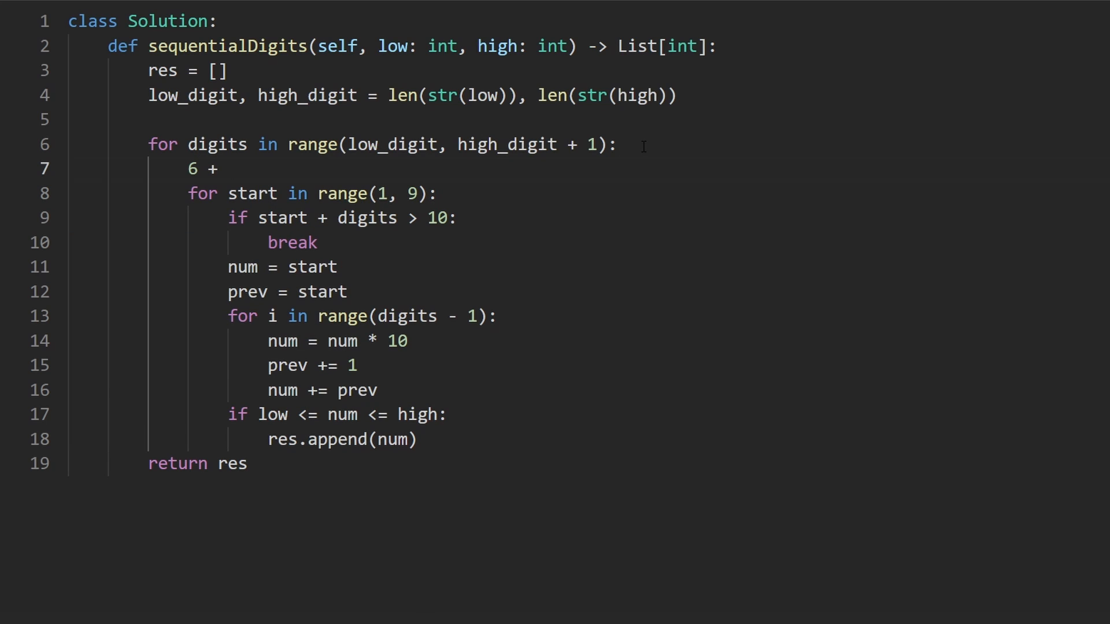
pyautogui.write('4 ?')
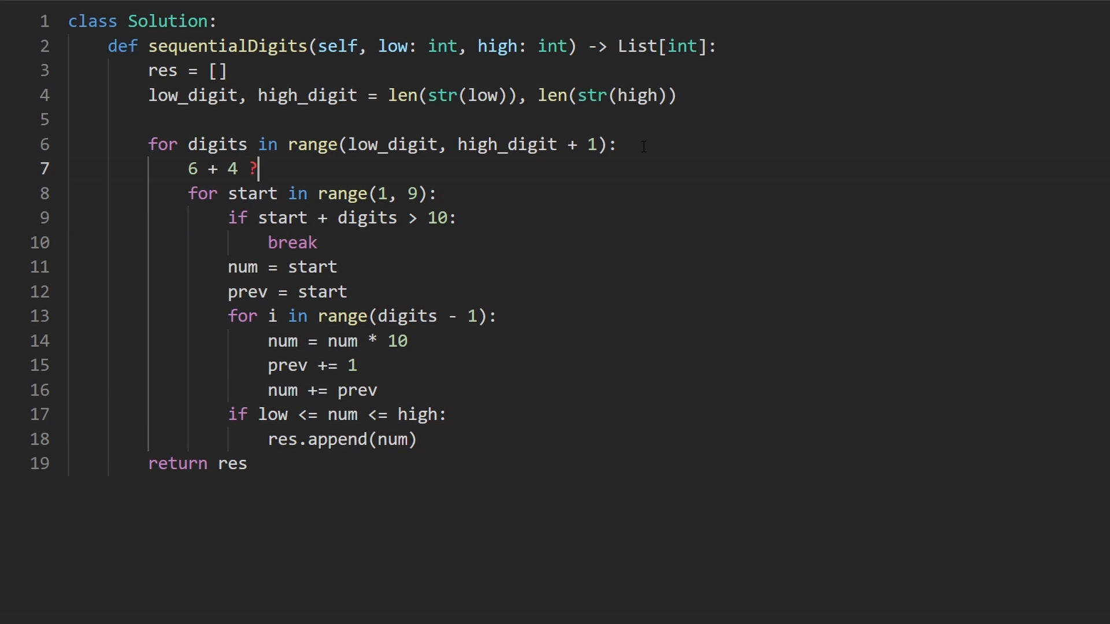
pyautogui.press('Backspace')
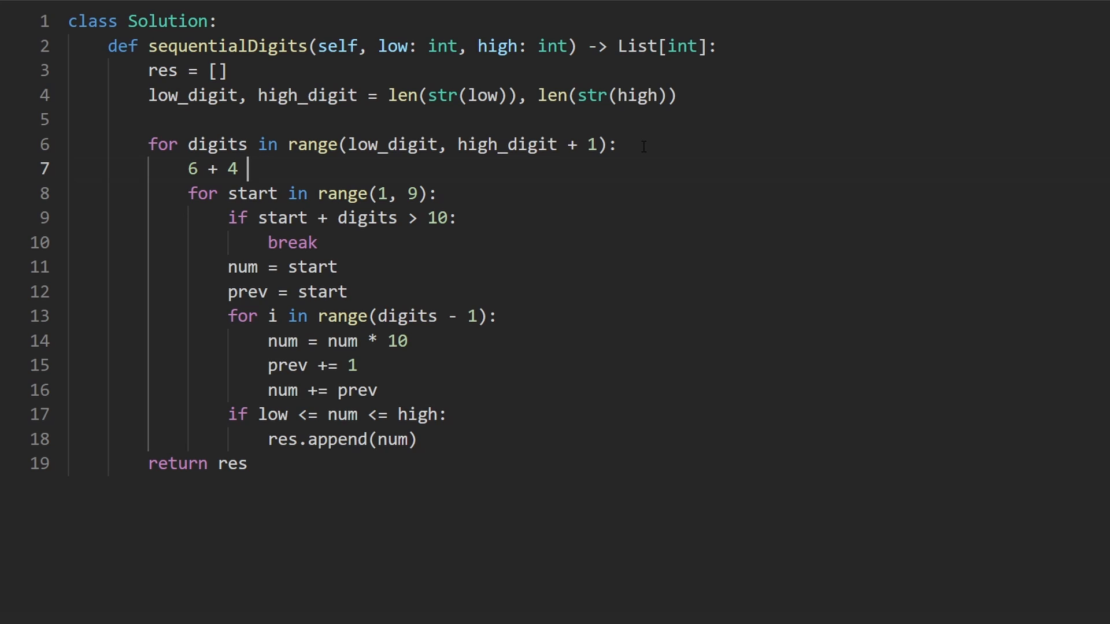
pyautogui.write('> 10')
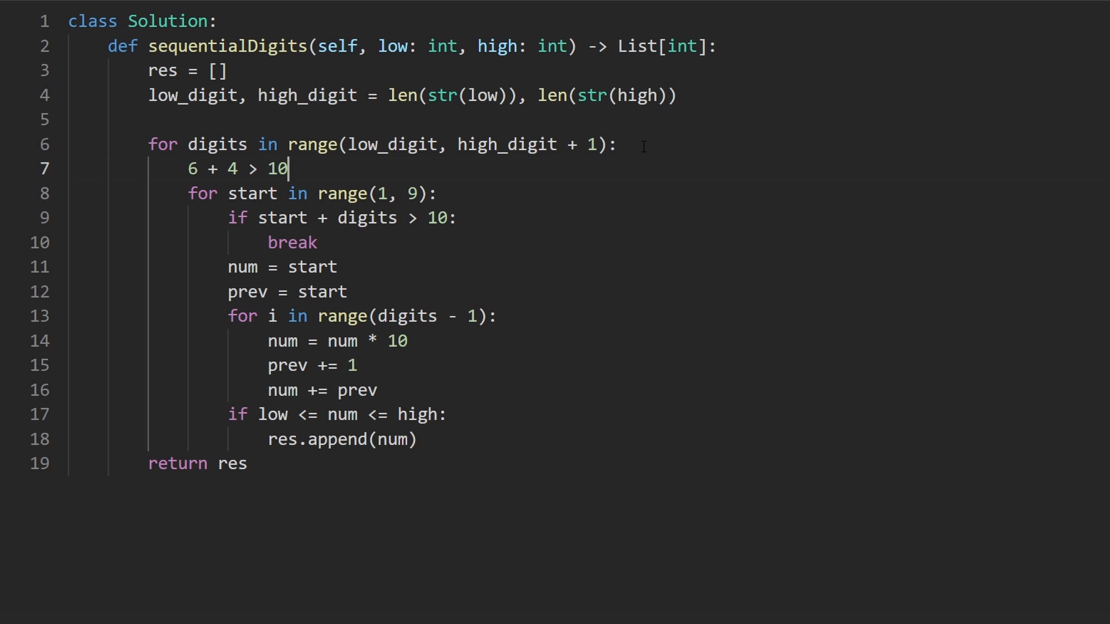
pyautogui.press('Backspace')
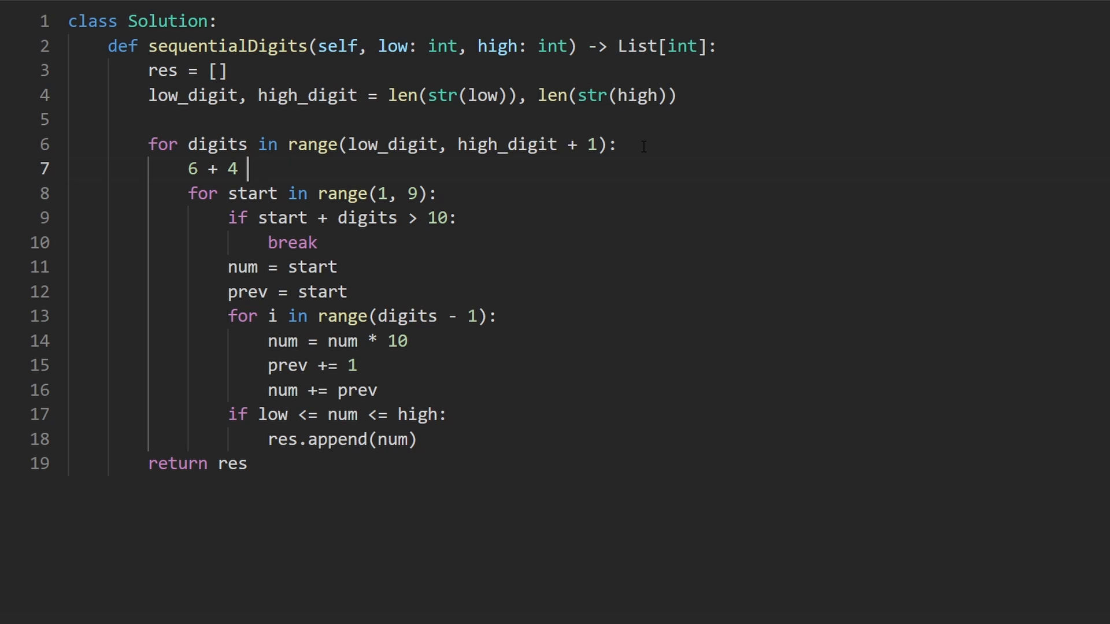
pyautogui.write('= 10')
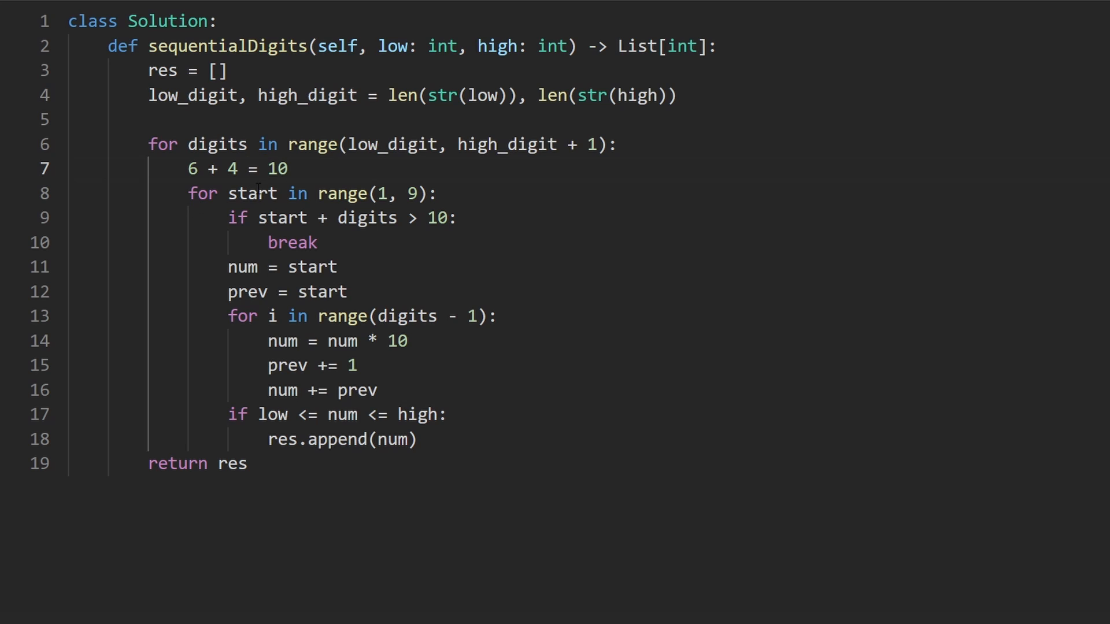
pyautogui.press('Backspace')
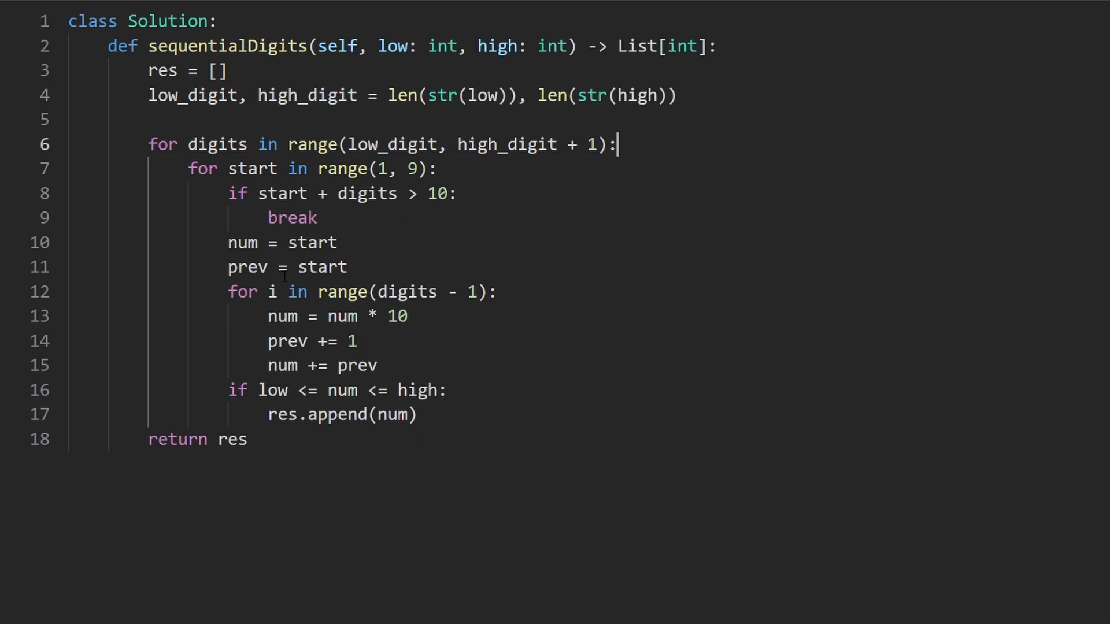
# Step: Add the worked note '6 -> 60 + 7' on the line after prev = start
pyautogui.click(306, 266)
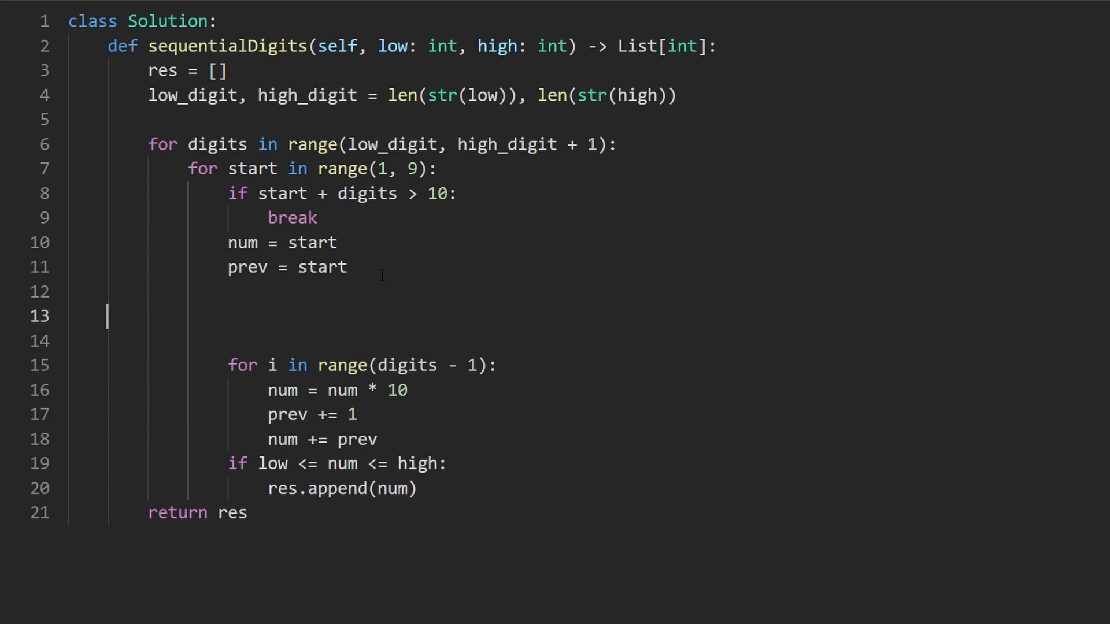
pyautogui.write('6')
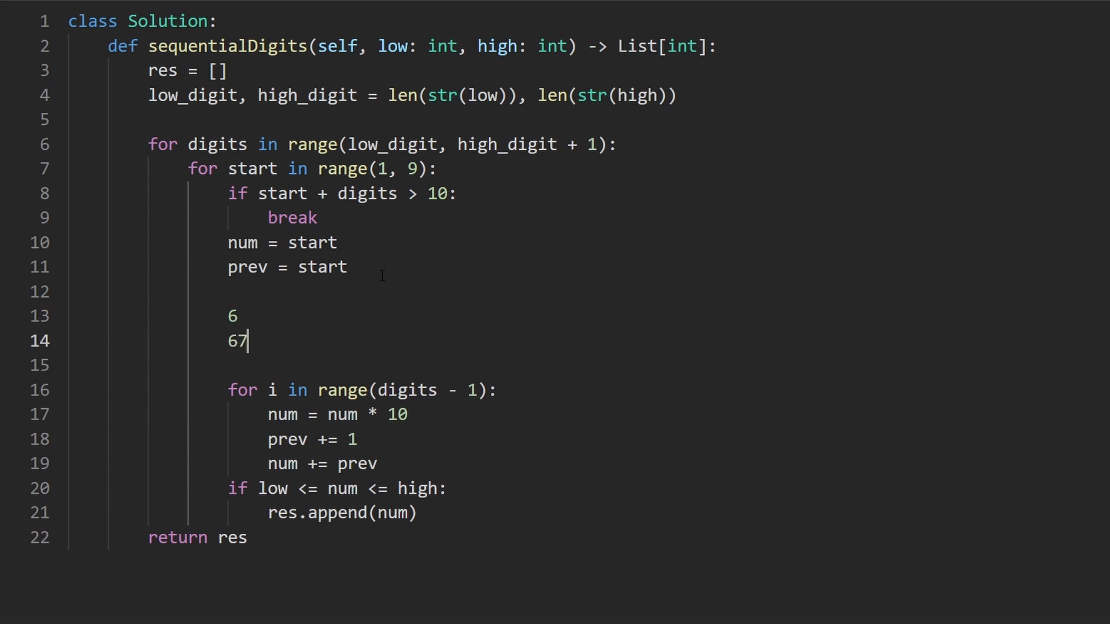
pyautogui.click(239, 316)
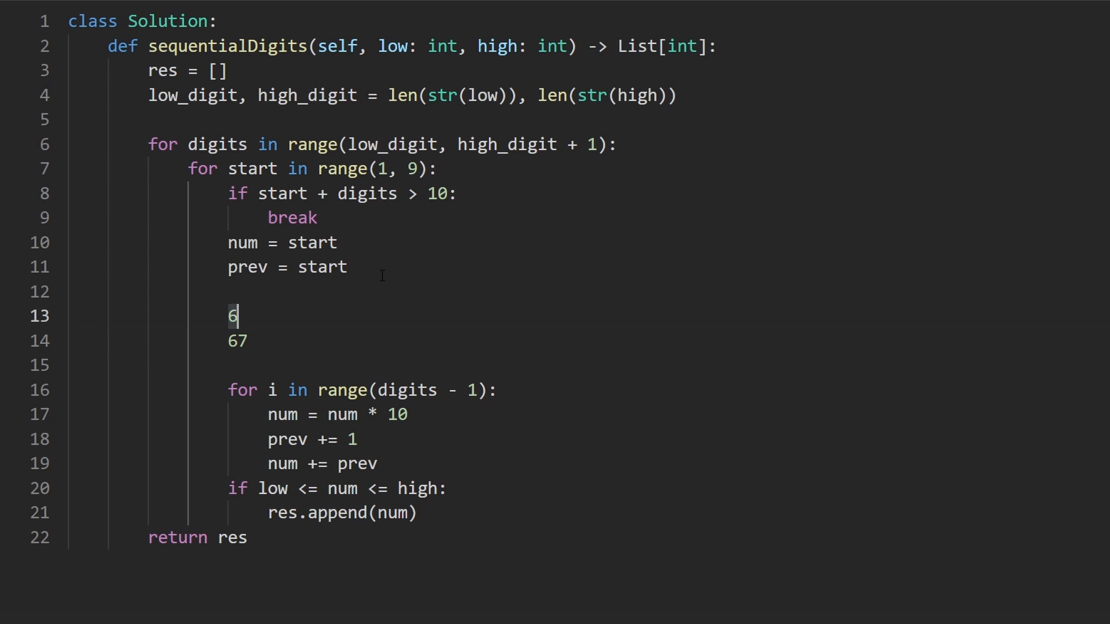
pyautogui.write('->')
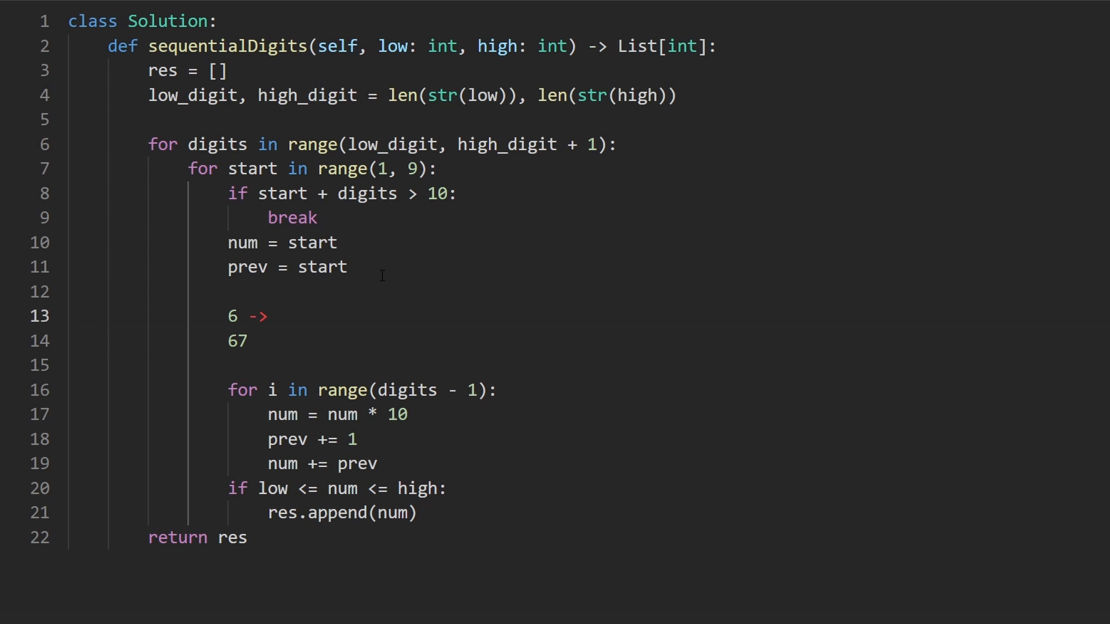
pyautogui.write('60 + 7')
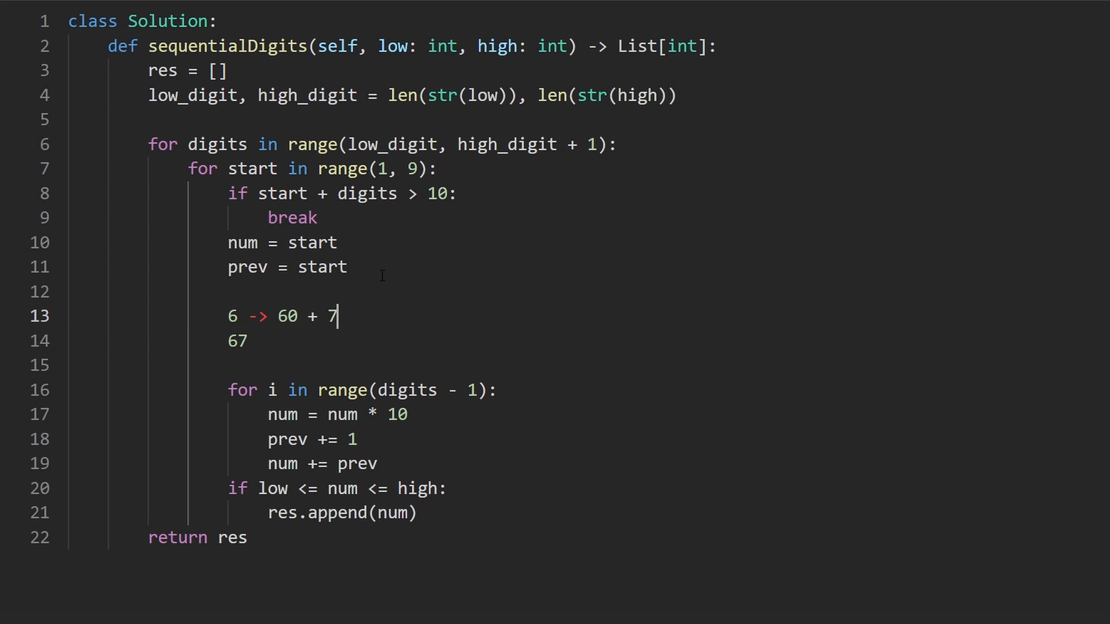
pyautogui.moveTo(336, 316); pyautogui.dragTo(227, 316)
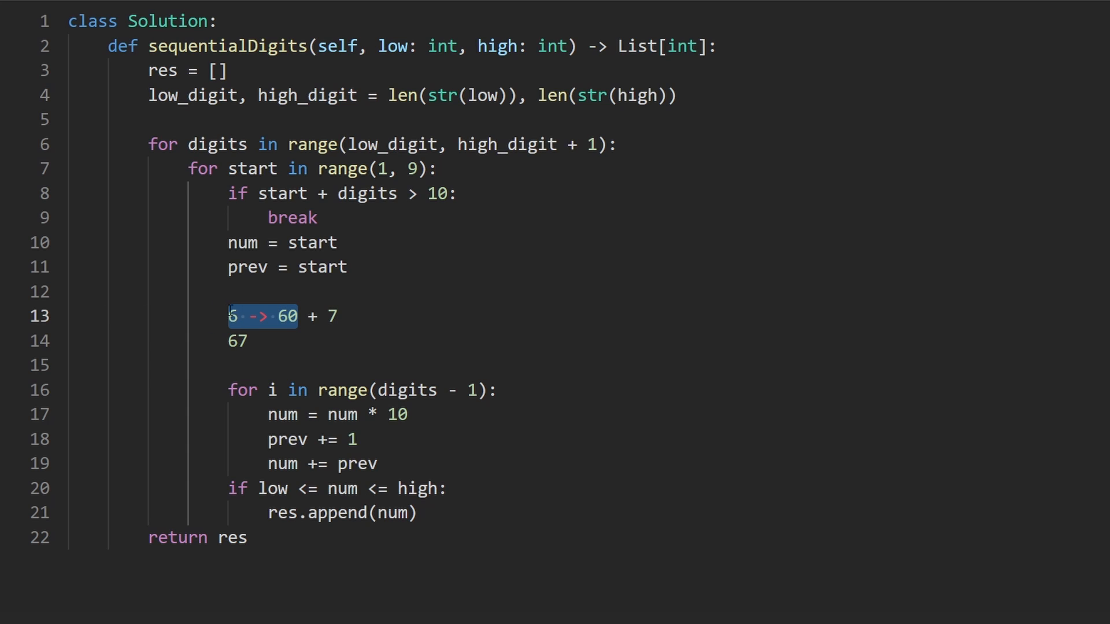
# Step: Extend the 67 note to '67 -> 670 + 8'
pyautogui.click(259, 340)
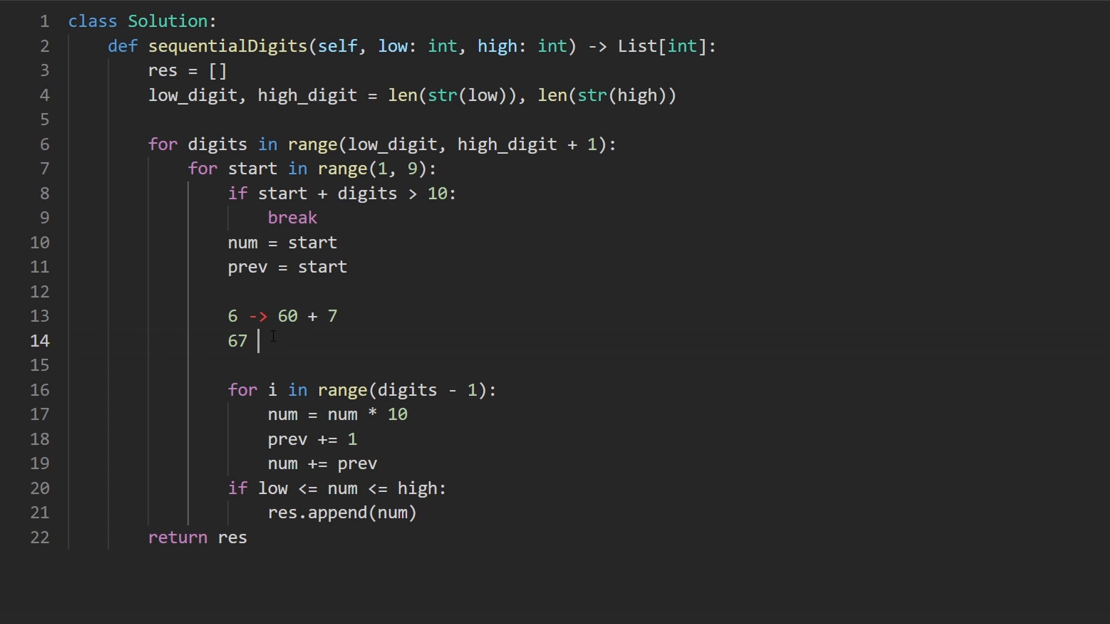
pyautogui.write('-> 670')
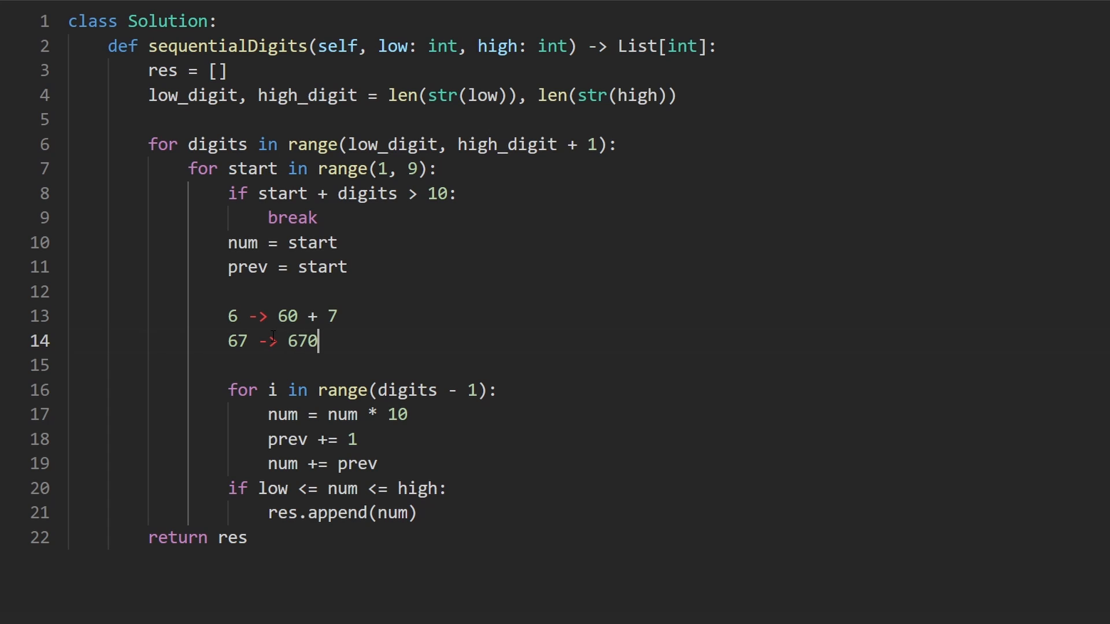
pyautogui.write('+ 8')
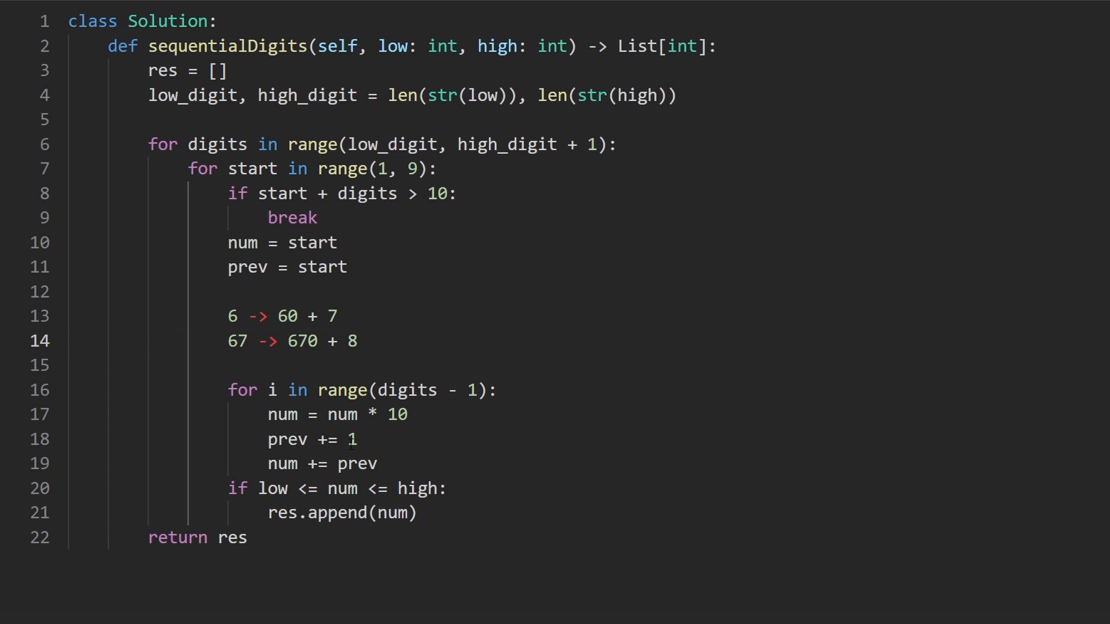
pyautogui.moveTo(228, 389); pyautogui.dragTo(377, 464)
pyautogui.write('O(')
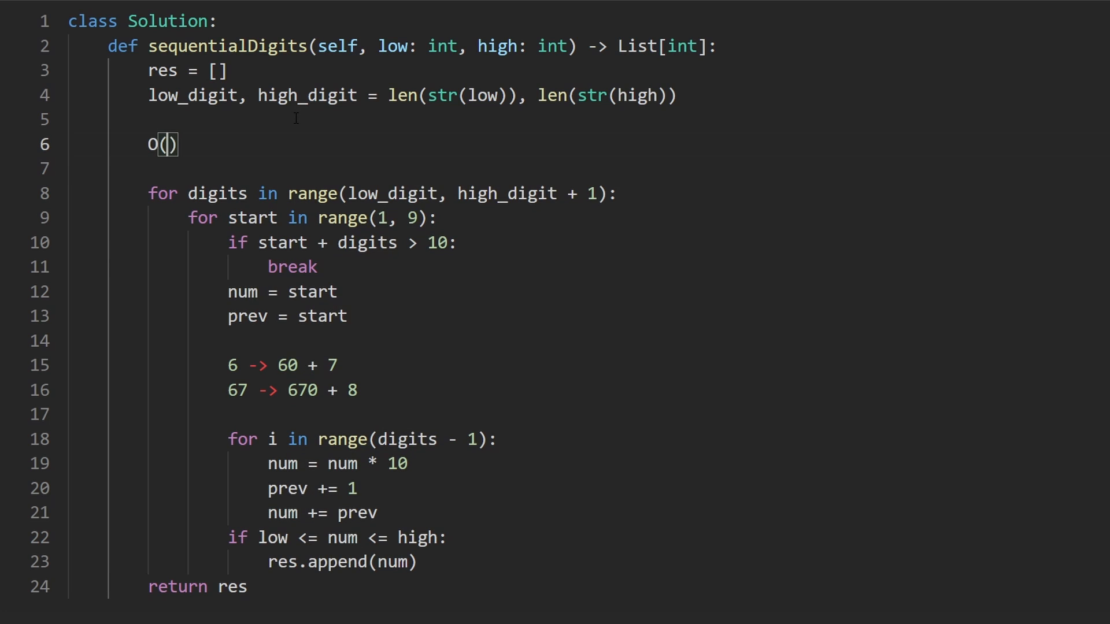
# Step: Start the complexity note with a 1 above the digit-length loop
pyautogui.write('1')
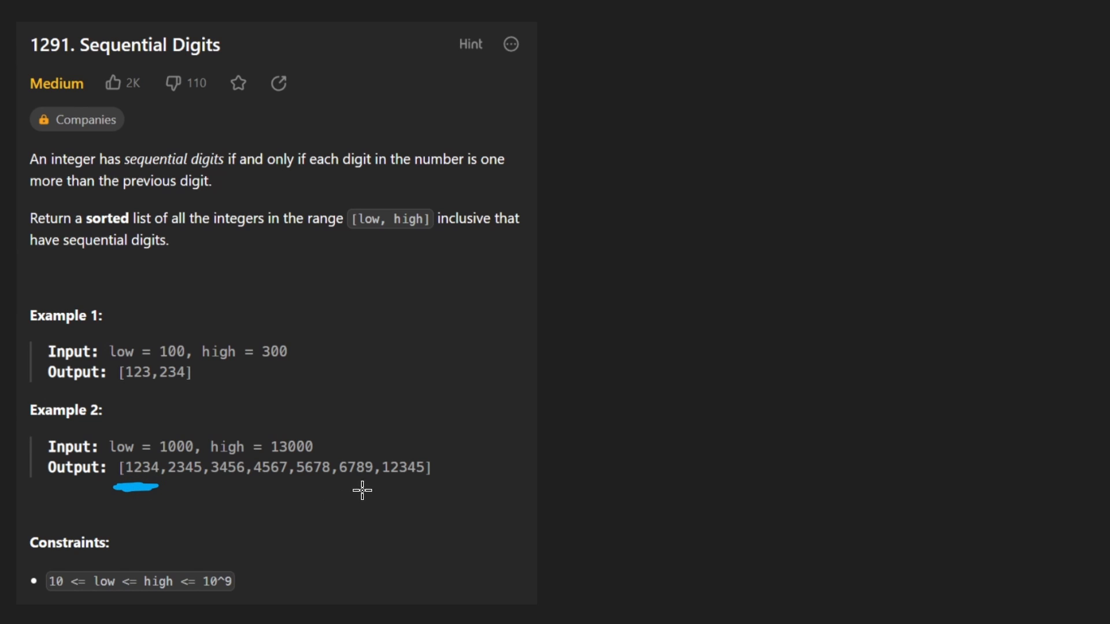
# Step: Underline 12345 in Example 2's output and write the rows 123 through 567
pyautogui.moveTo(368, 486); pyautogui.dragTo(432, 487)
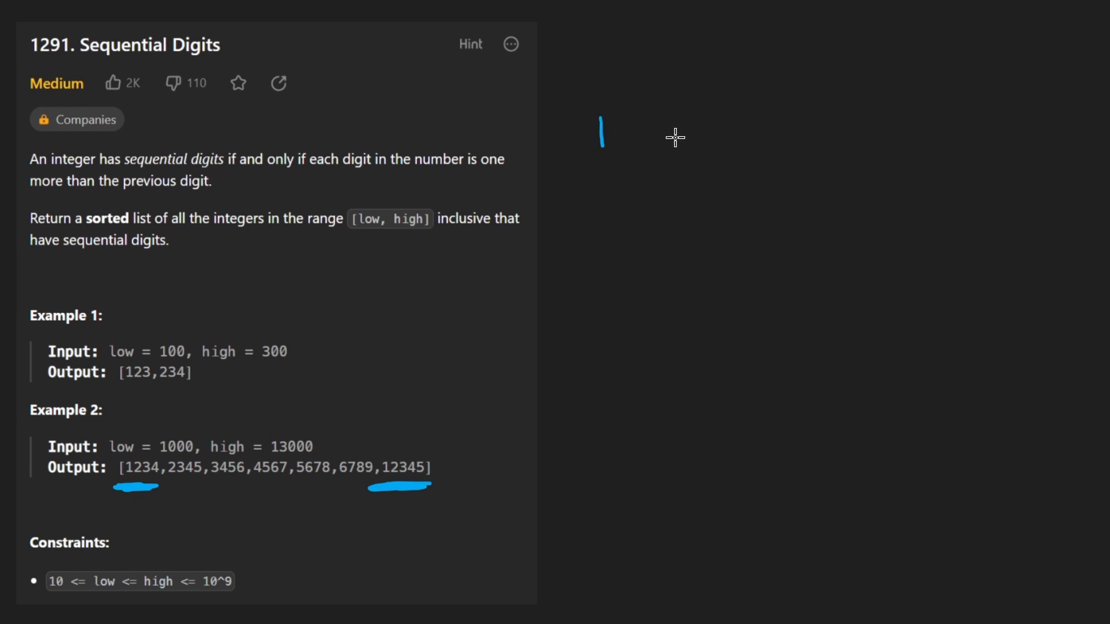
pyautogui.moveTo(662, 124); pyautogui.dragTo(753, 145)
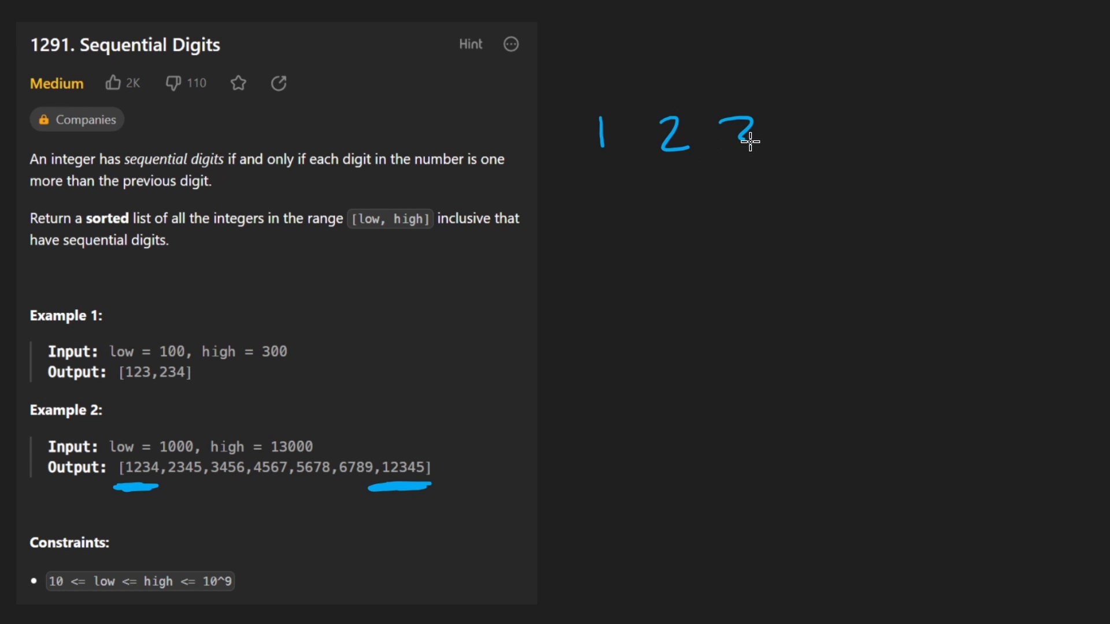
pyautogui.moveTo(580, 163); pyautogui.dragTo(775, 163)
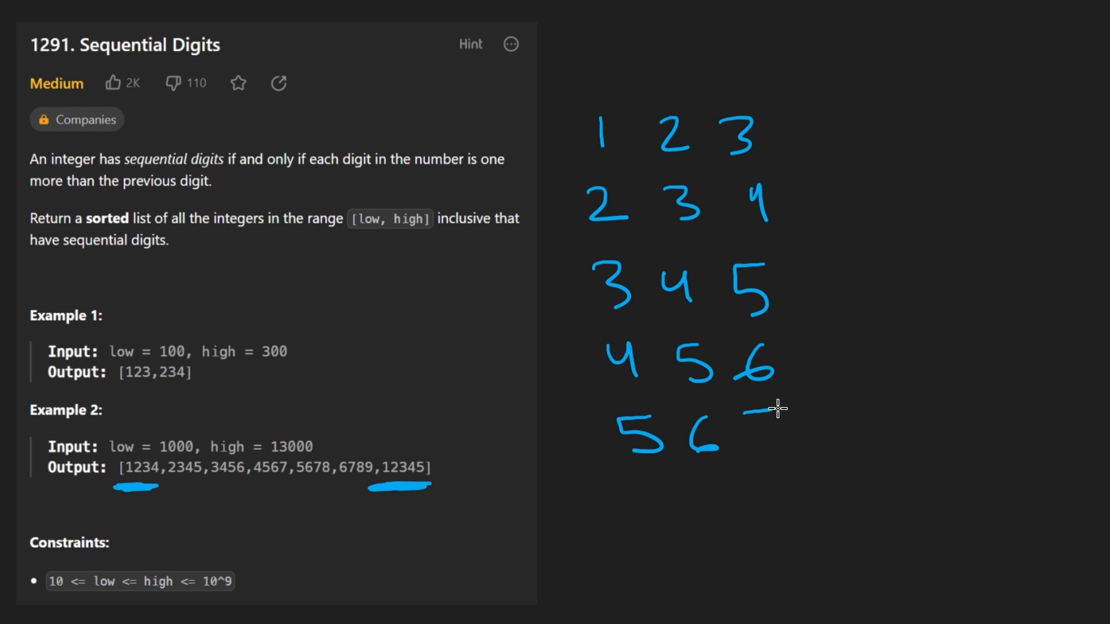
pyautogui.moveTo(750, 414); pyautogui.dragTo(775, 439)
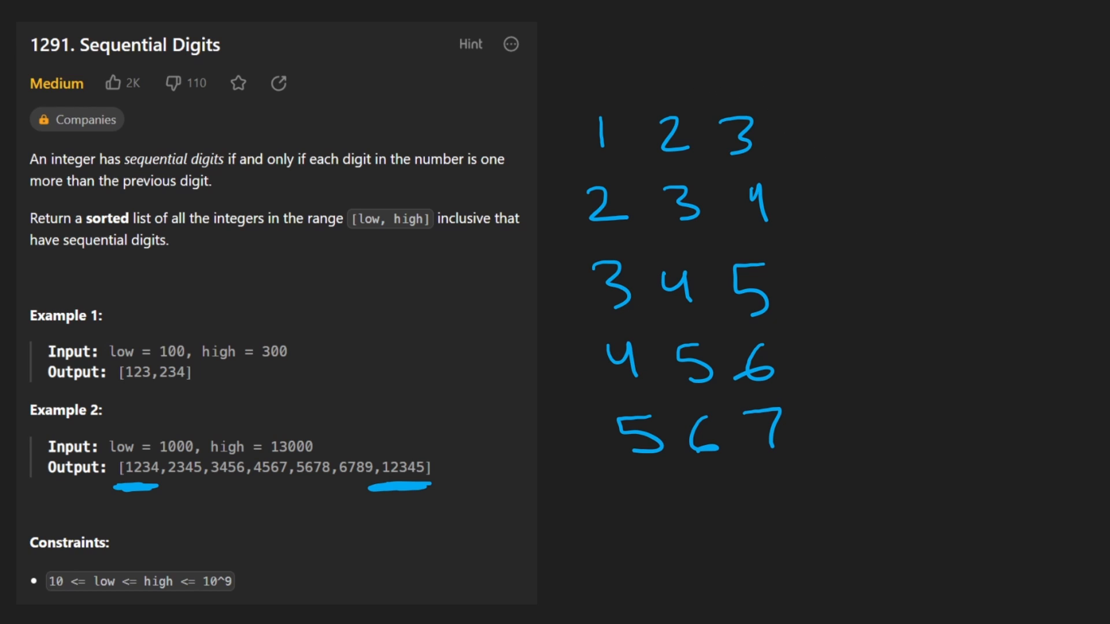
# Step: Cross out the leading 1, circle the trailing 5 with an arrow up to 4, then erase the queue sketch
pyautogui.moveTo(559, 124); pyautogui.dragTo(548, 205)
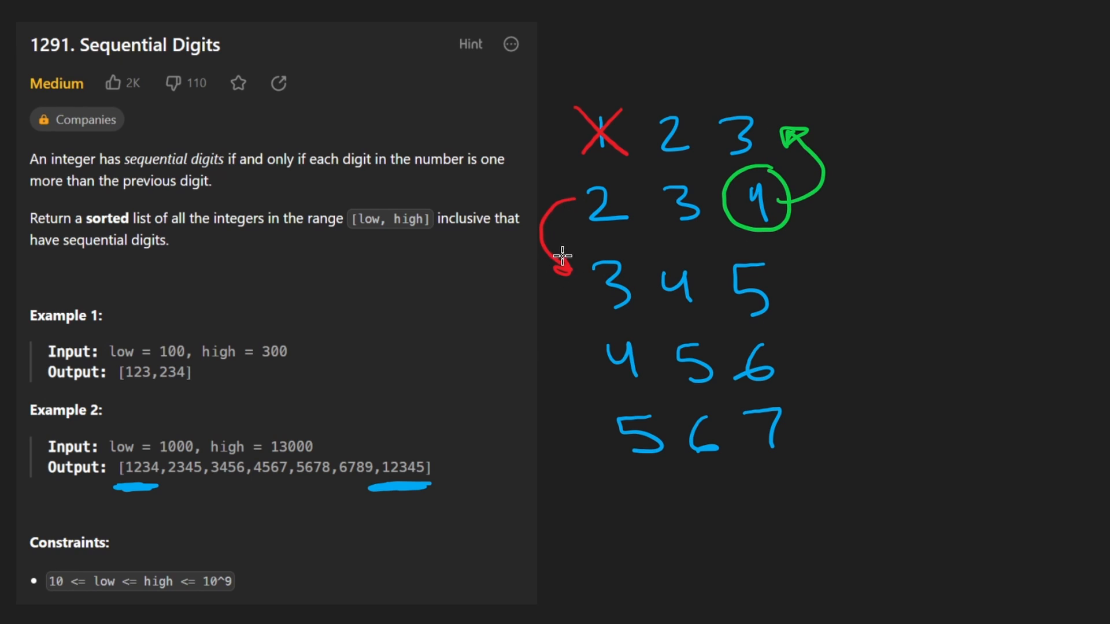
pyautogui.moveTo(573, 199); pyautogui.dragTo(772, 297)
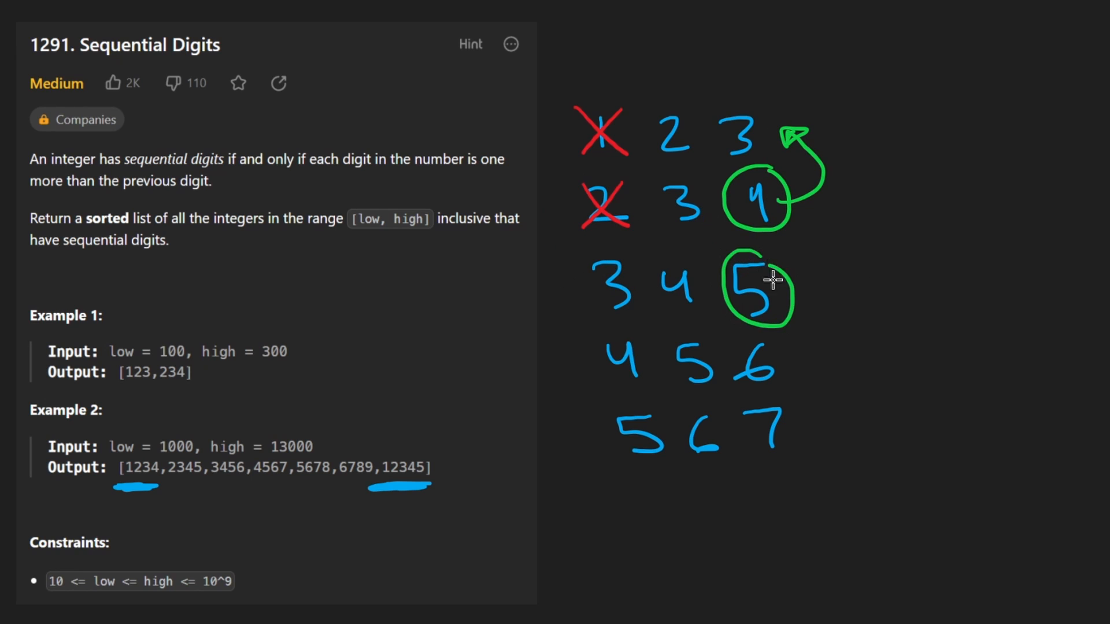
pyautogui.moveTo(786, 290); pyautogui.dragTo(828, 212)
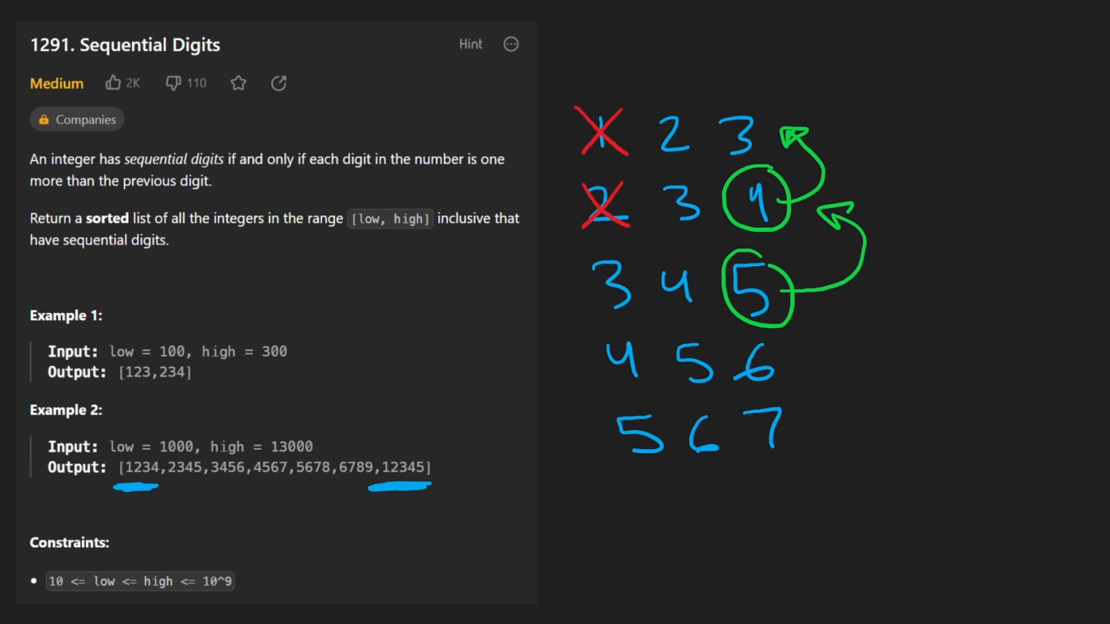
pyautogui.moveTo(635, 547)
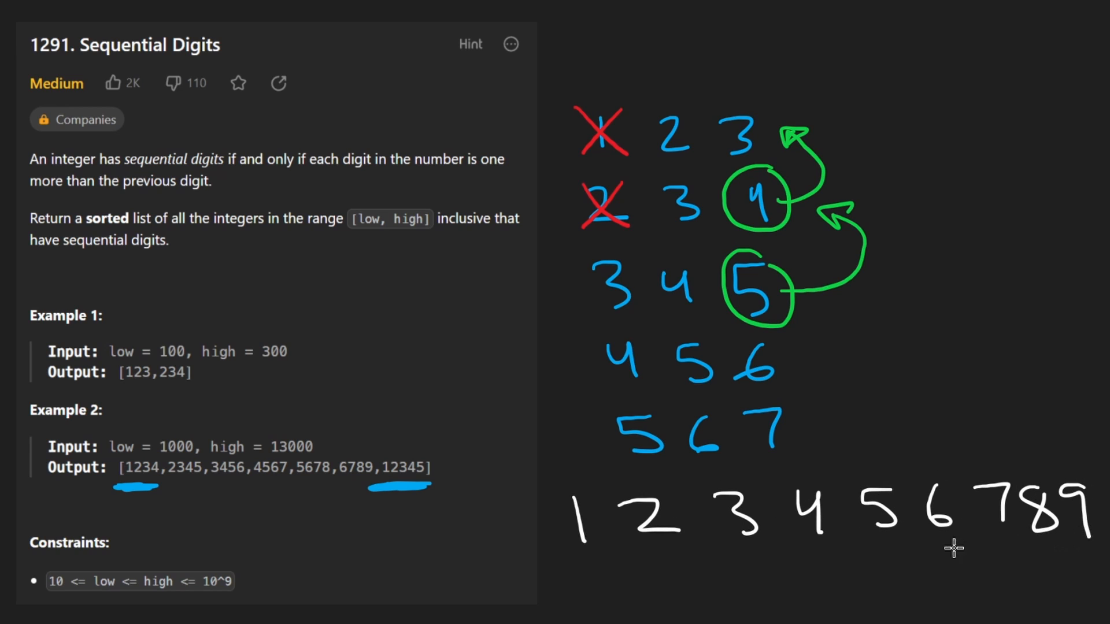
pyautogui.moveTo(797, 390)
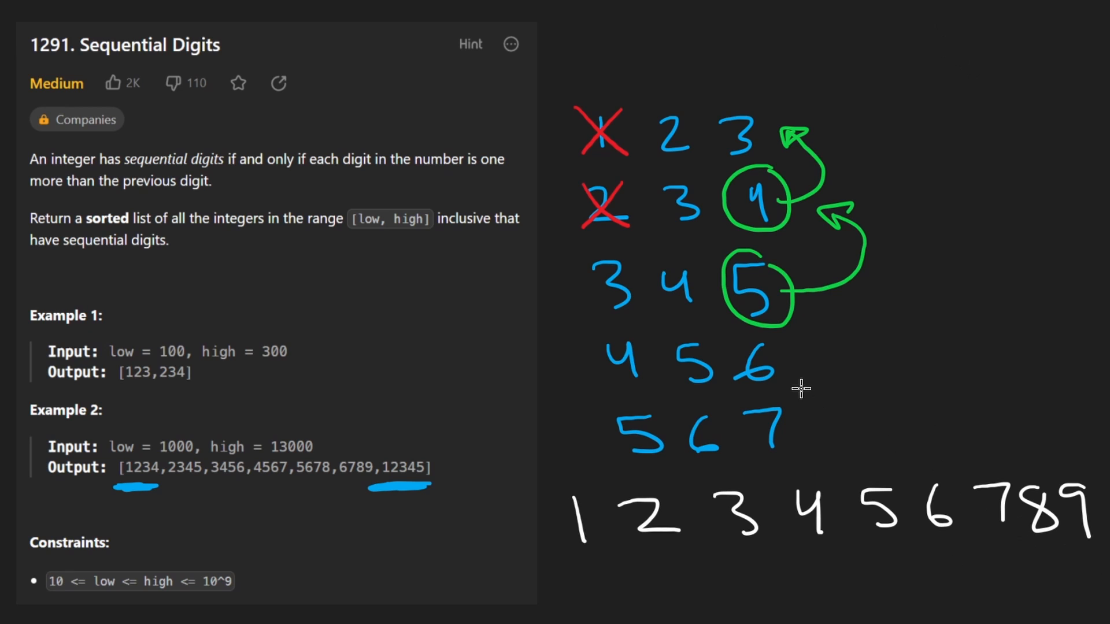
pyautogui.moveTo(561, 540)
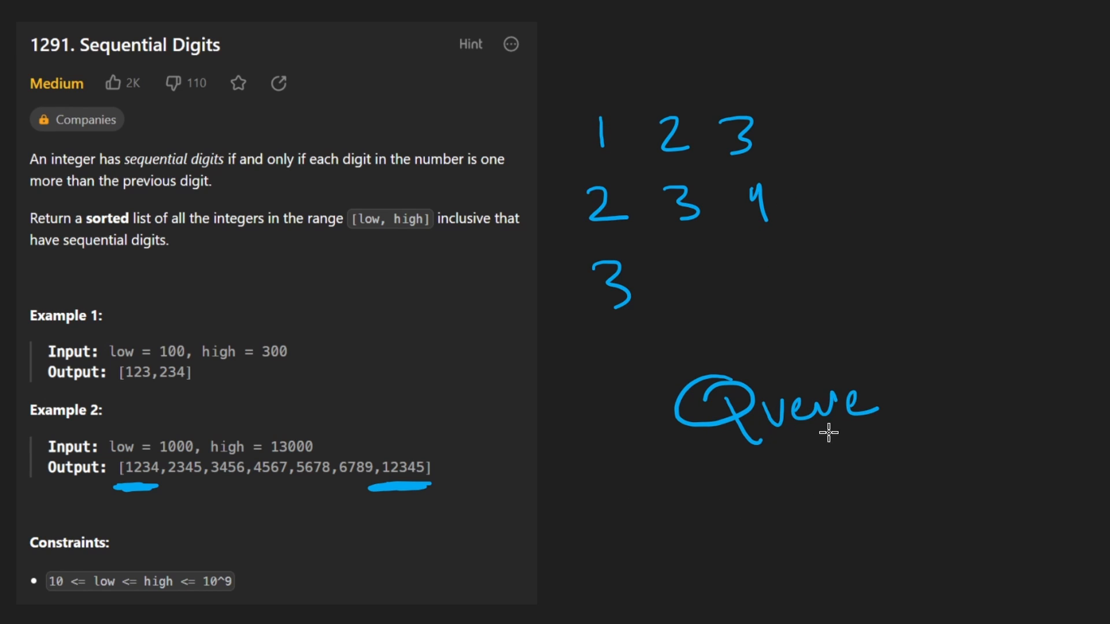
pyautogui.moveTo(623, 346); pyautogui.dragTo(895, 446)
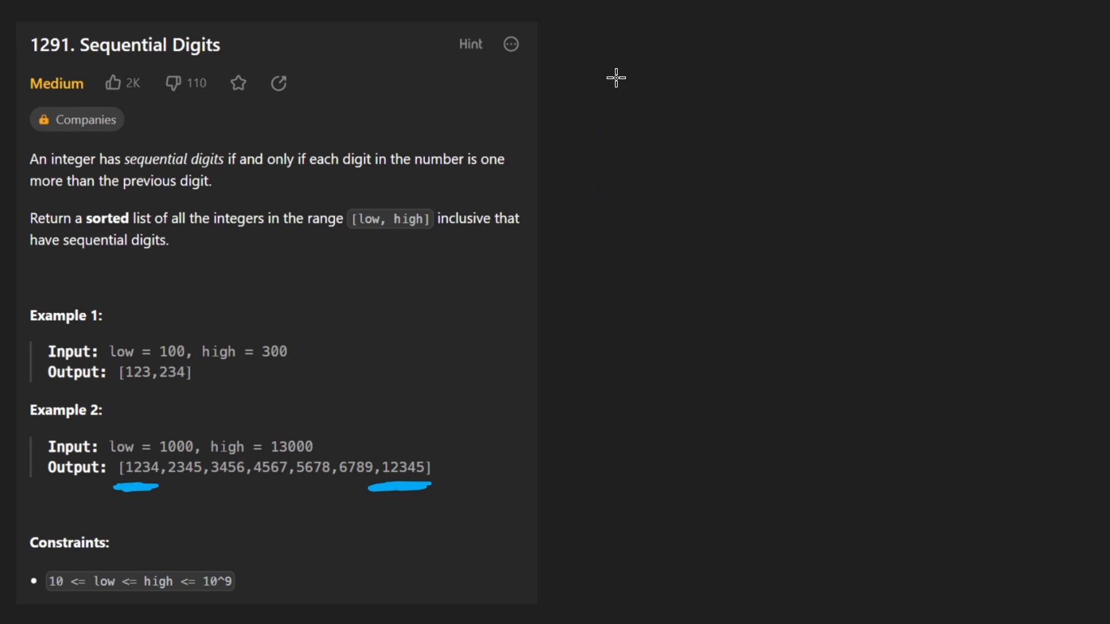
pyautogui.moveTo(597, 76)
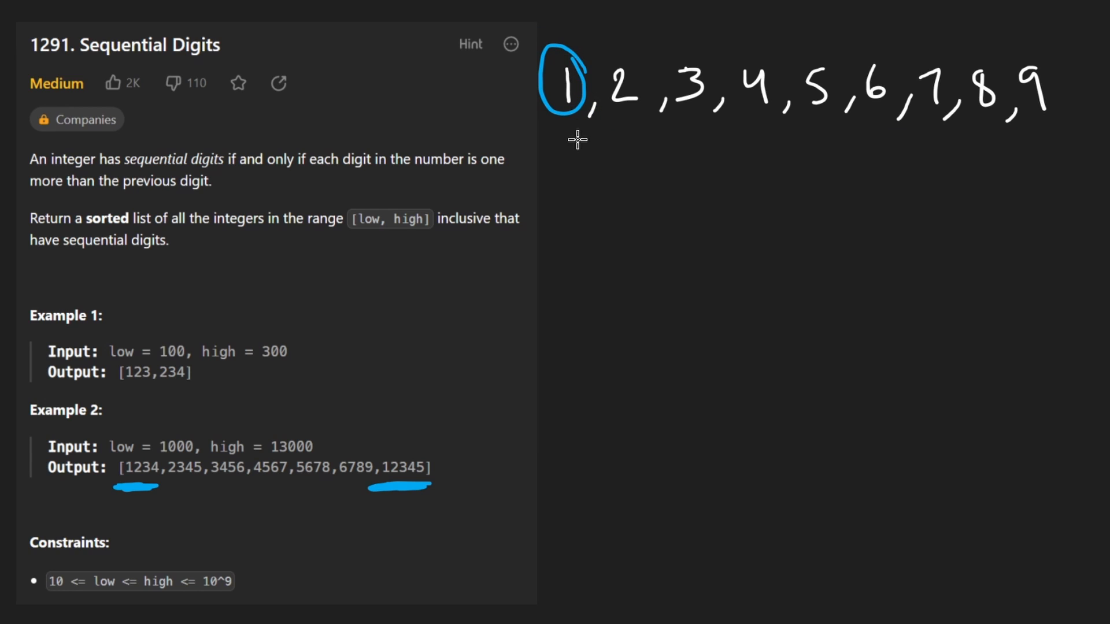
# Step: Underline digit 1 in the 1-9 list with an arrow to it and write 12 below
pyautogui.moveTo(573, 127); pyautogui.dragTo(1037, 124)
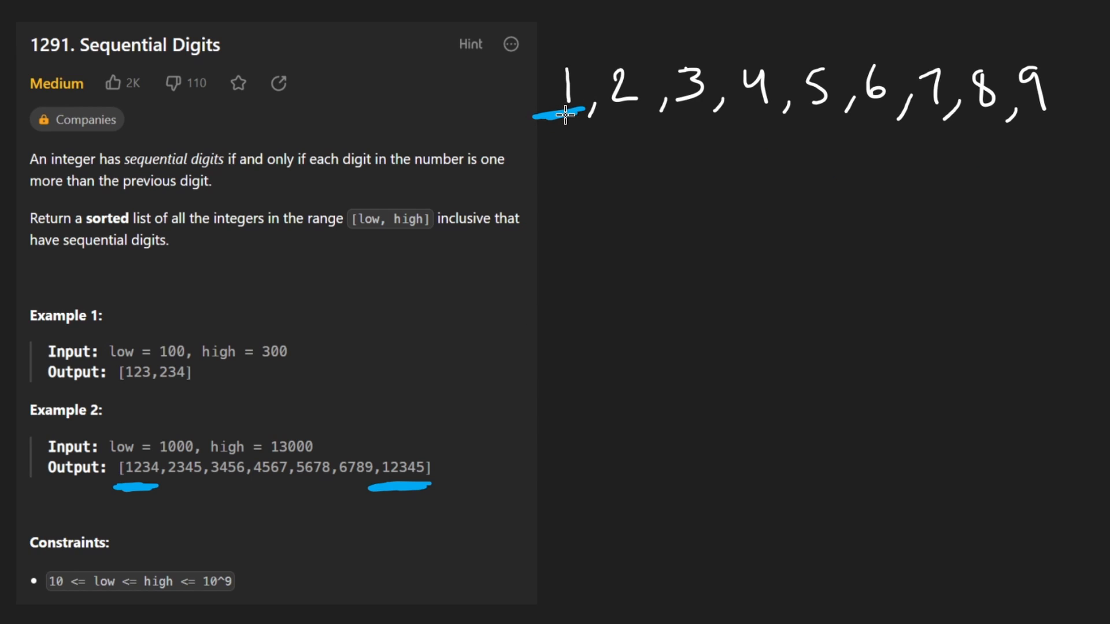
pyautogui.moveTo(567, 132); pyautogui.dragTo(568, 265)
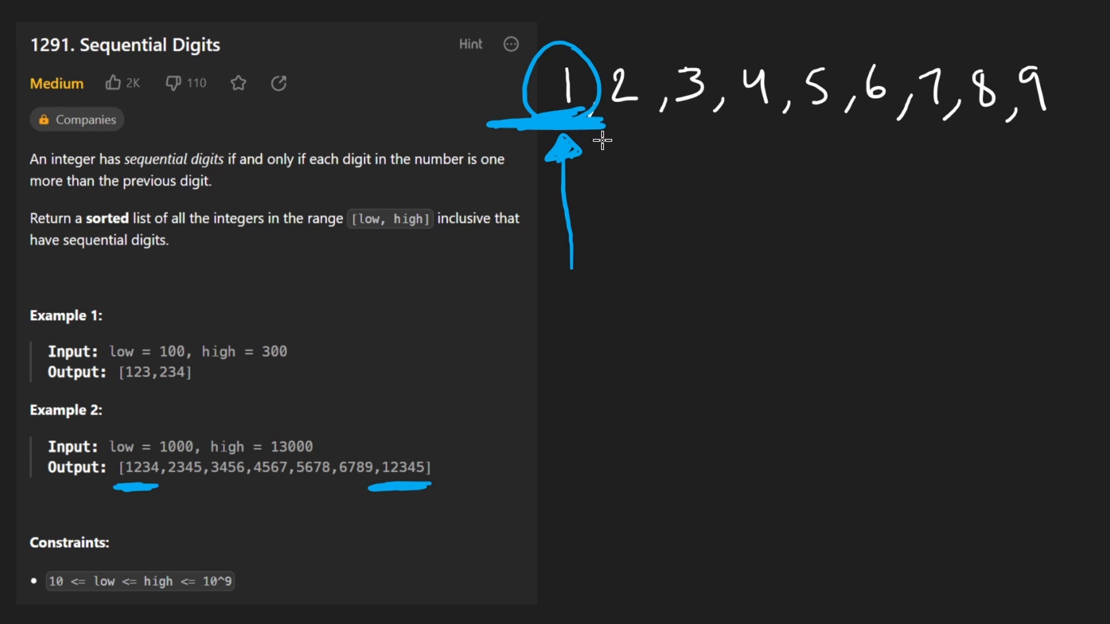
pyautogui.click(581, 87)
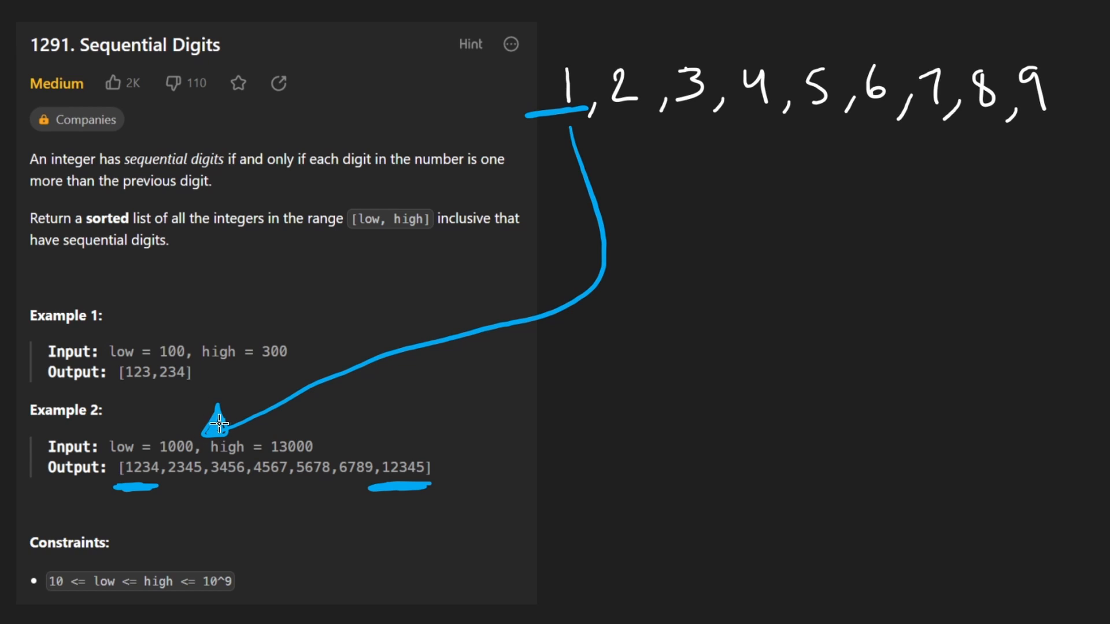
pyautogui.moveTo(456, 223)
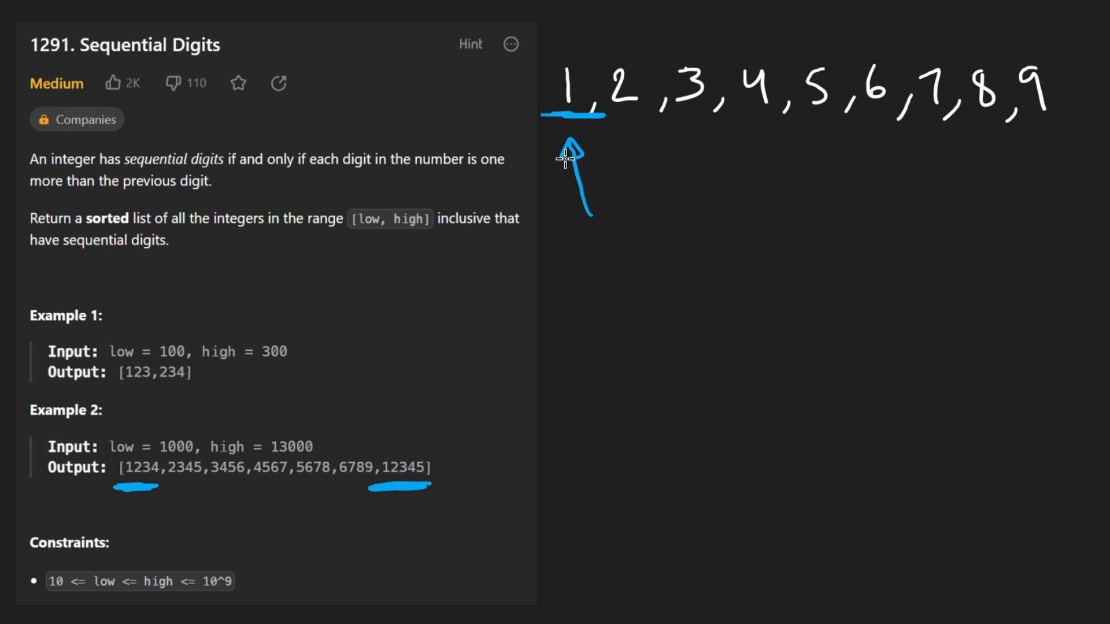
pyautogui.moveTo(559, 110); pyautogui.dragTo(591, 53)
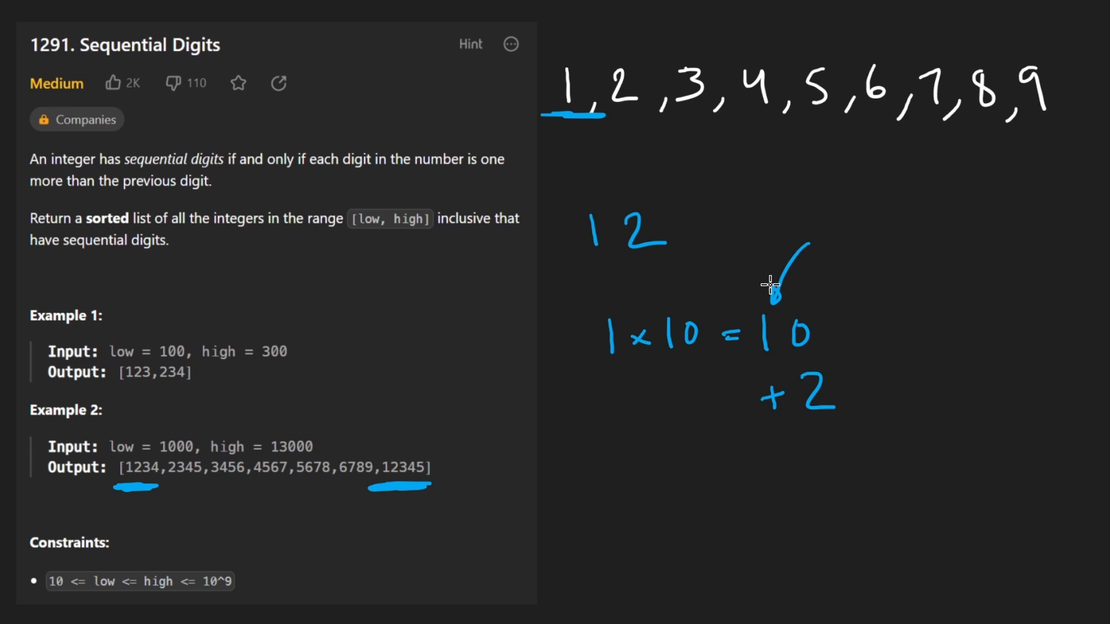
# Step: Write 123 × 10 = 1230 with a plus for the next digit and box 123 in green
pyautogui.moveTo(817, 435); pyautogui.dragTo(820, 481)
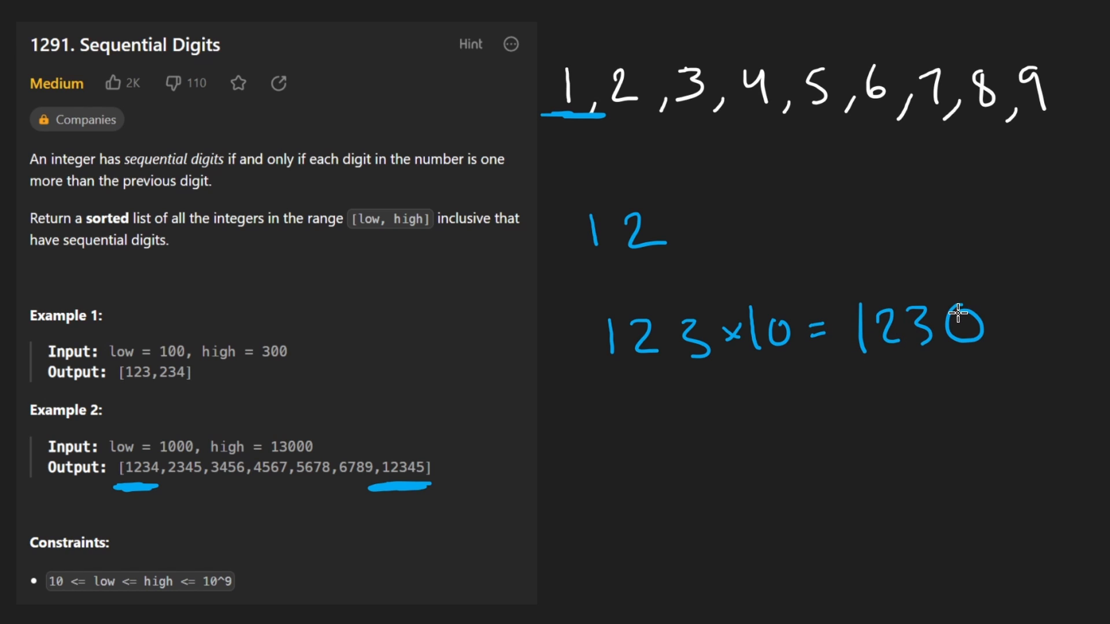
pyautogui.moveTo(885, 397); pyautogui.dragTo(998, 382)
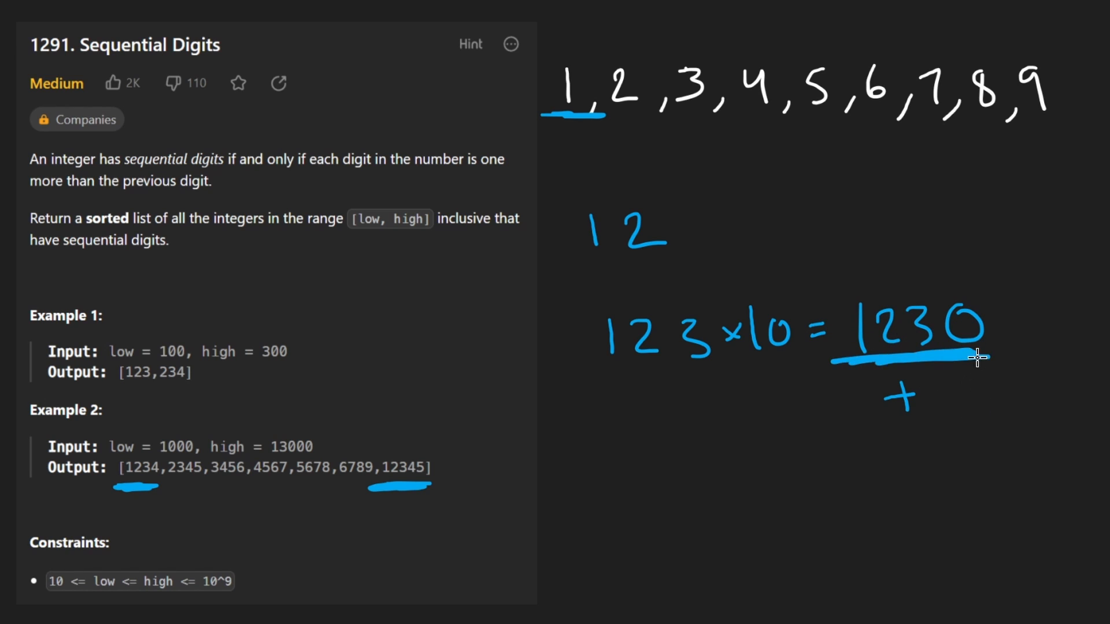
pyautogui.moveTo(666, 338)
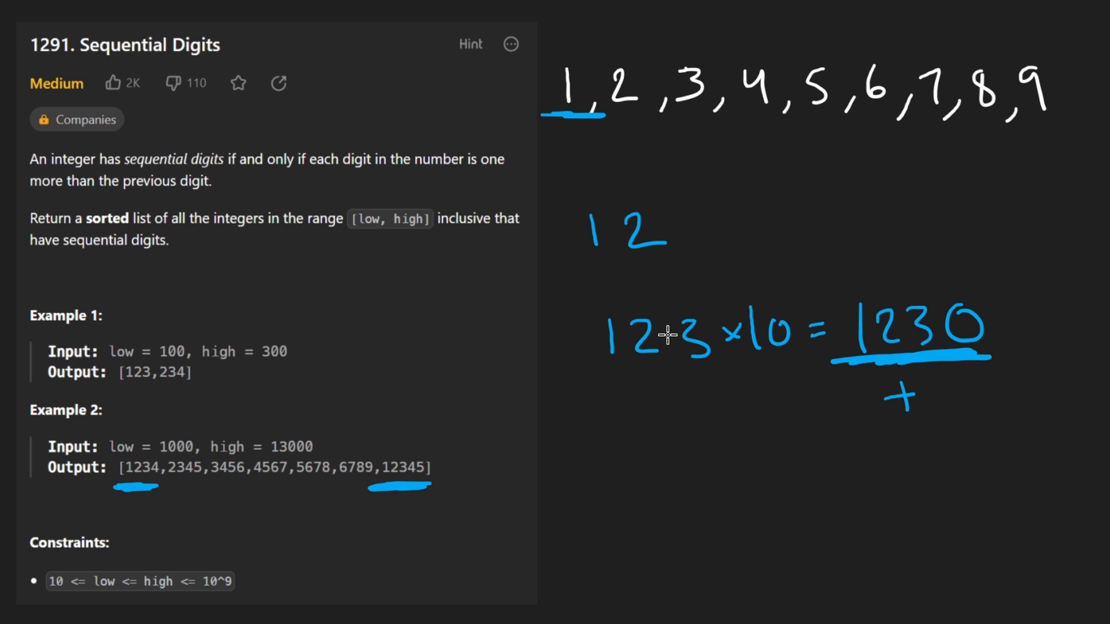
pyautogui.moveTo(587, 297); pyautogui.dragTo(715, 382)
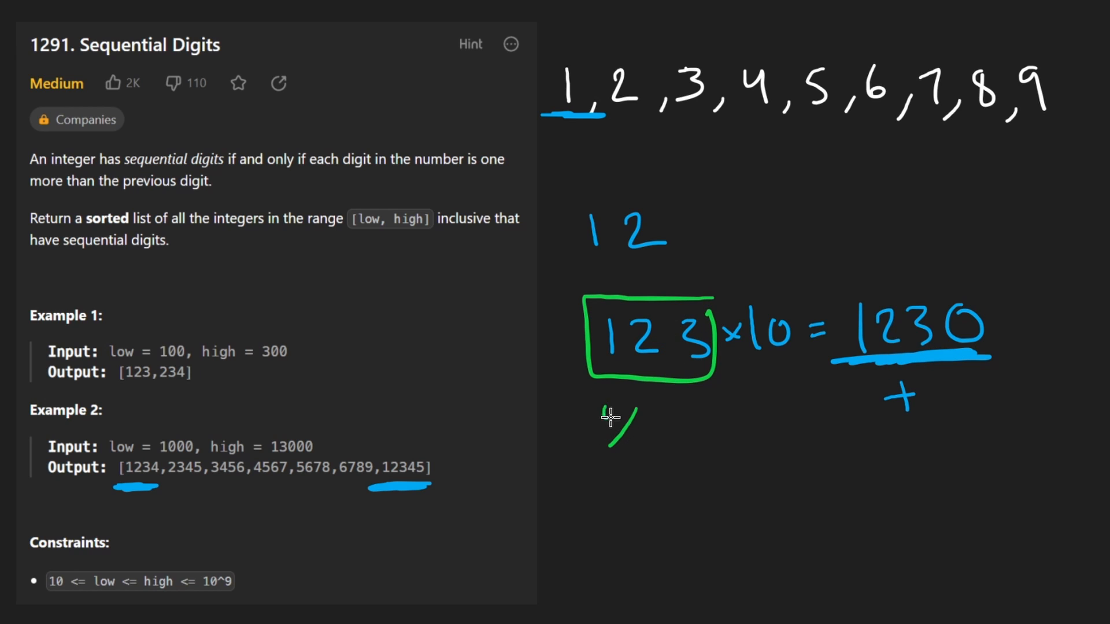
pyautogui.moveTo(609, 431); pyautogui.dragTo(700, 446)
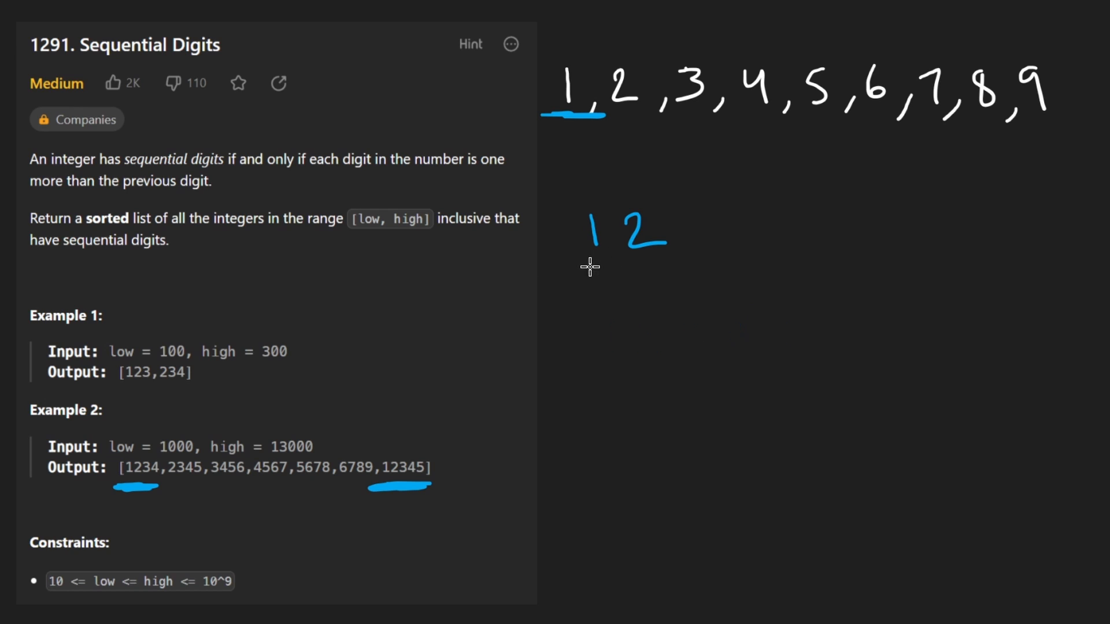
# Step: Write the two-digit row 12, 23, 34, 45 and the three-digit row 123, 234, 345
pyautogui.moveTo(577, 265); pyautogui.dragTo(849, 333)
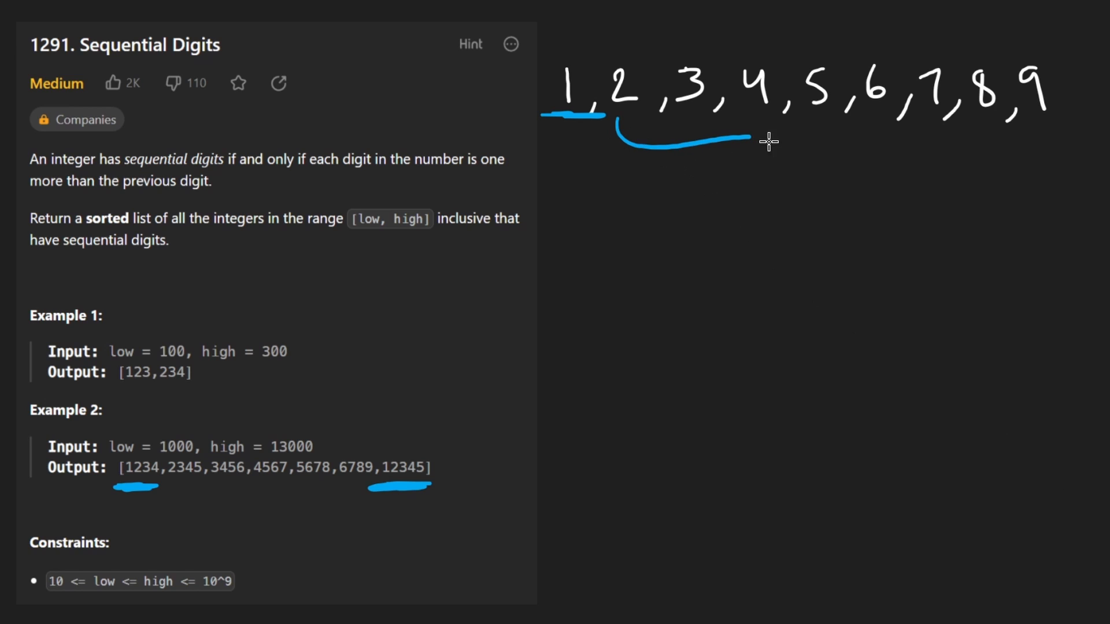
pyautogui.moveTo(768, 141); pyautogui.dragTo(244, 414)
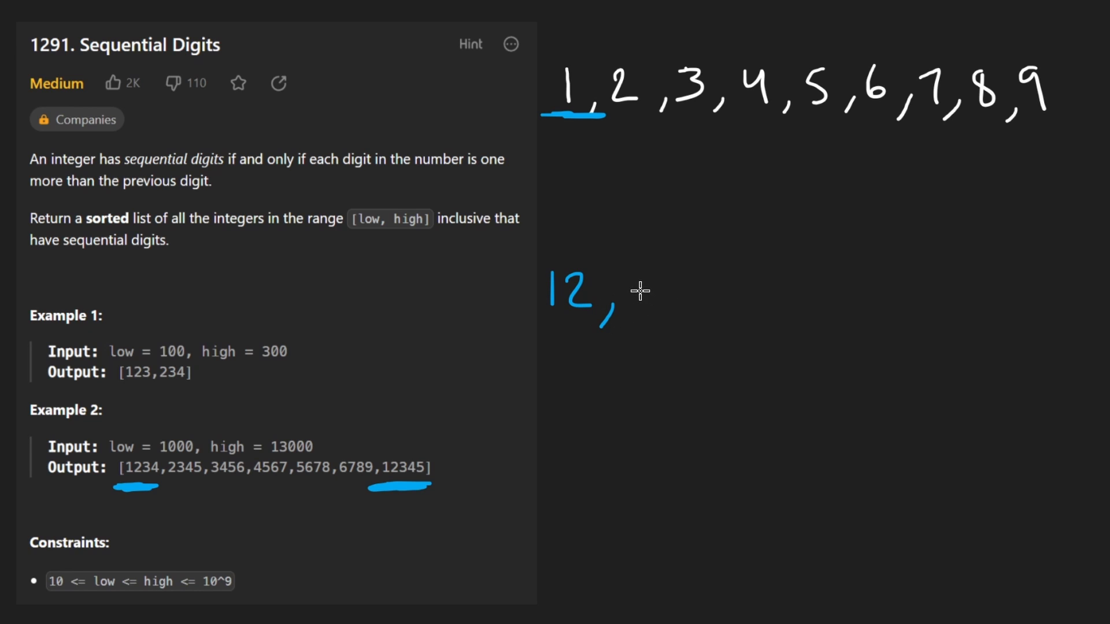
pyautogui.moveTo(623, 290); pyautogui.dragTo(729, 305)
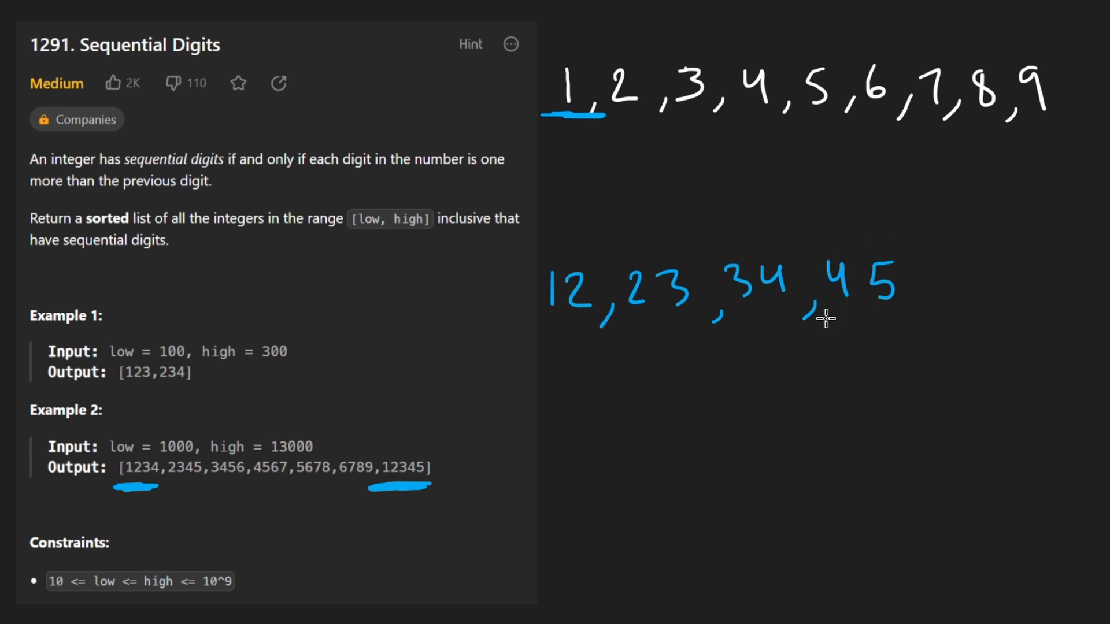
pyautogui.moveTo(693, 127); pyautogui.dragTo(1041, 126)
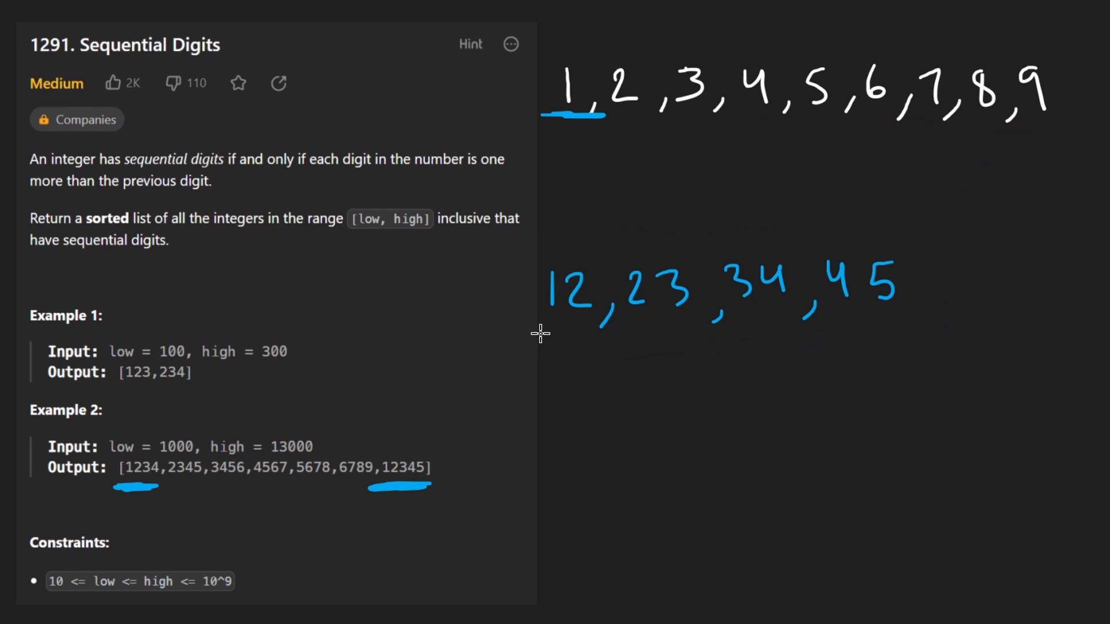
pyautogui.moveTo(538, 333); pyautogui.dragTo(892, 333)
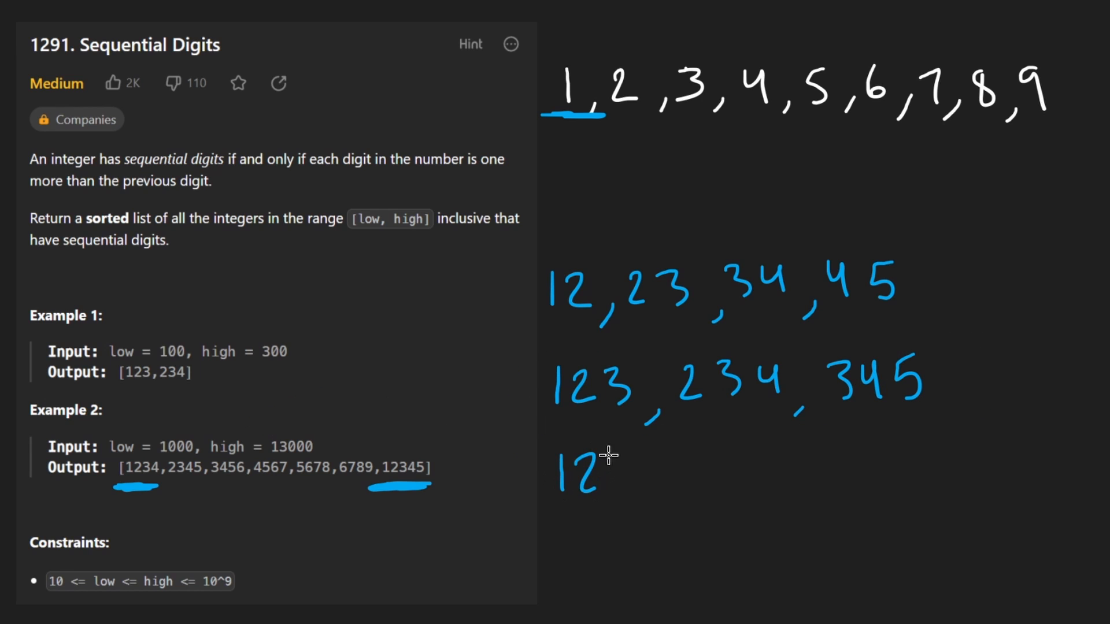
# Step: Add 1234, 2345, 3456 and the five-digit candidates, crossing out those above 13000
pyautogui.moveTo(608, 481); pyautogui.dragTo(757, 467)
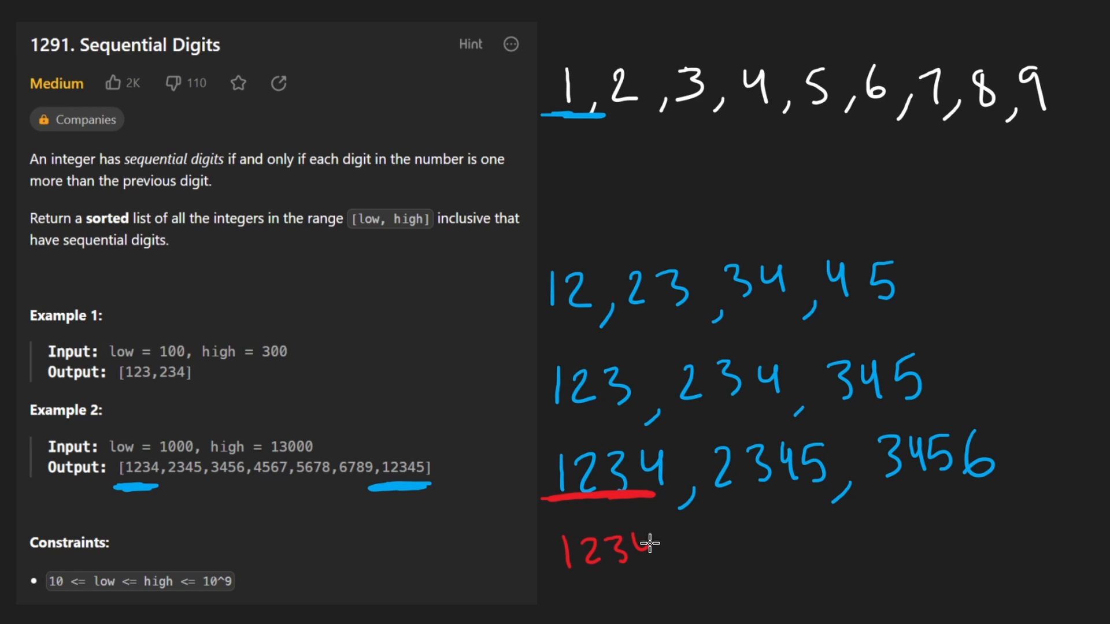
pyautogui.moveTo(637, 538); pyautogui.dragTo(393, 470)
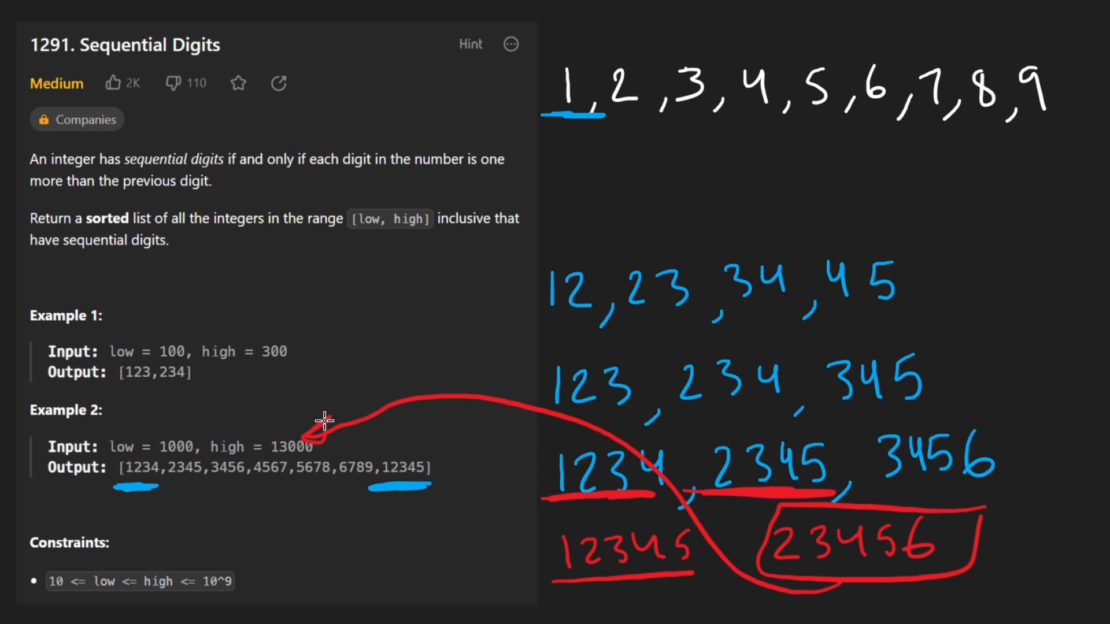
pyautogui.moveTo(722, 425); pyautogui.dragTo(820, 495)
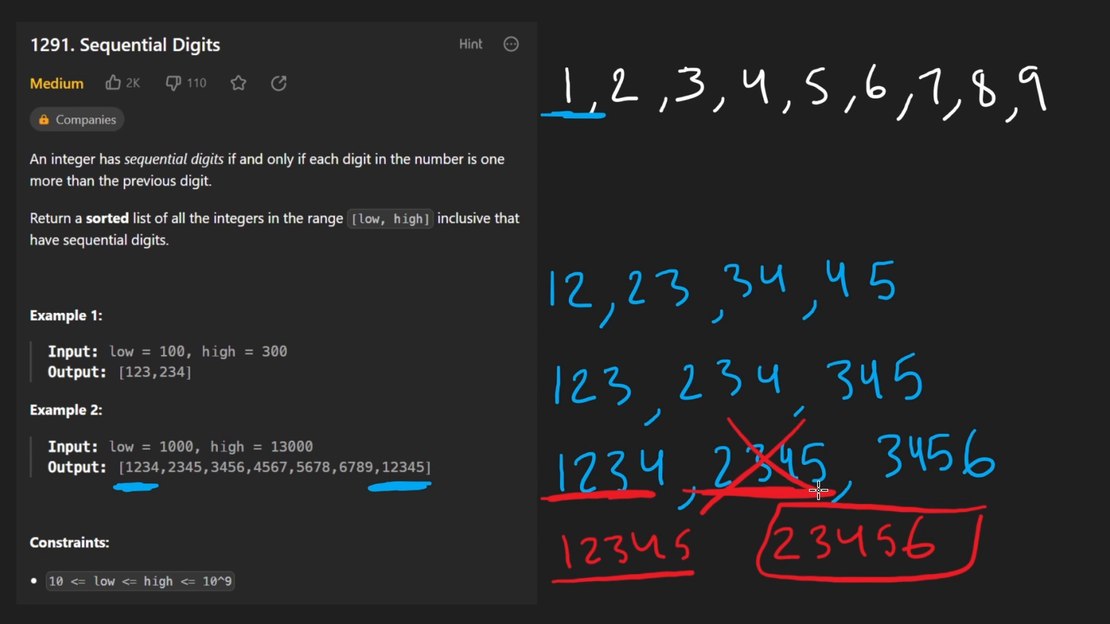
pyautogui.moveTo(1044, 318); pyautogui.dragTo(1036, 439)
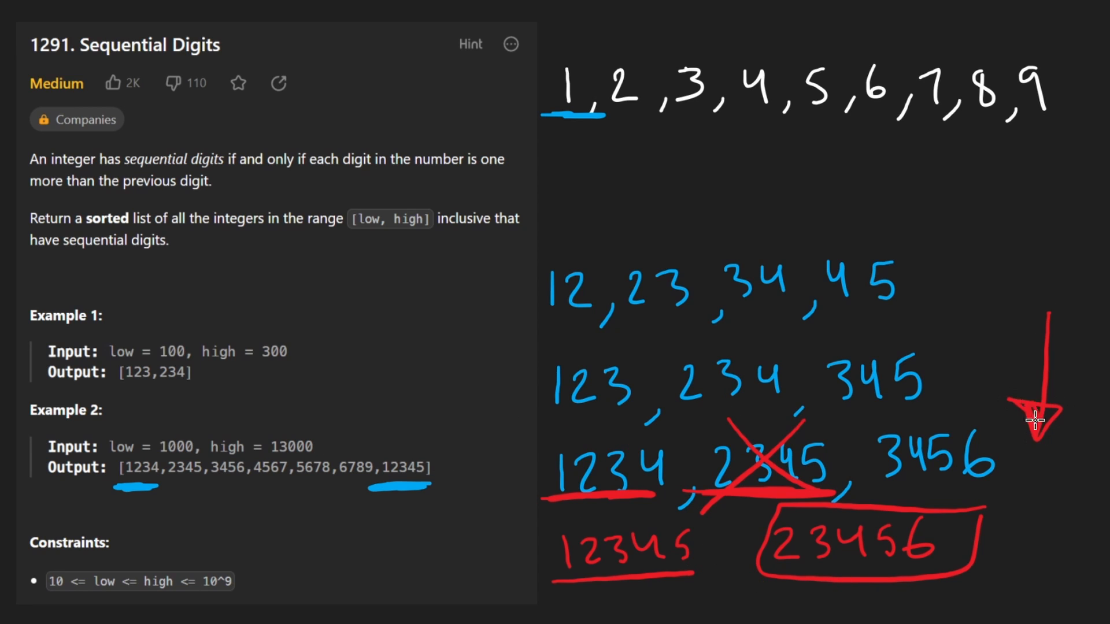
pyautogui.moveTo(971, 502)
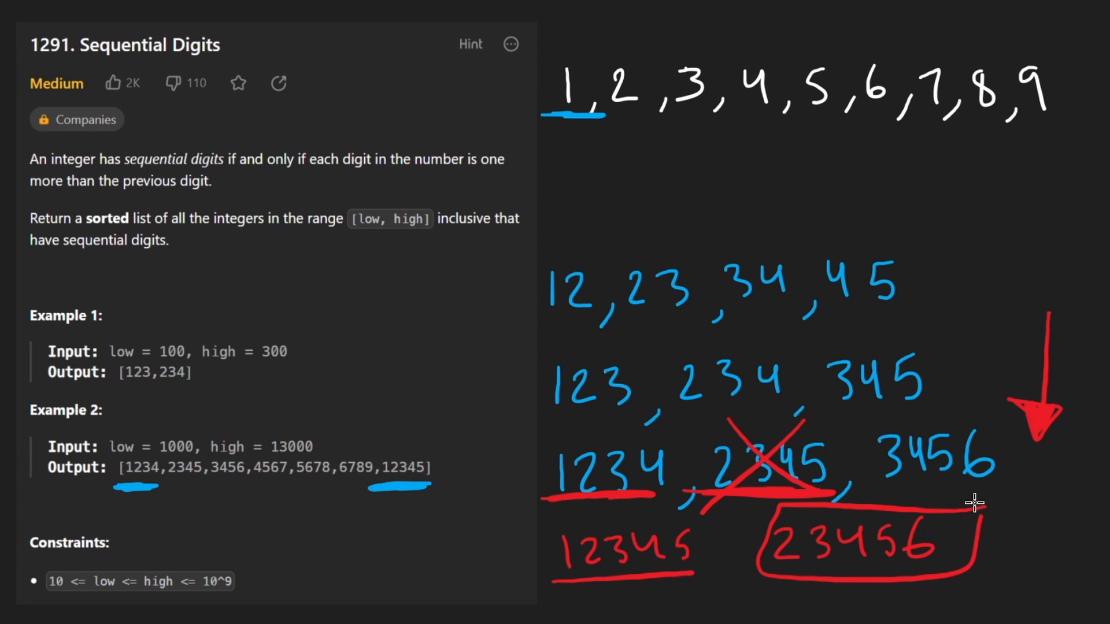
pyautogui.moveTo(926, 487)
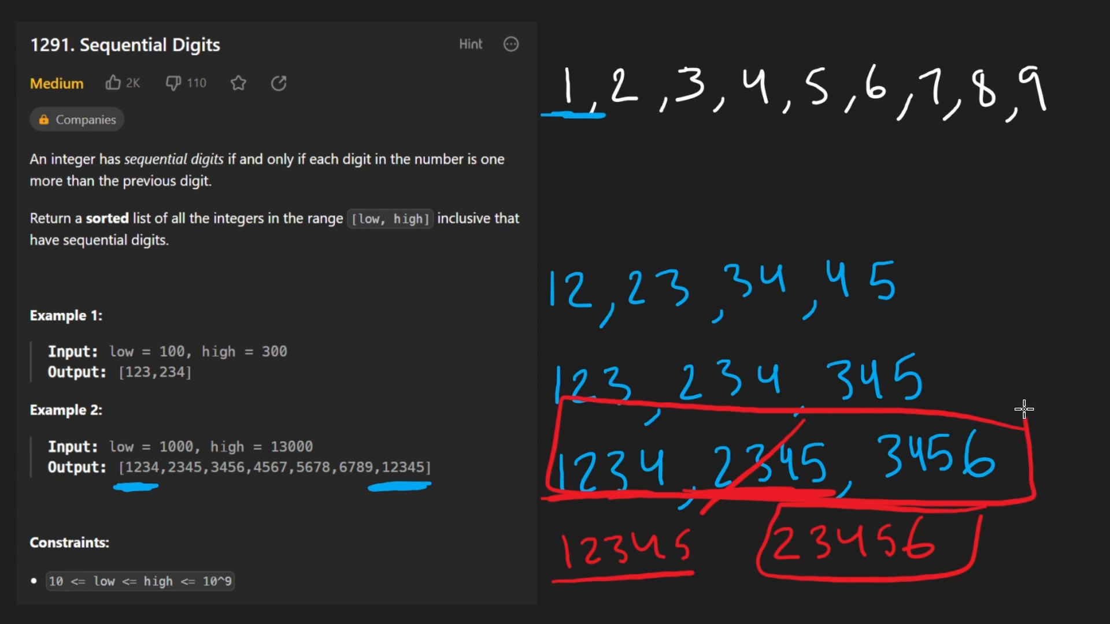
pyautogui.moveTo(584, 439)
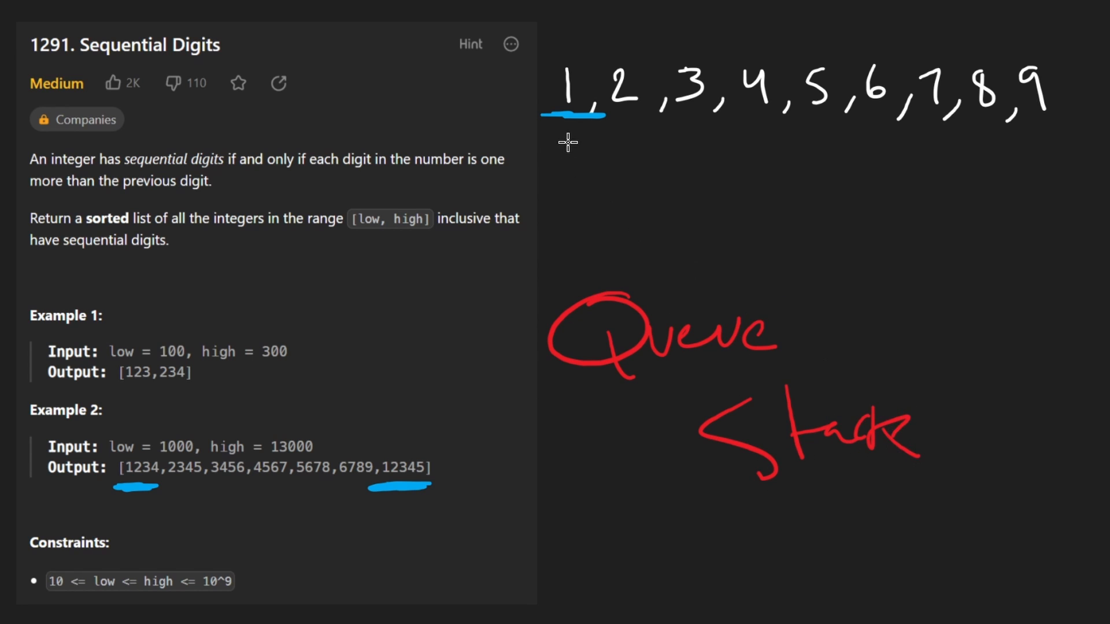
# Step: Write Queue and Stack in red, underline 'sorted', and box Stack
pyautogui.moveTo(566, 142); pyautogui.dragTo(1061, 113)
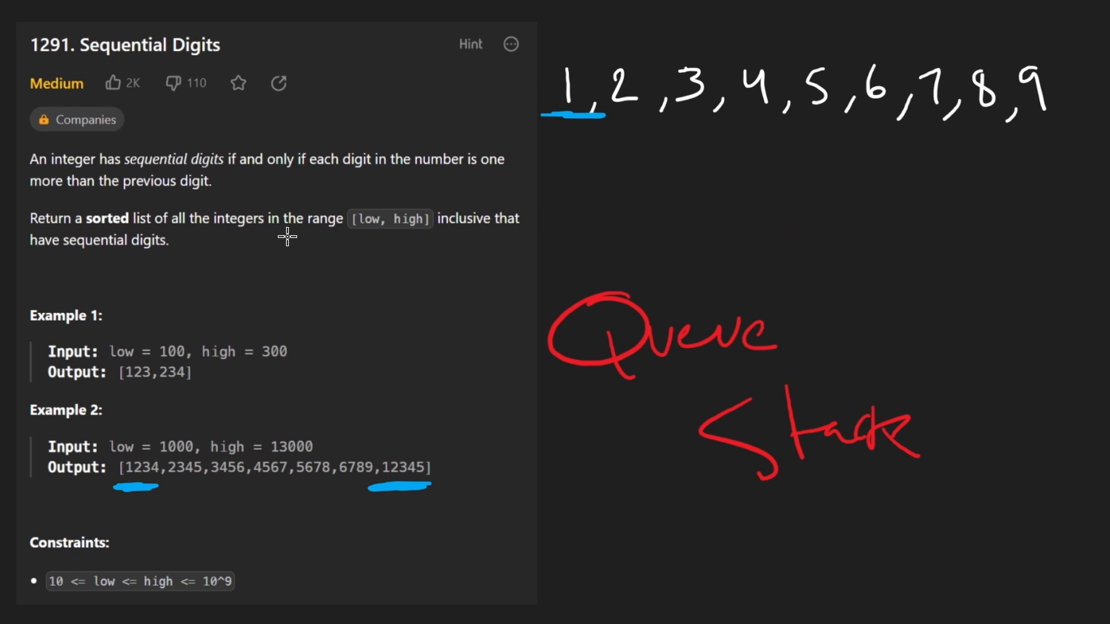
pyautogui.moveTo(88, 251)
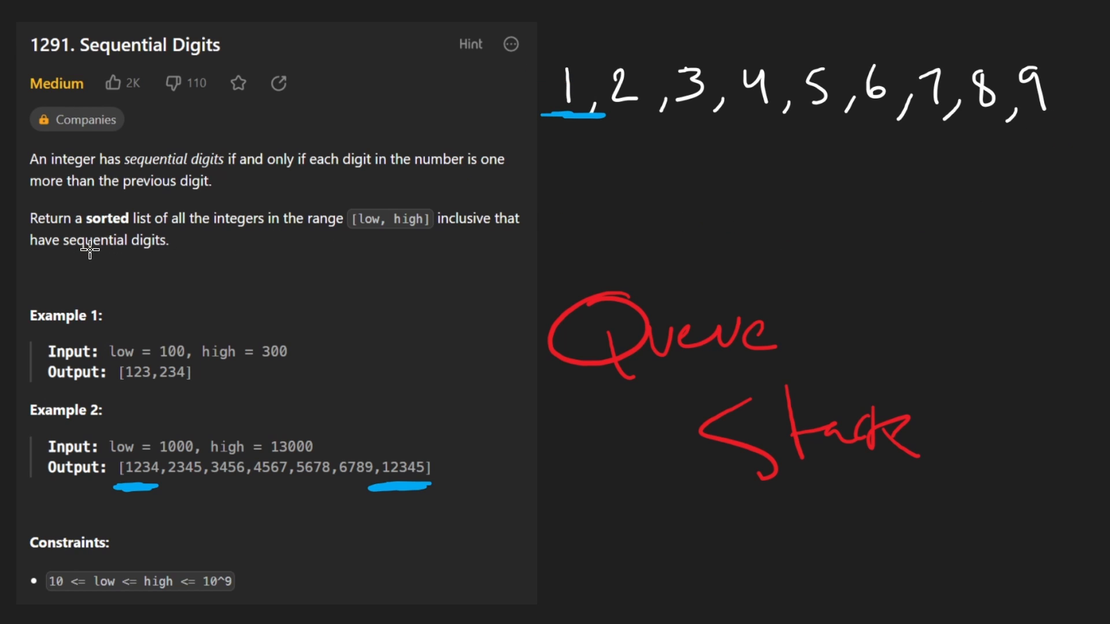
pyautogui.moveTo(67, 231); pyautogui.dragTo(170, 232)
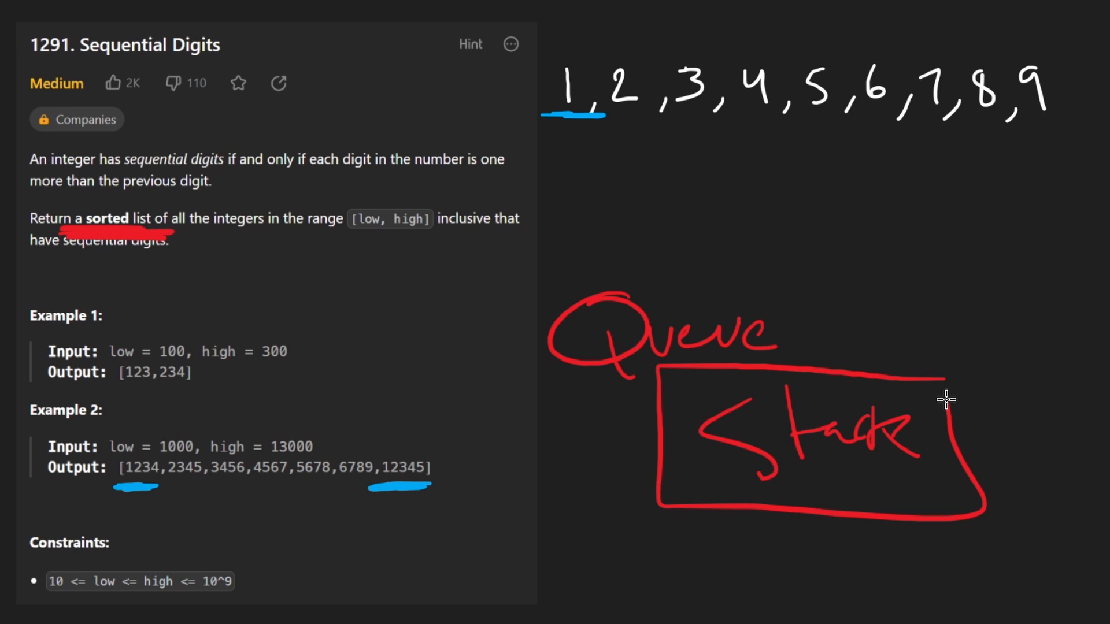
pyautogui.moveTo(637, 138); pyautogui.dragTo(1005, 142)
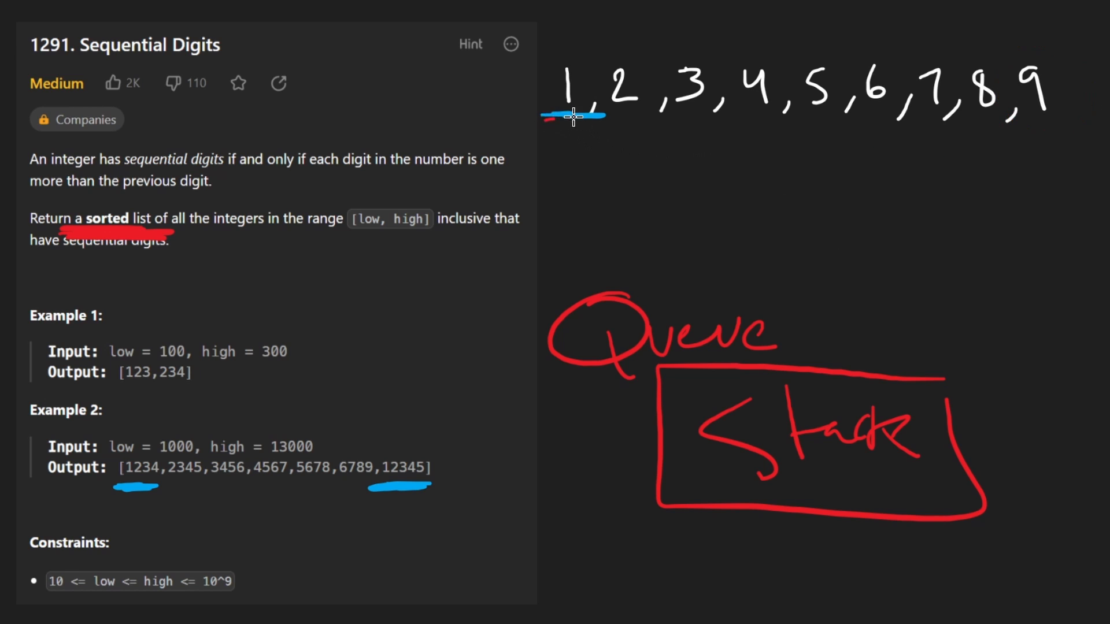
# Step: Box the starting digits 1–9, sketch a stack's reversed 9 8 7 order, and write 1234 onward as in-order results
pyautogui.moveTo(538, 50); pyautogui.dragTo(1040, 127)
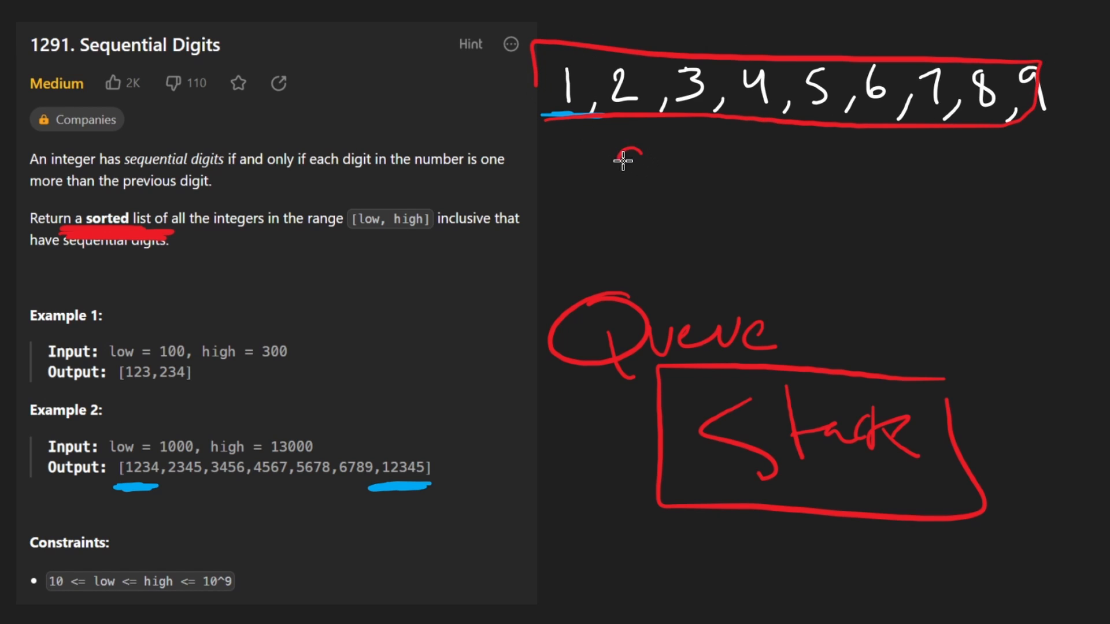
pyautogui.moveTo(630, 160); pyautogui.dragTo(757, 163)
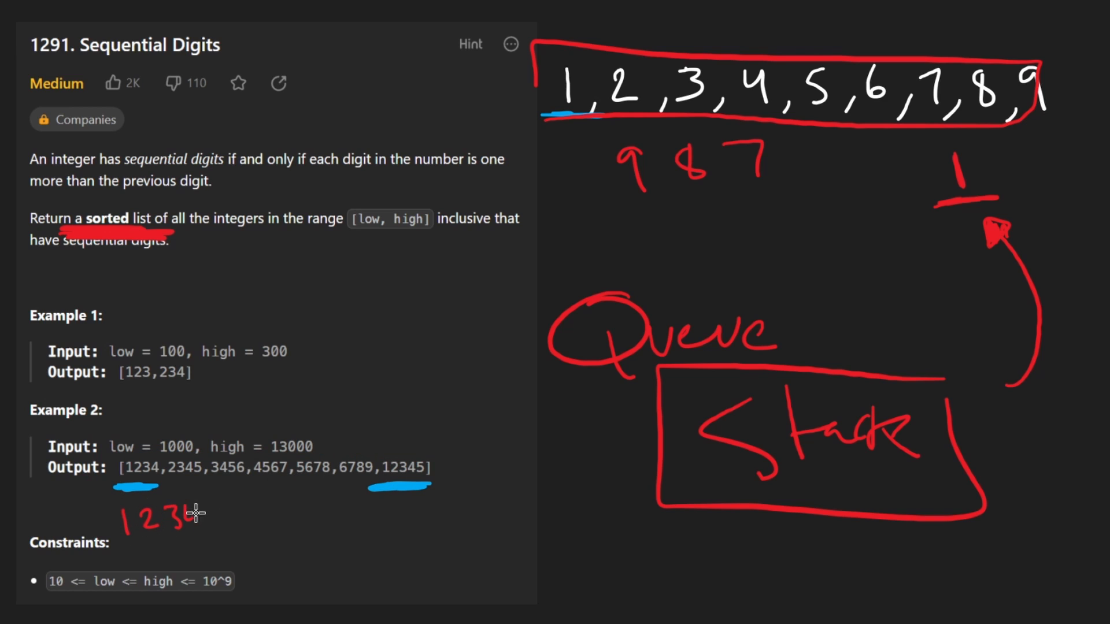
pyautogui.moveTo(184, 513); pyautogui.dragTo(261, 513)
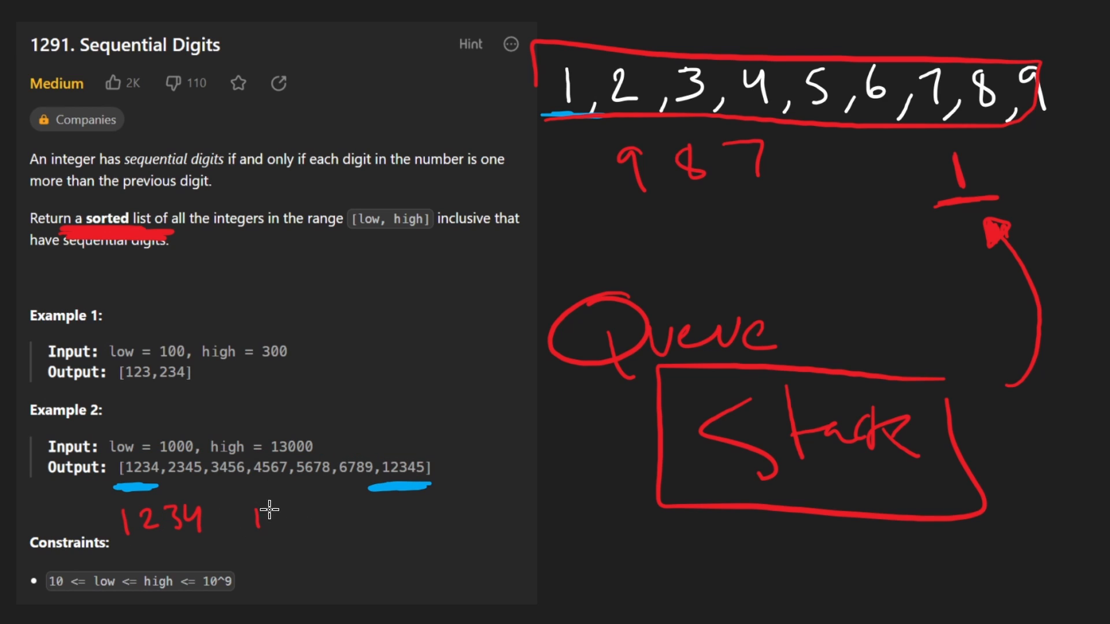
pyautogui.moveTo(255, 517); pyautogui.dragTo(386, 547)
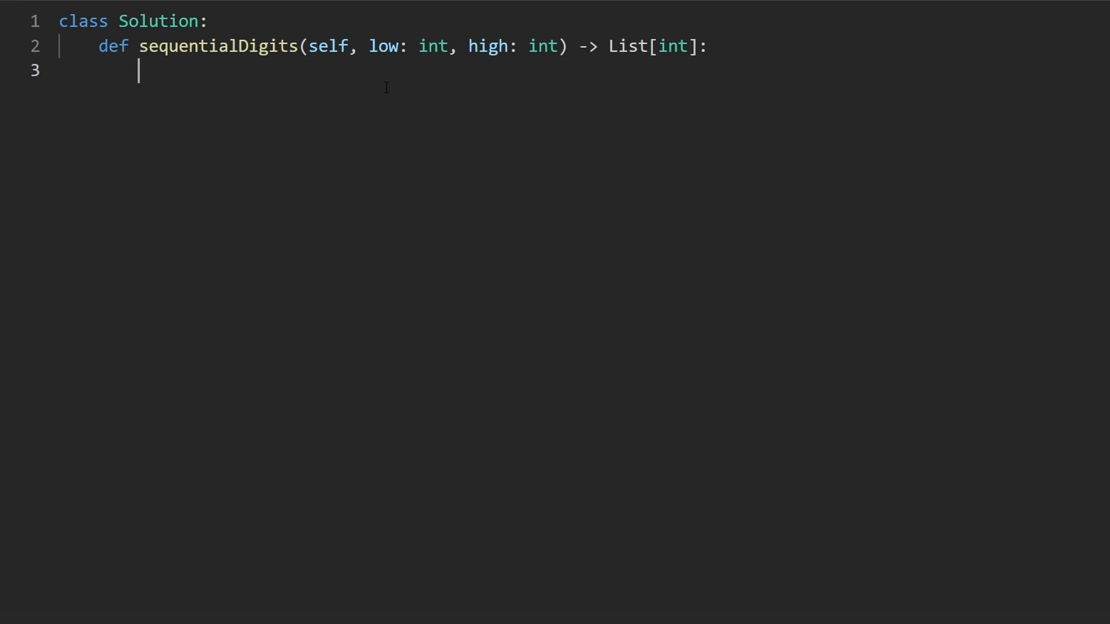
# Step: Initialise res = [] and queue = deque(range(1, 10)) at the top of sequentialDigits
pyautogui.write('res = []')
pyautogui.write('q')
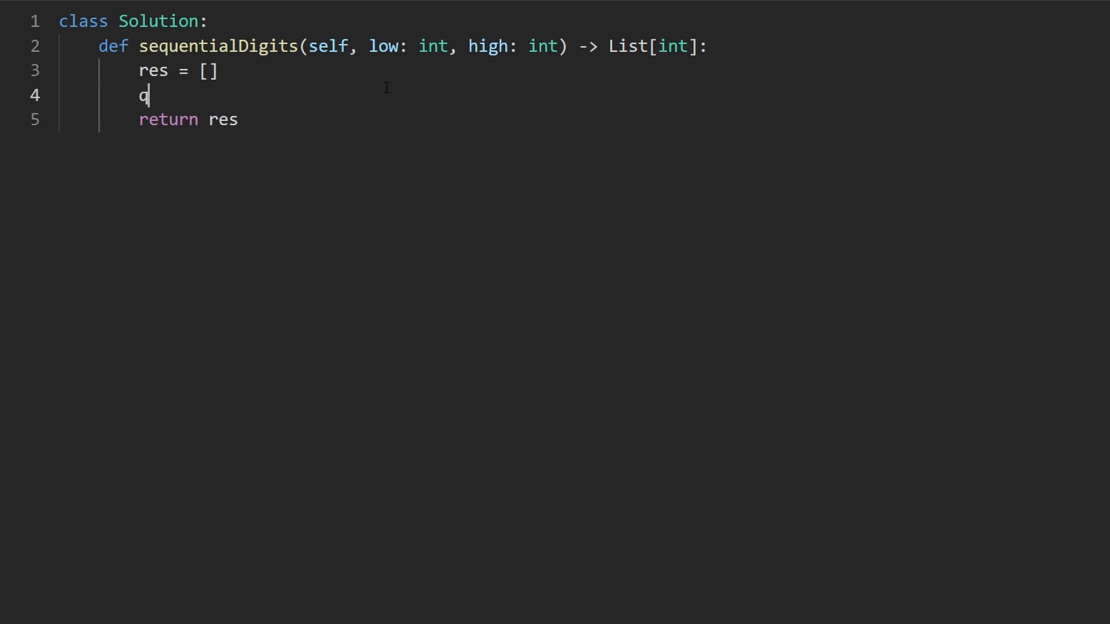
pyautogui.write('ueue =')
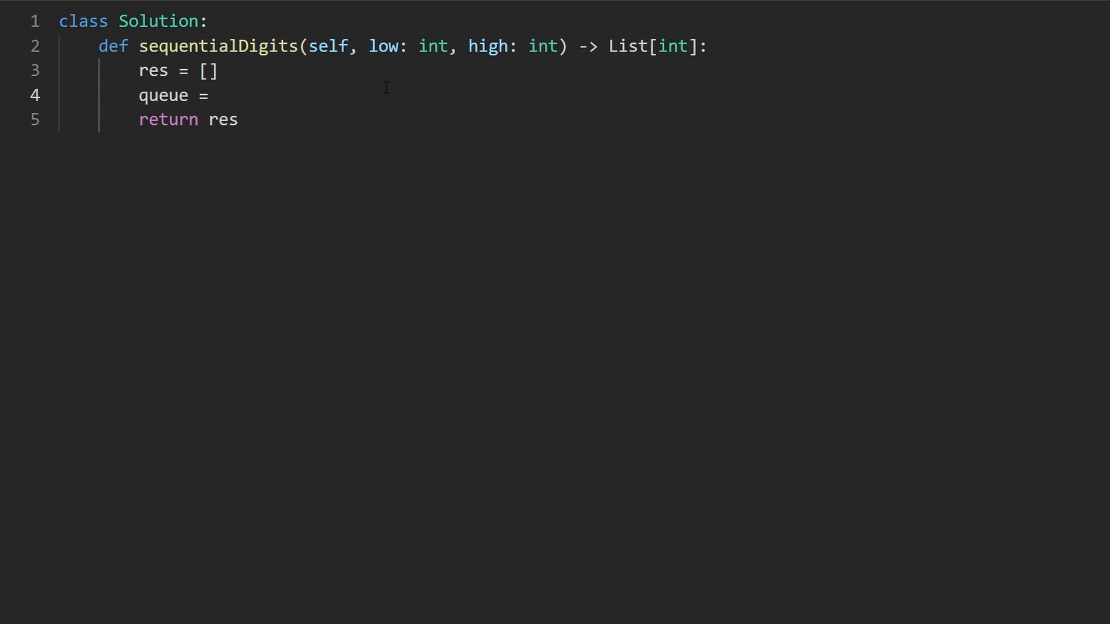
pyautogui.write('queue')
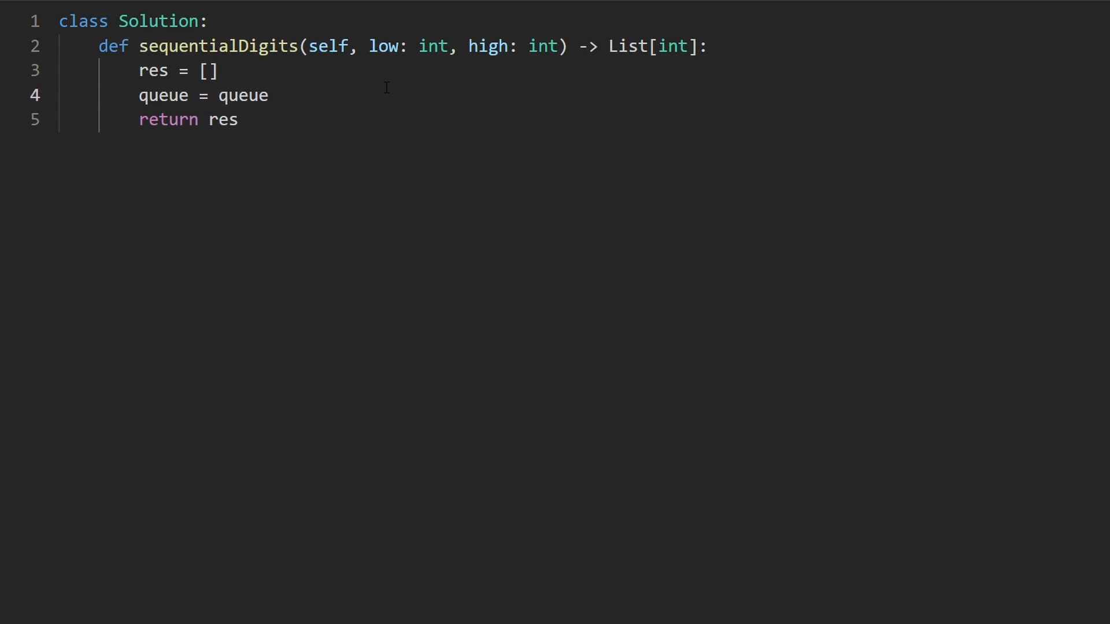
pyautogui.write('ran')
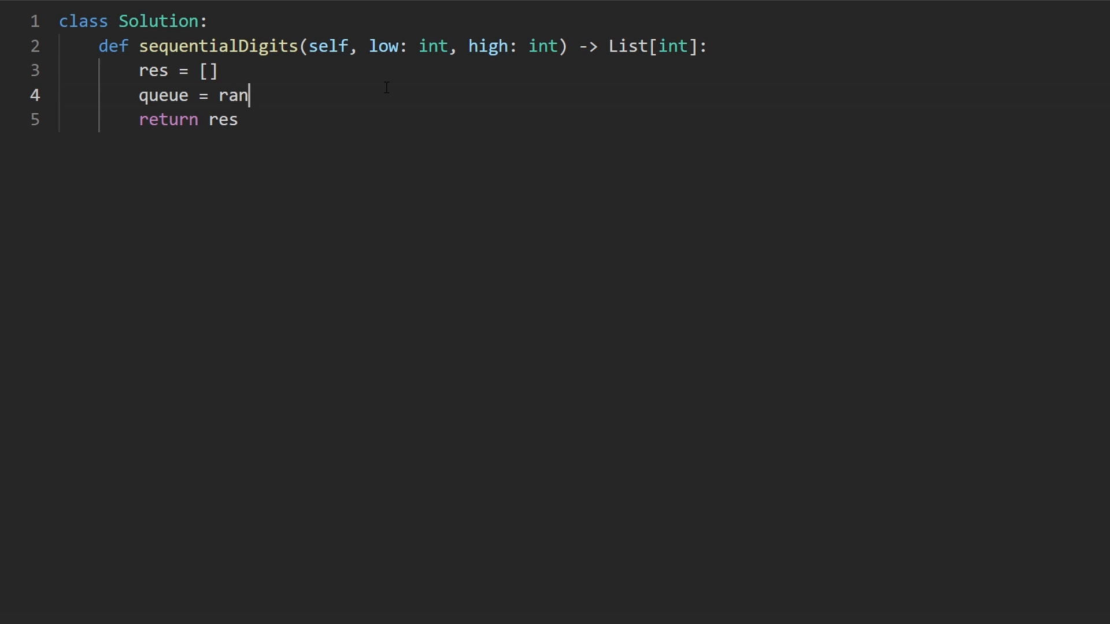
pyautogui.write('ge(1,')
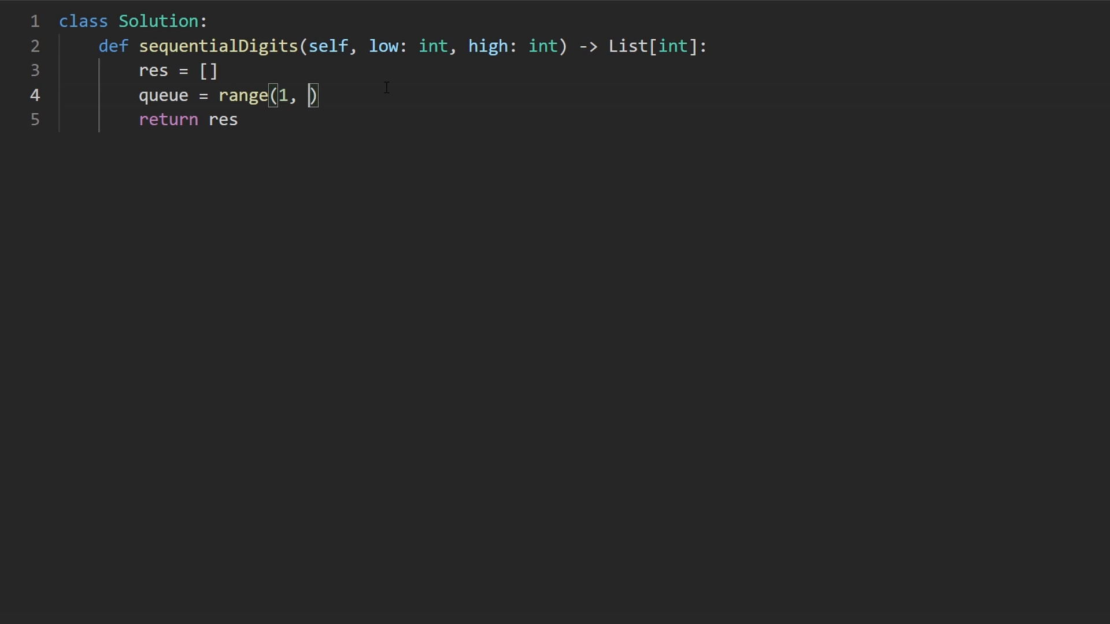
pyautogui.write('10')
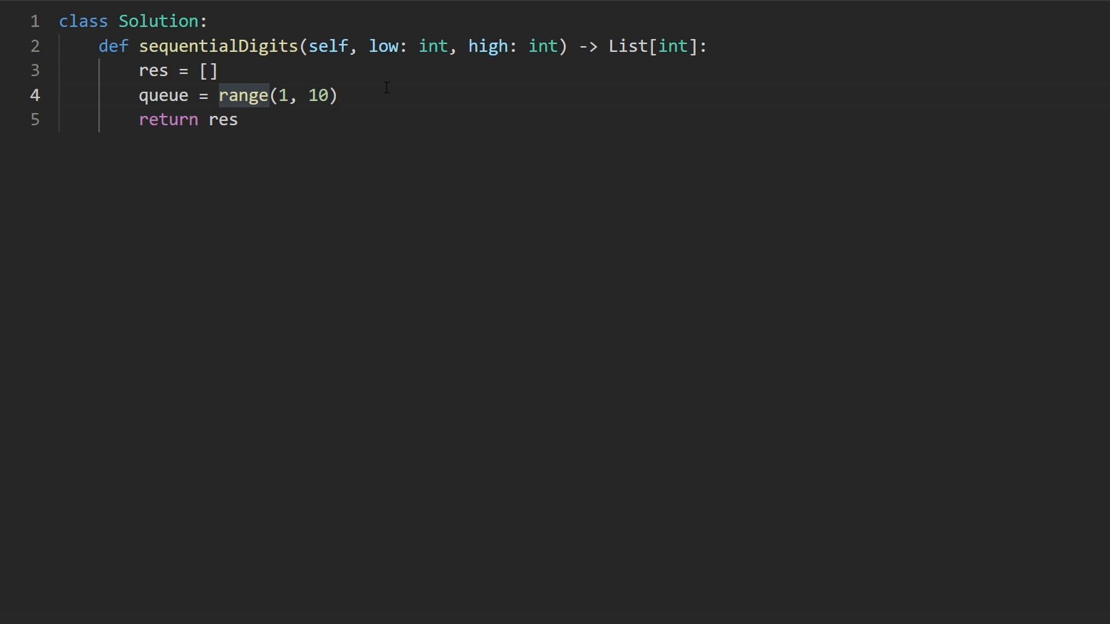
pyautogui.doubleClick(319, 95)
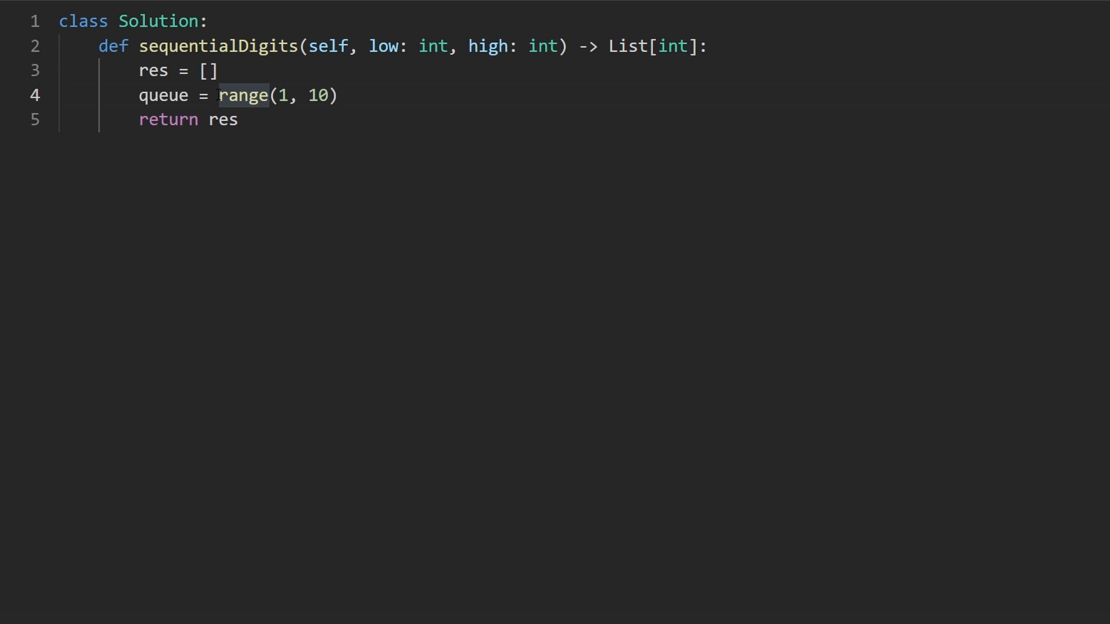
pyautogui.write('deque(')
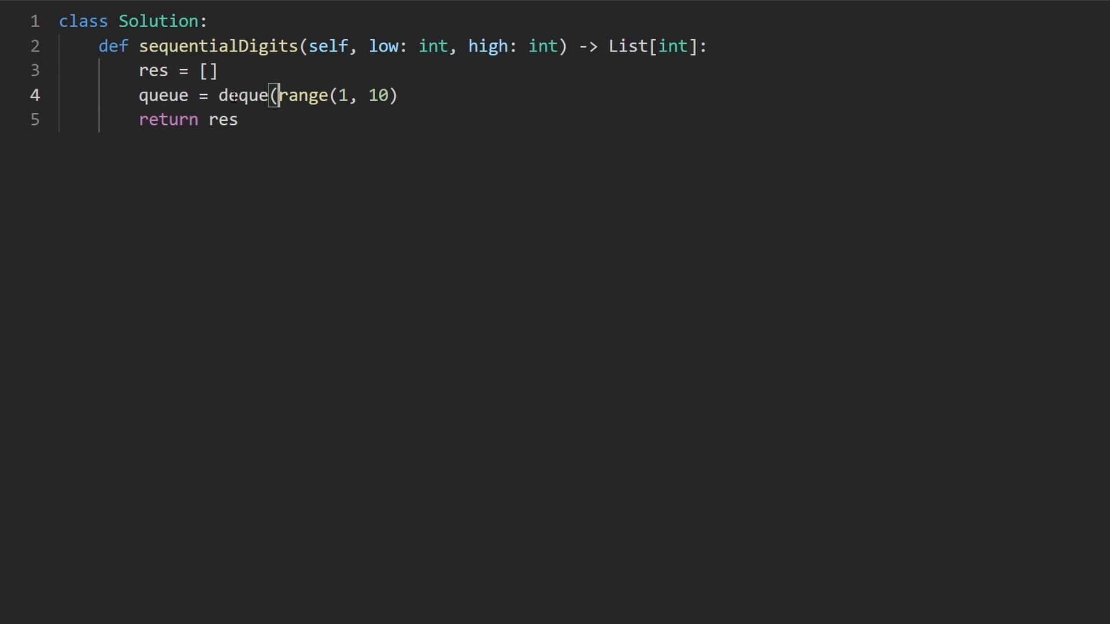
pyautogui.press('Enter')
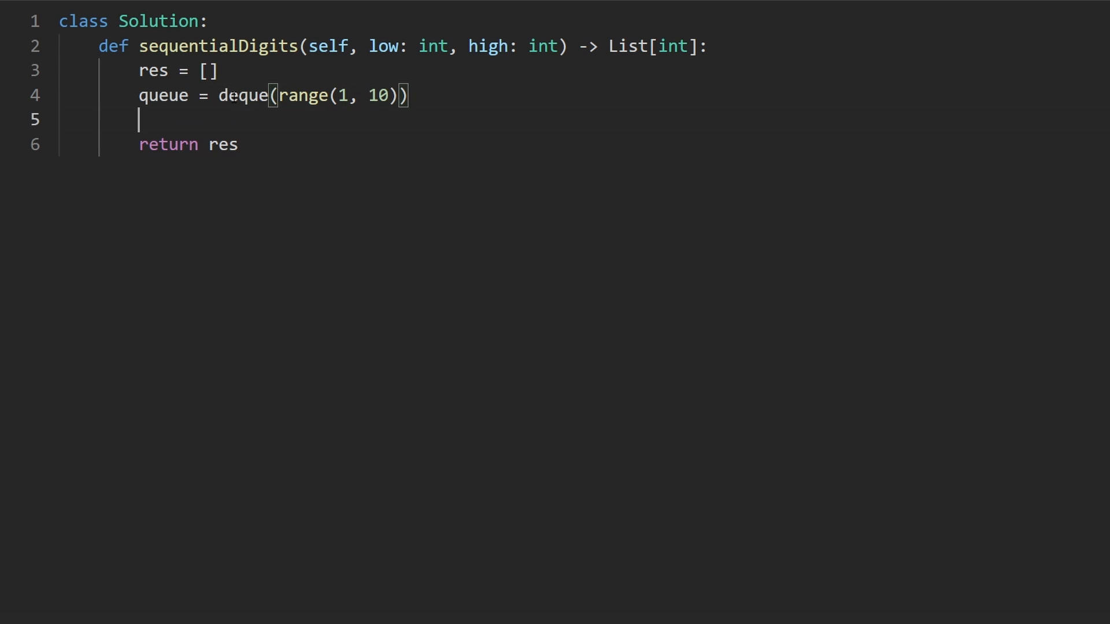
# Step: Add a while loop that pops n = queue.popleft() and continues when n > high
pyautogui.write('while queue:')
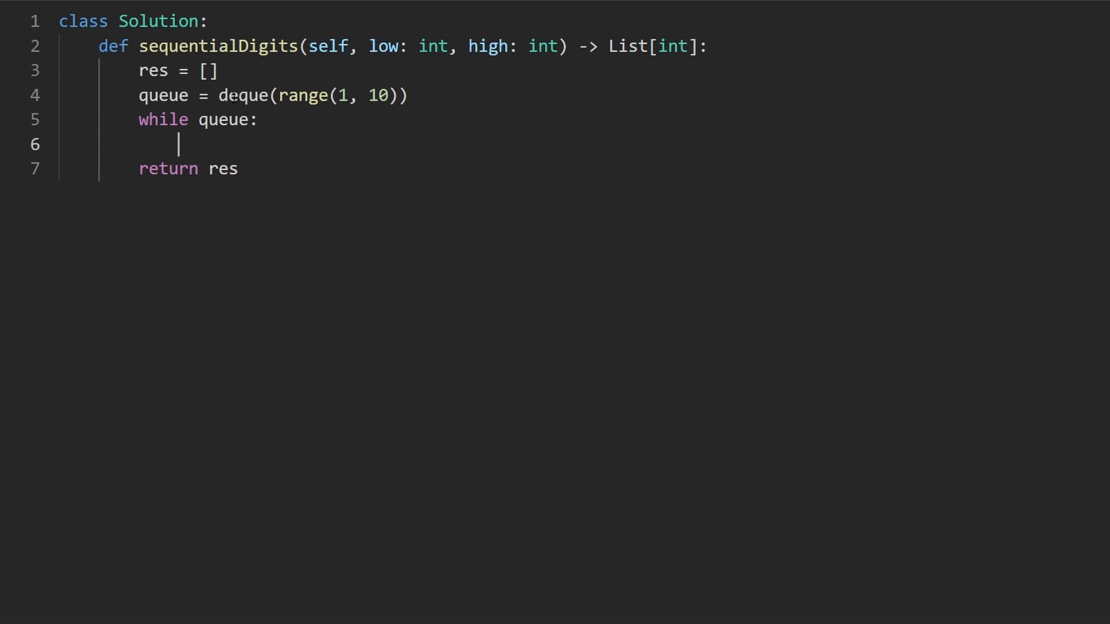
pyautogui.write('n -')
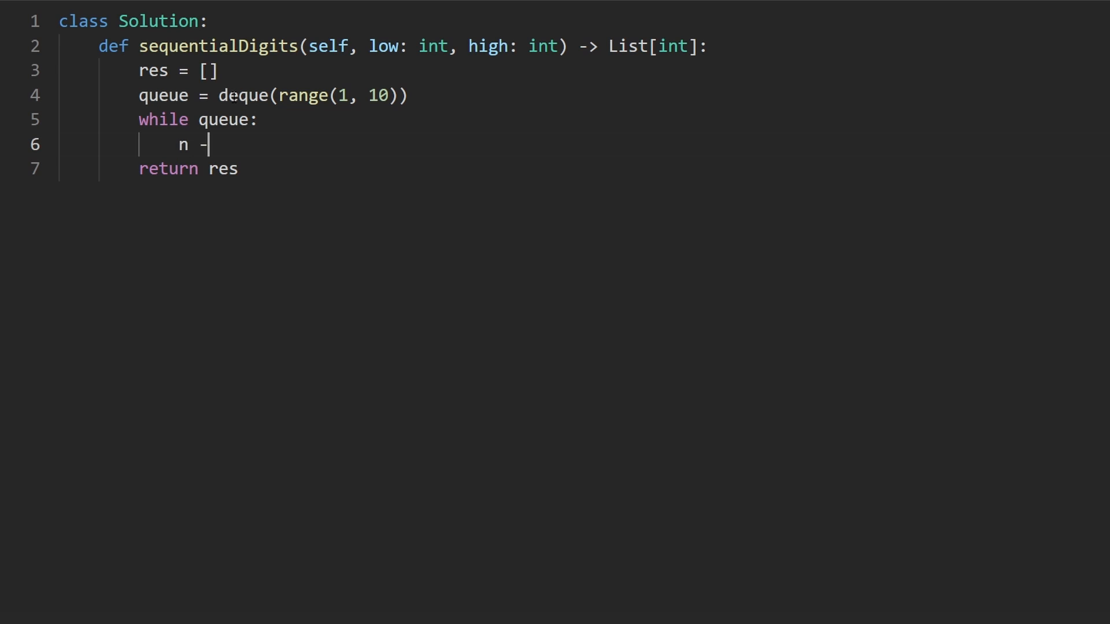
pyautogui.write('= queue.popleft(')
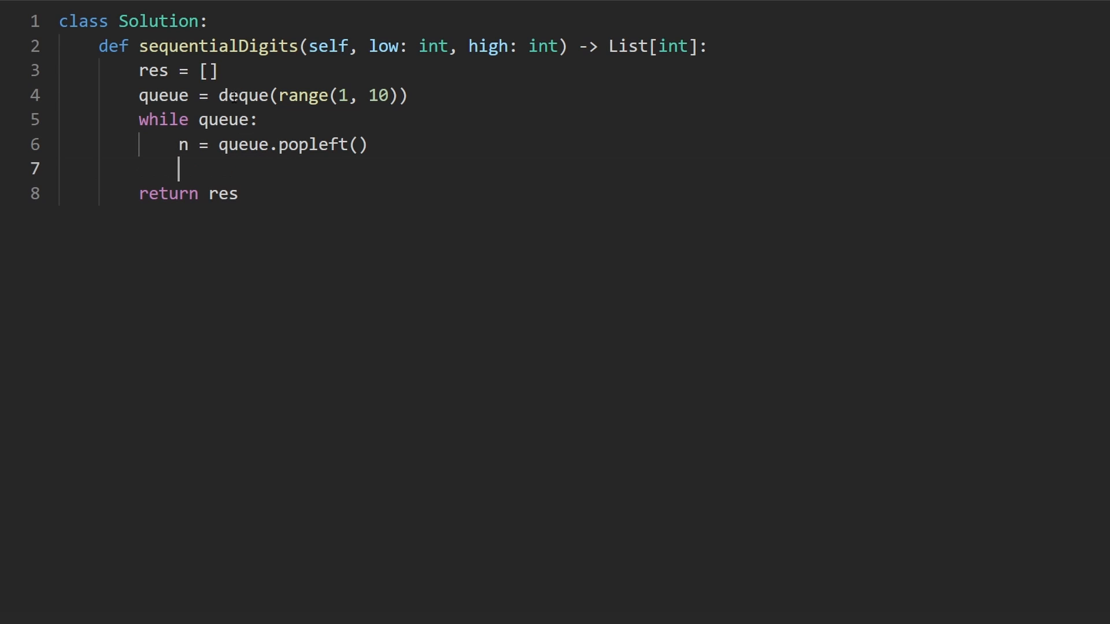
pyautogui.write('if n > high:')
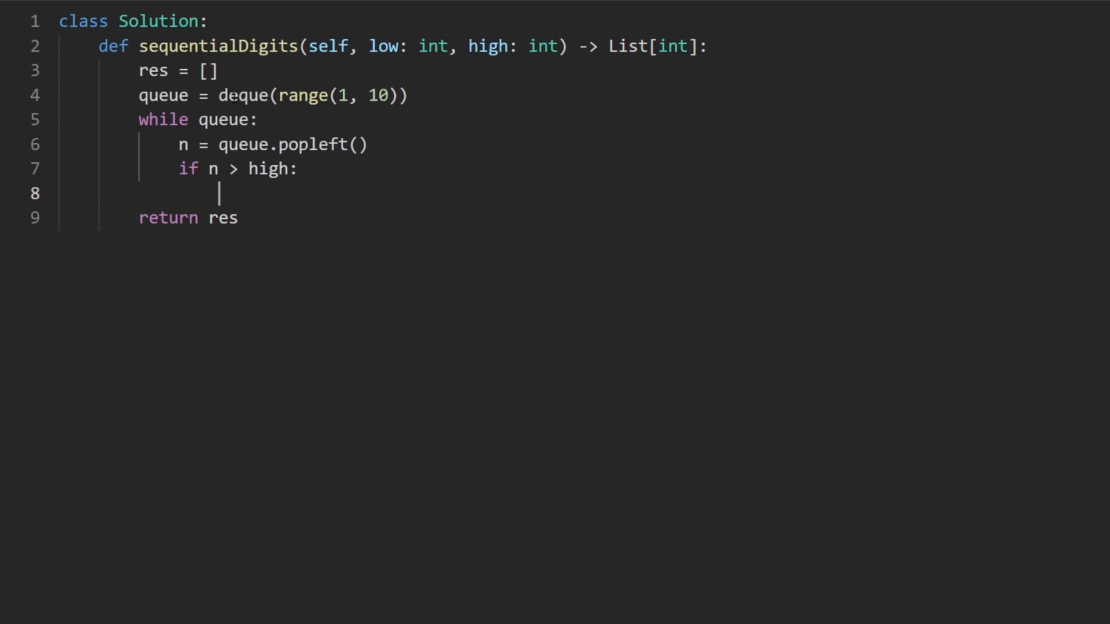
pyautogui.write('continue')
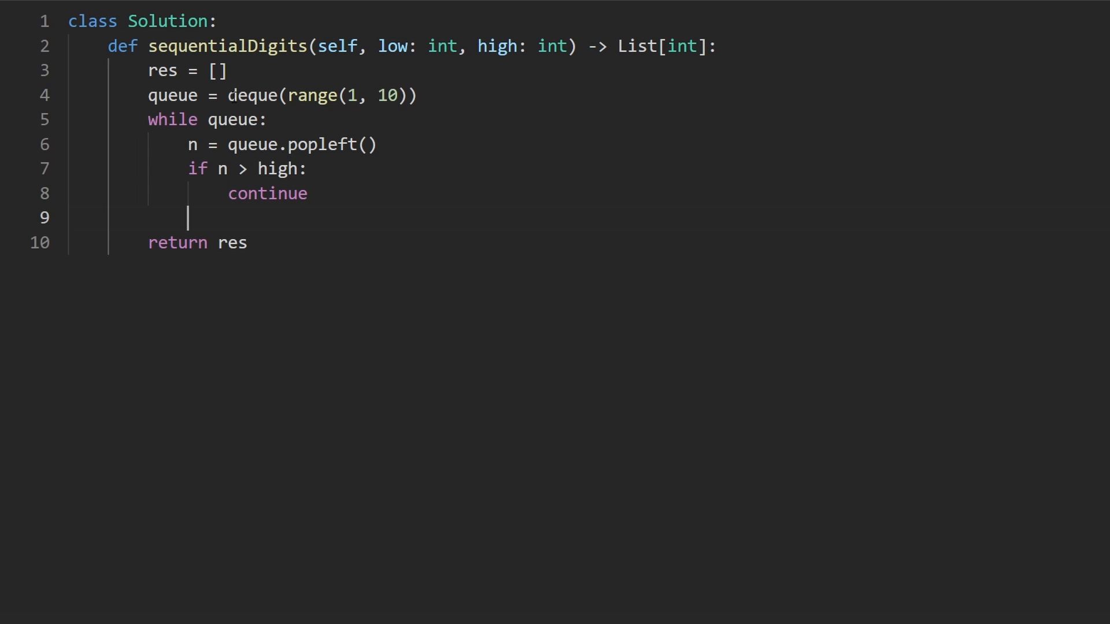
pyautogui.write('if')
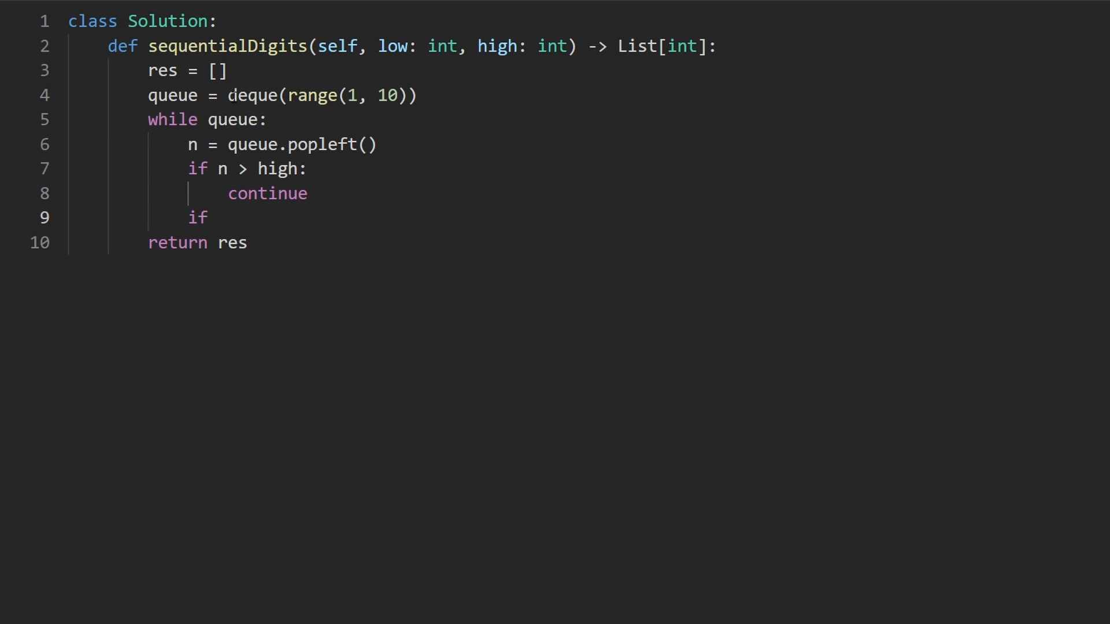
# Step: Append n to res when low <= n <= high, then compute ones = n % 10
pyautogui.write('low <= n <= high:')
pyautogui.write('res')
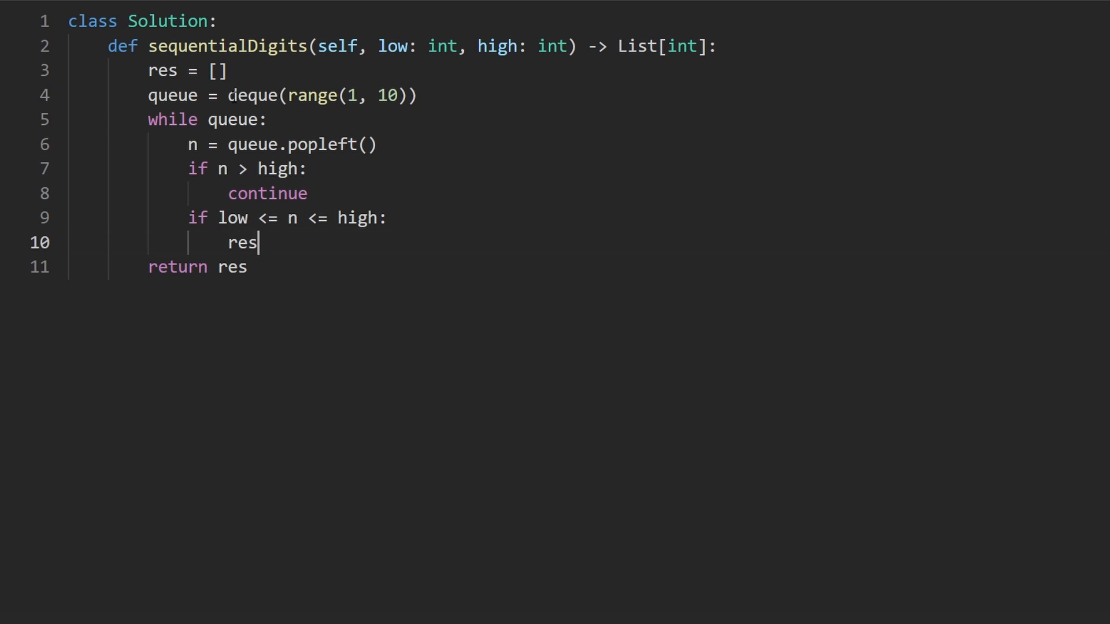
pyautogui.write('.append(n)')
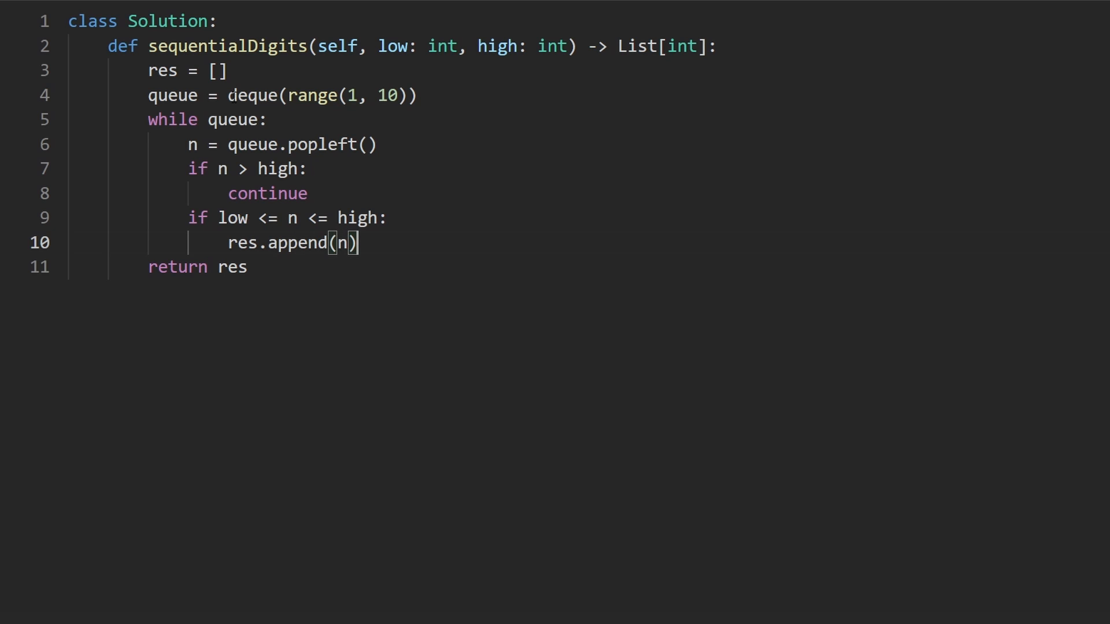
pyautogui.press('Enter')
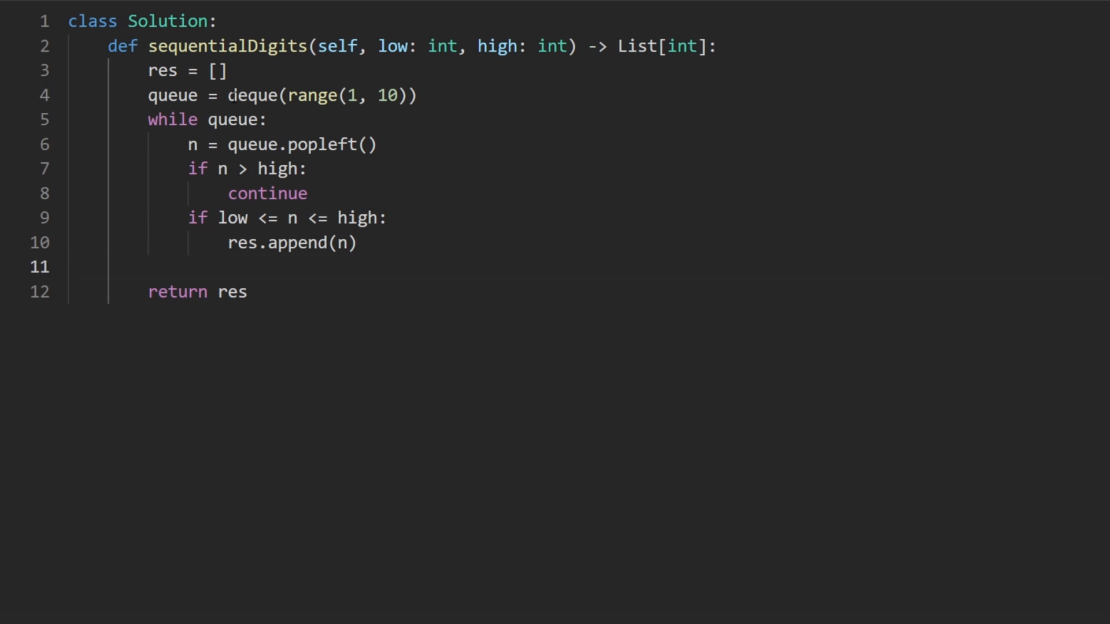
pyautogui.write('ones =')
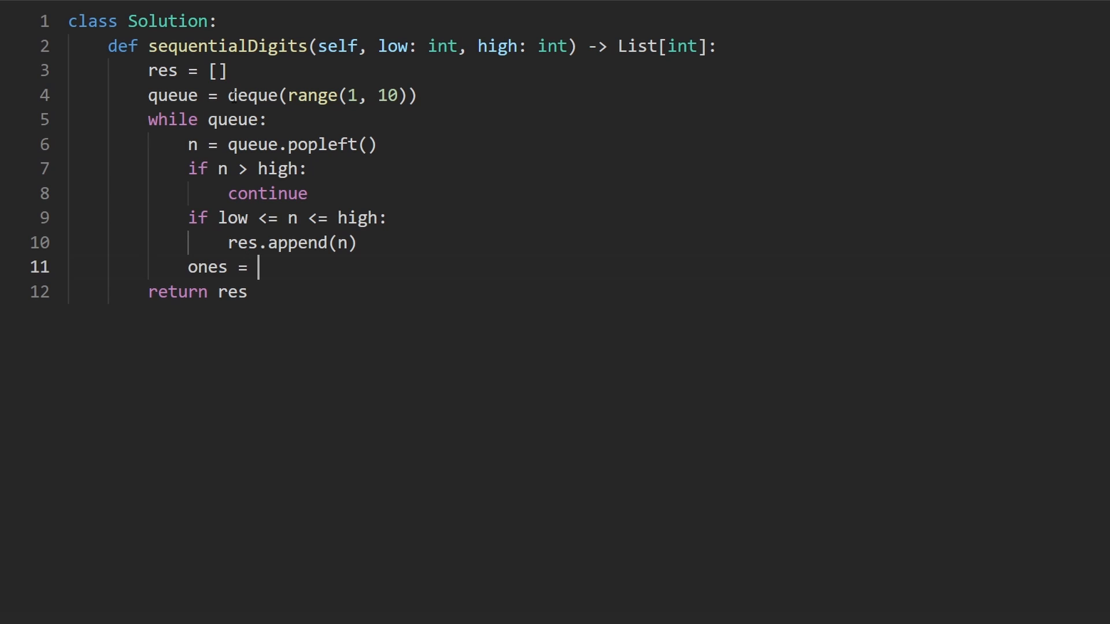
pyautogui.write('n % 10')
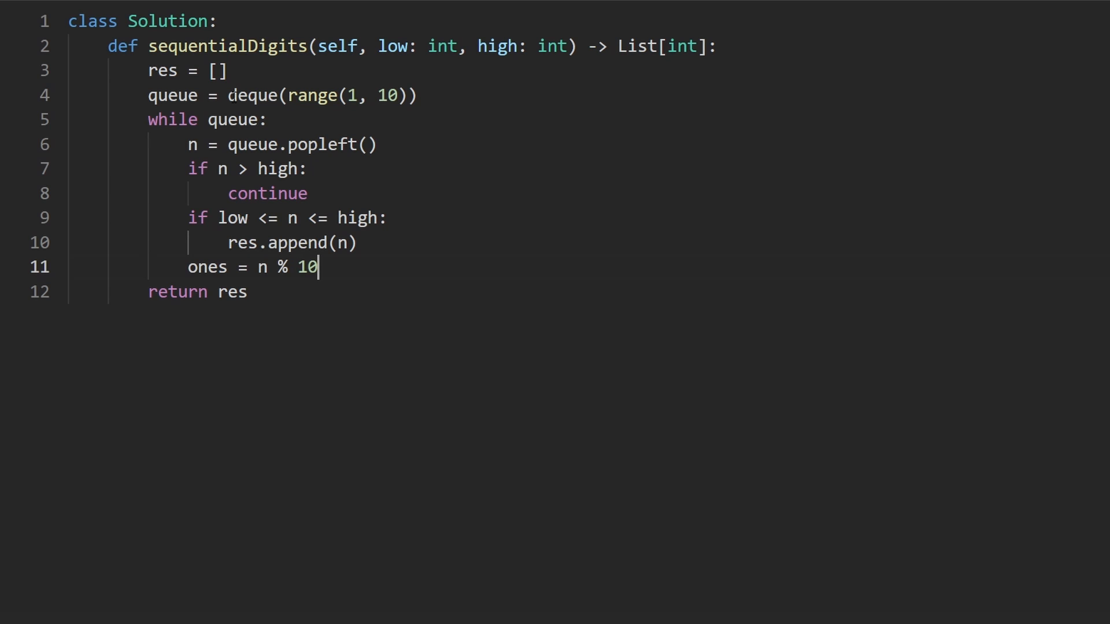
# Step: Sketch a scratch comment working out the next digit as 9 + 1 = 1 below the loop body
pyautogui.press('Enter')
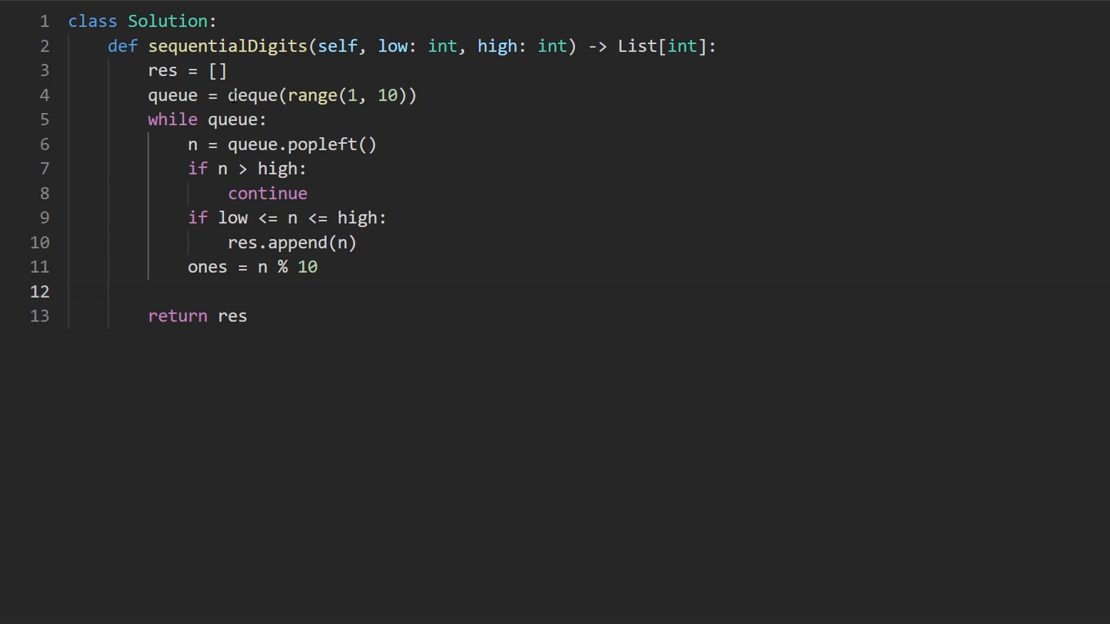
pyautogui.press('Enter')
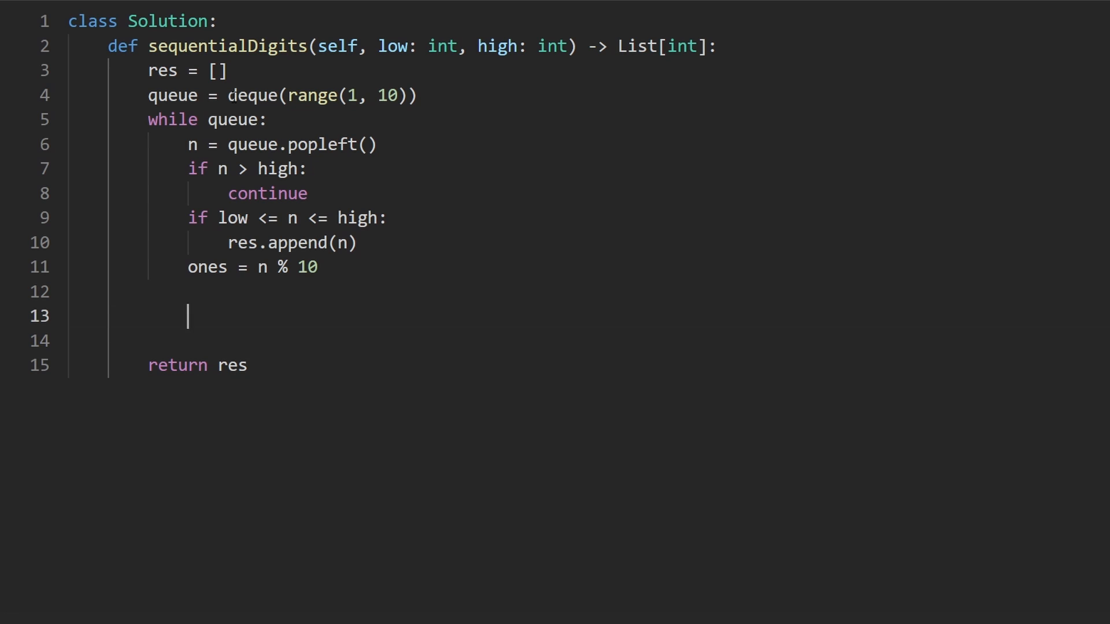
pyautogui.write('9 _')
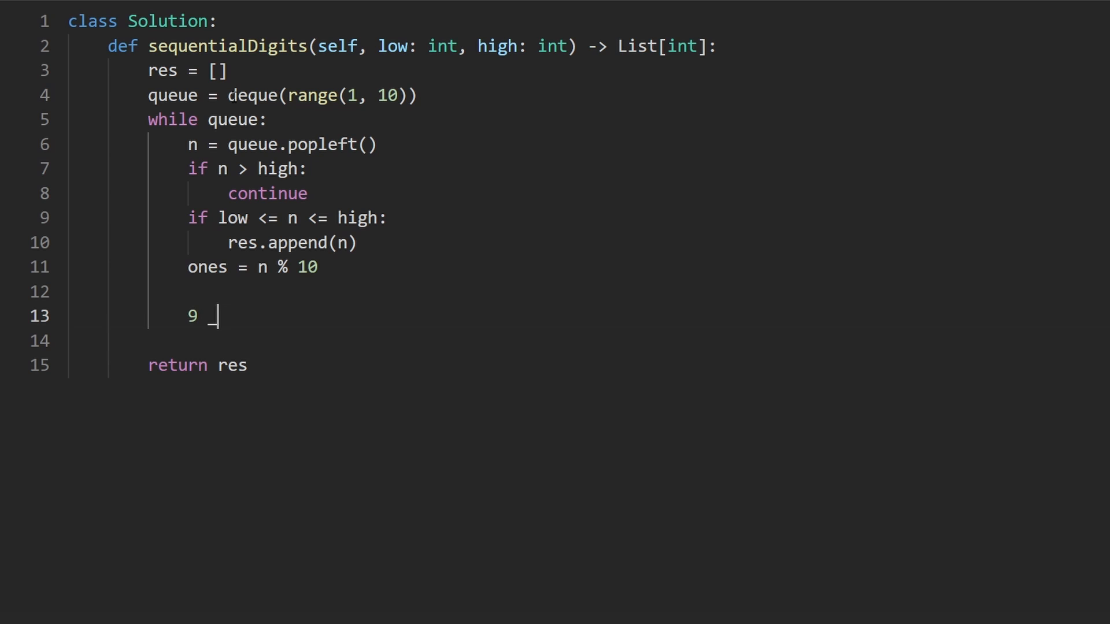
pyautogui.write('+ 1')
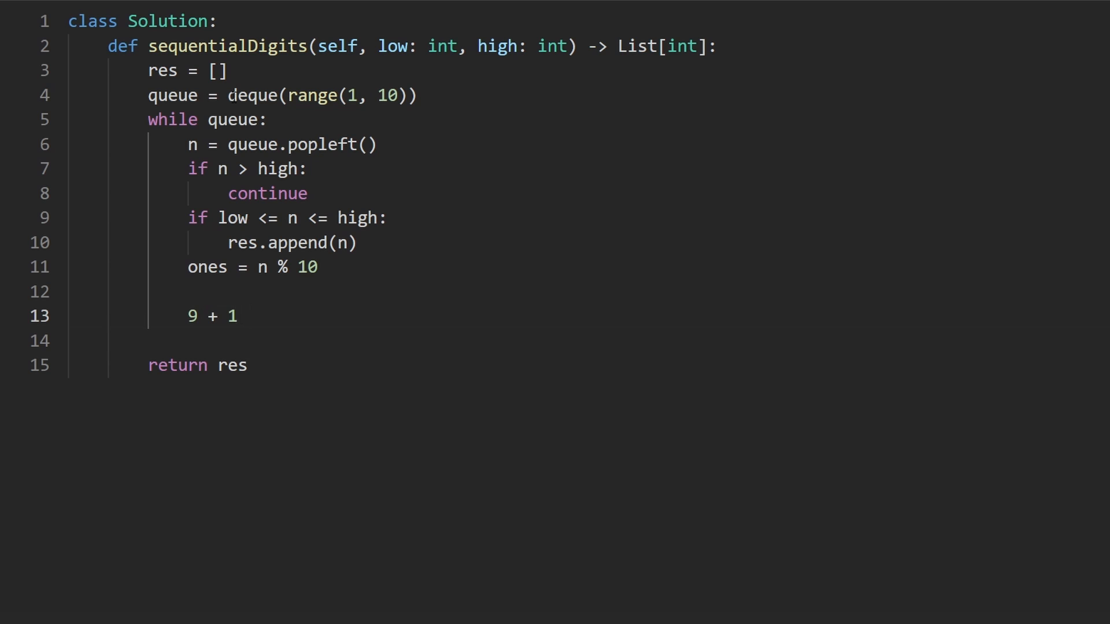
pyautogui.write('= 1')
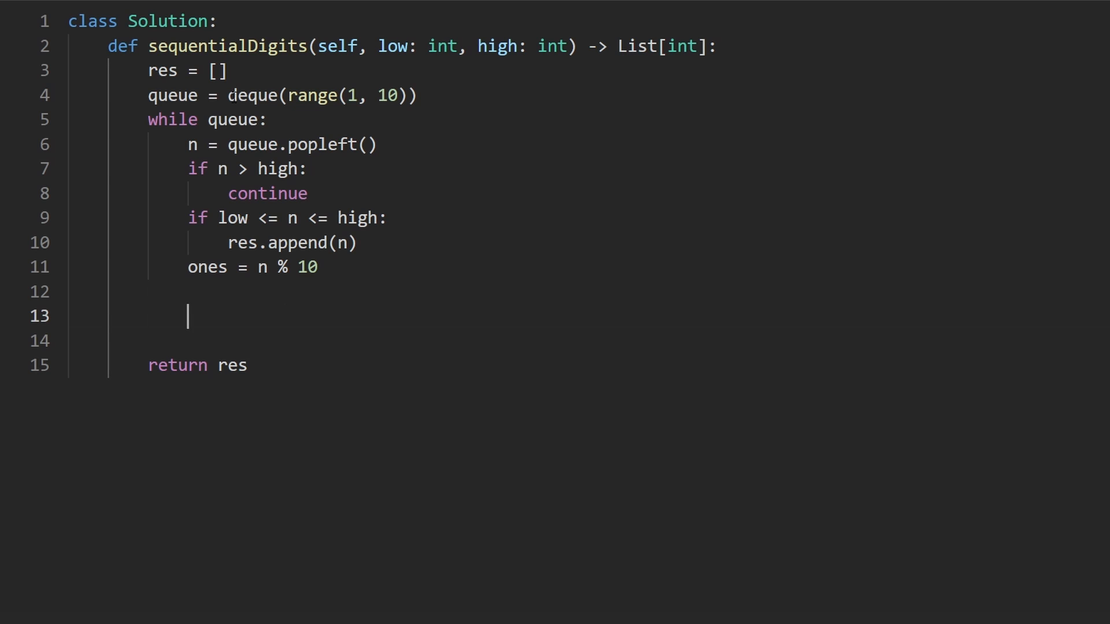
pyautogui.write('i')
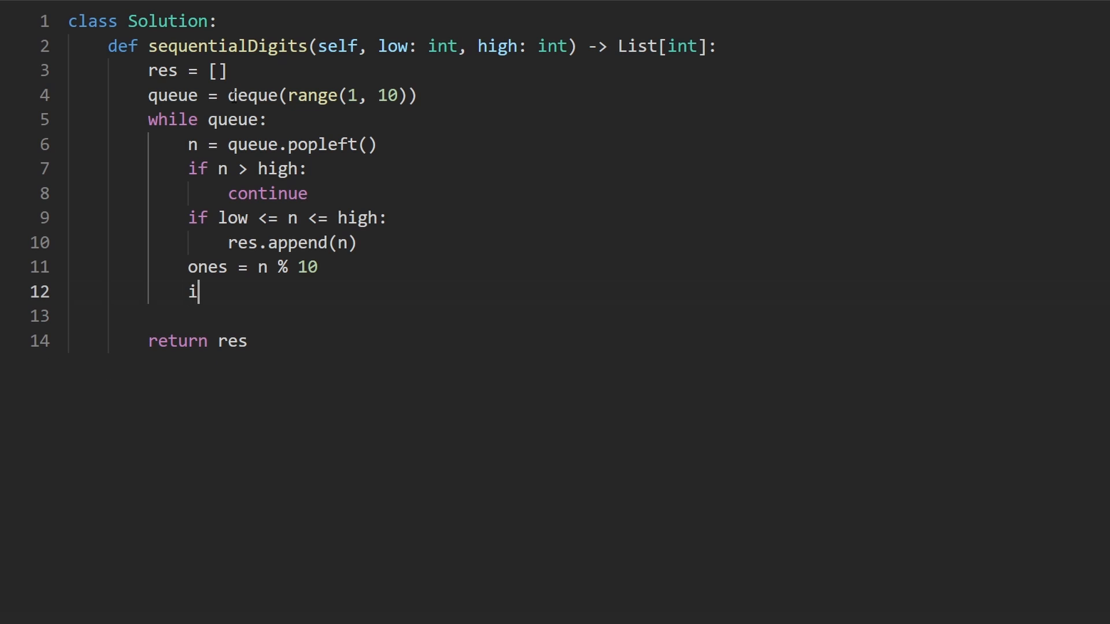
# Step: Add if ones < 9: with the next number expressed as n * 10 + (ones + 1)
pyautogui.write('f ones < 0')
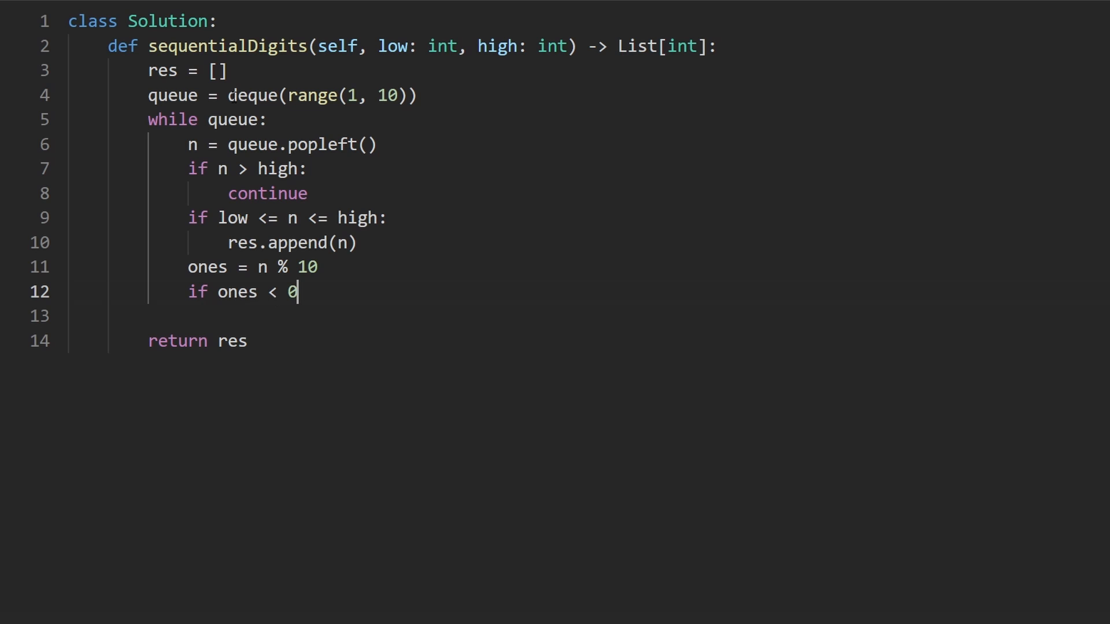
pyautogui.write('9:')
pyautogui.click(581, 316)
pyautogui.write('(ones ')
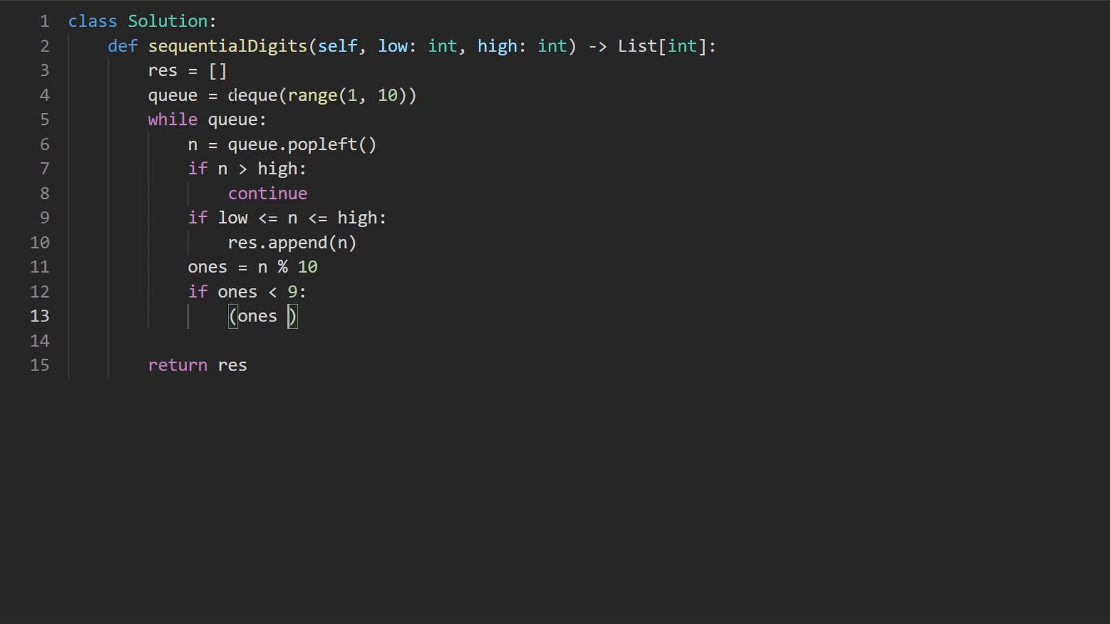
pyautogui.write('+ 1')
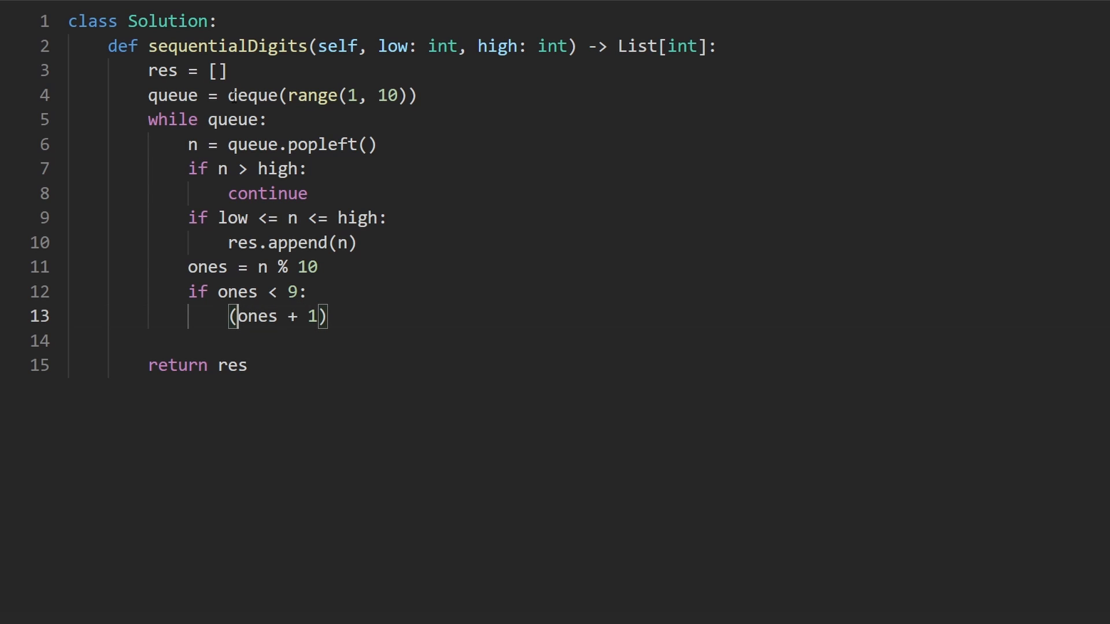
pyautogui.write('n')
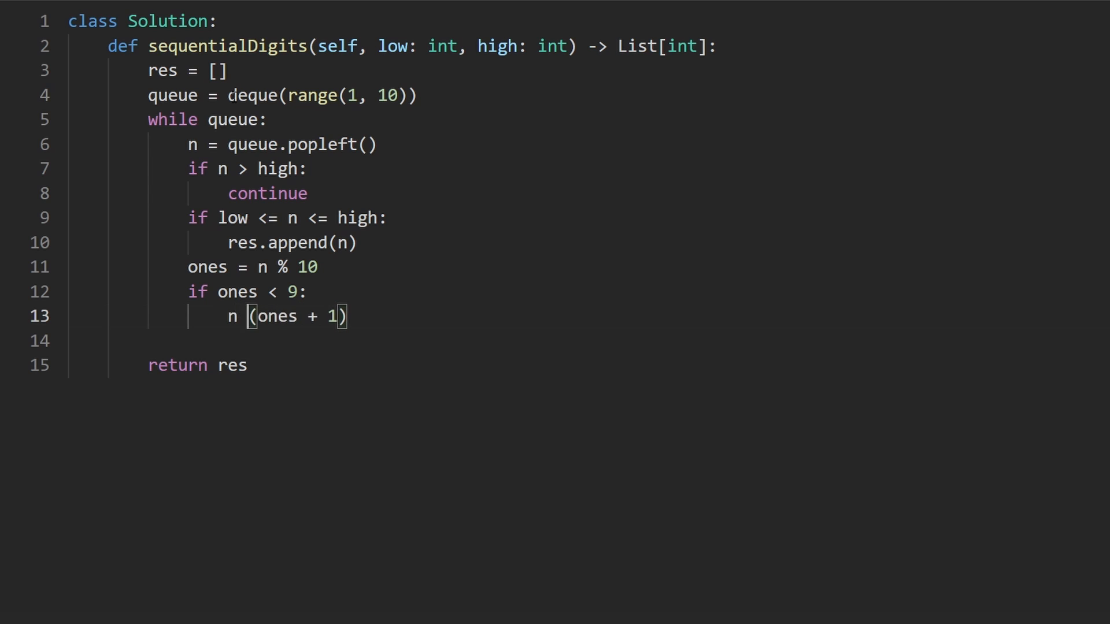
pyautogui.write('* 10  +')
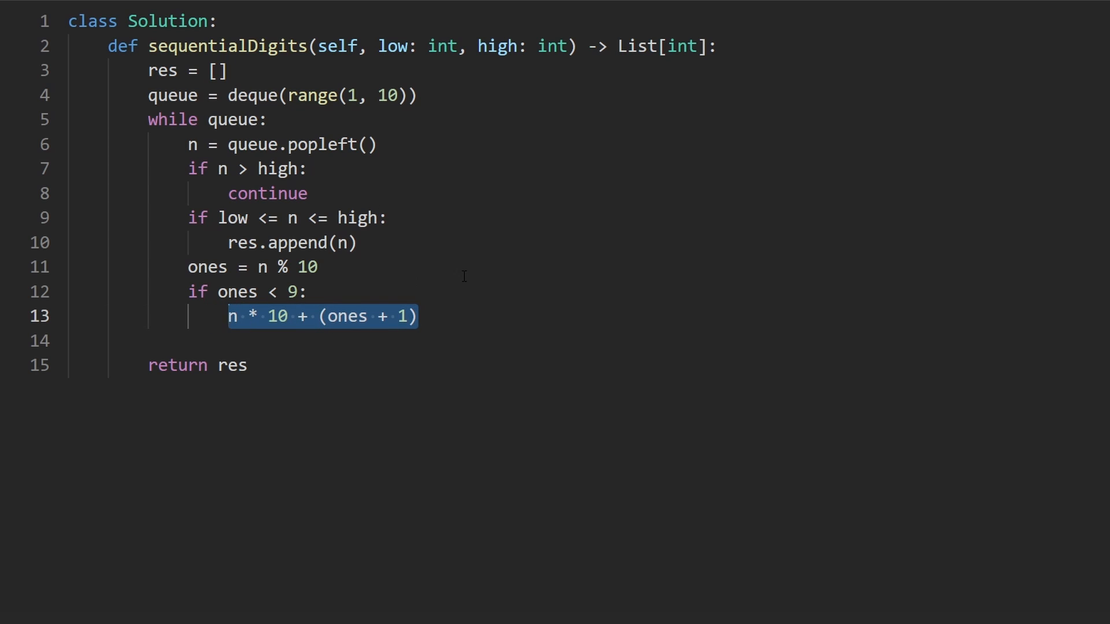
# Step: Write then delete the 123 -> 1230 + 4 scratch example and wrap the expression in queue.append()
pyautogui.write('123')
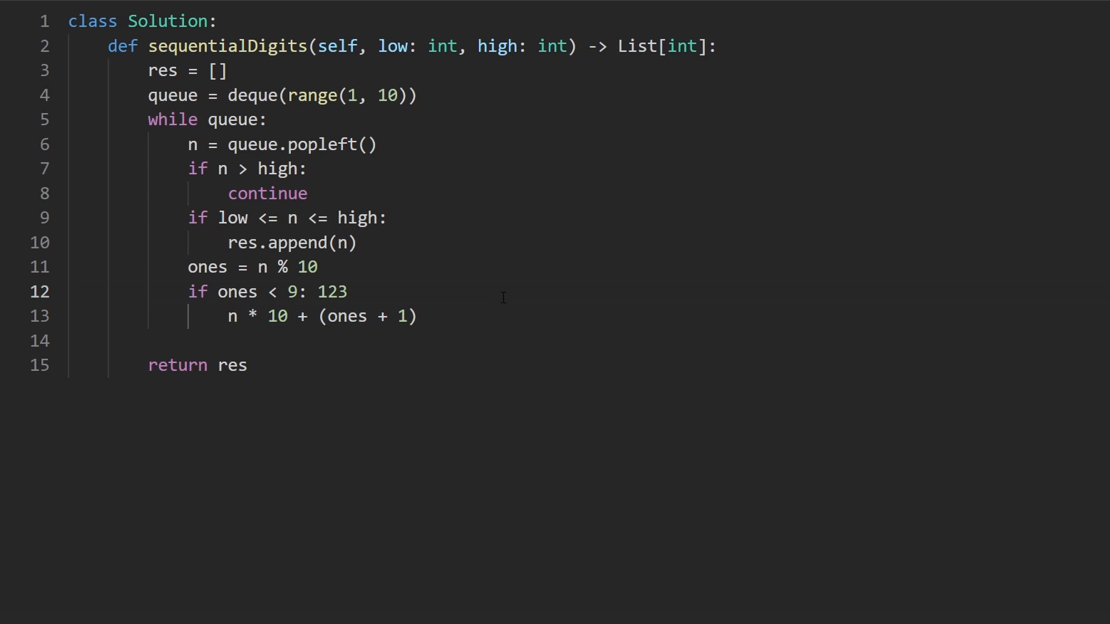
pyautogui.write('-> 1230 + 4')
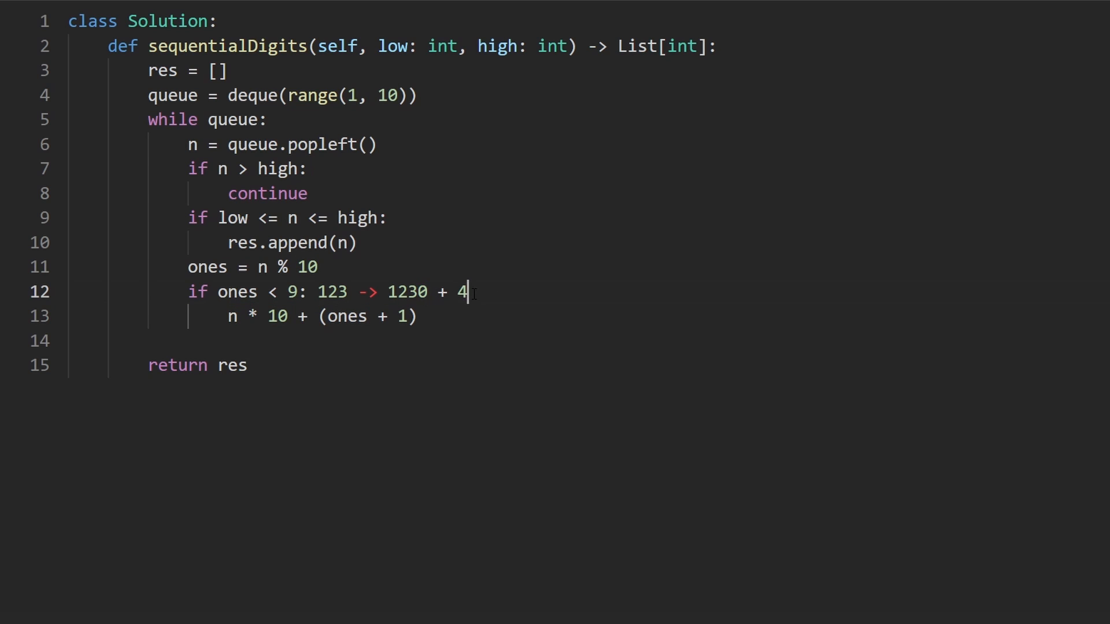
pyautogui.moveTo(469, 291); pyautogui.dragTo(312, 292)
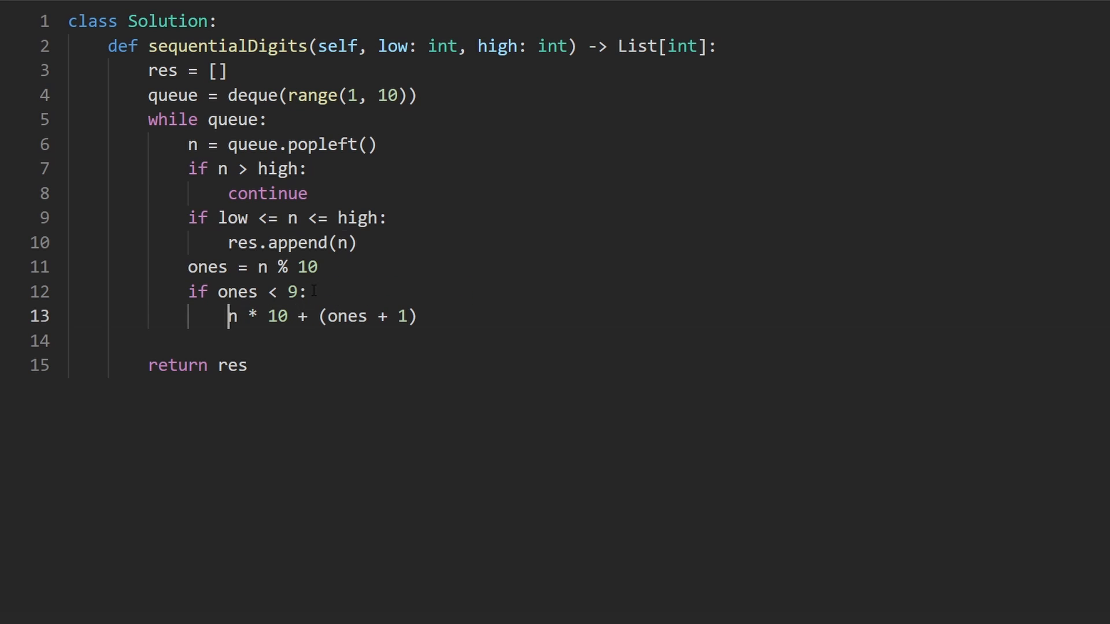
pyautogui.write('queue.append(')
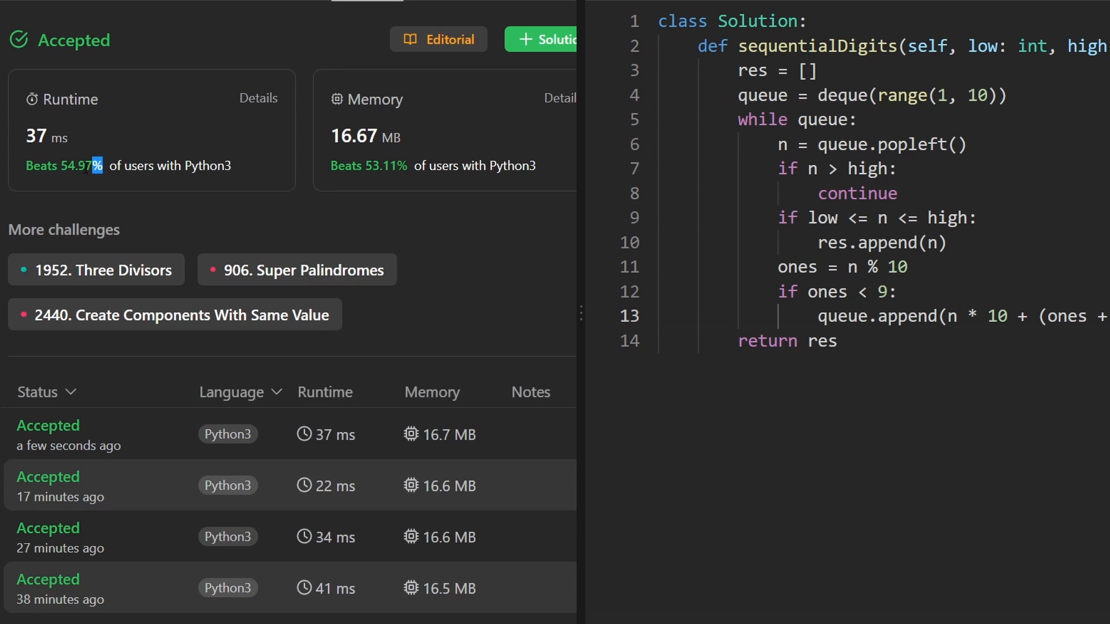
# Step: Submit the solution and review the Accepted result at 37 ms runtime and 16.67 MB memory
pyautogui.doubleClick(63, 166)
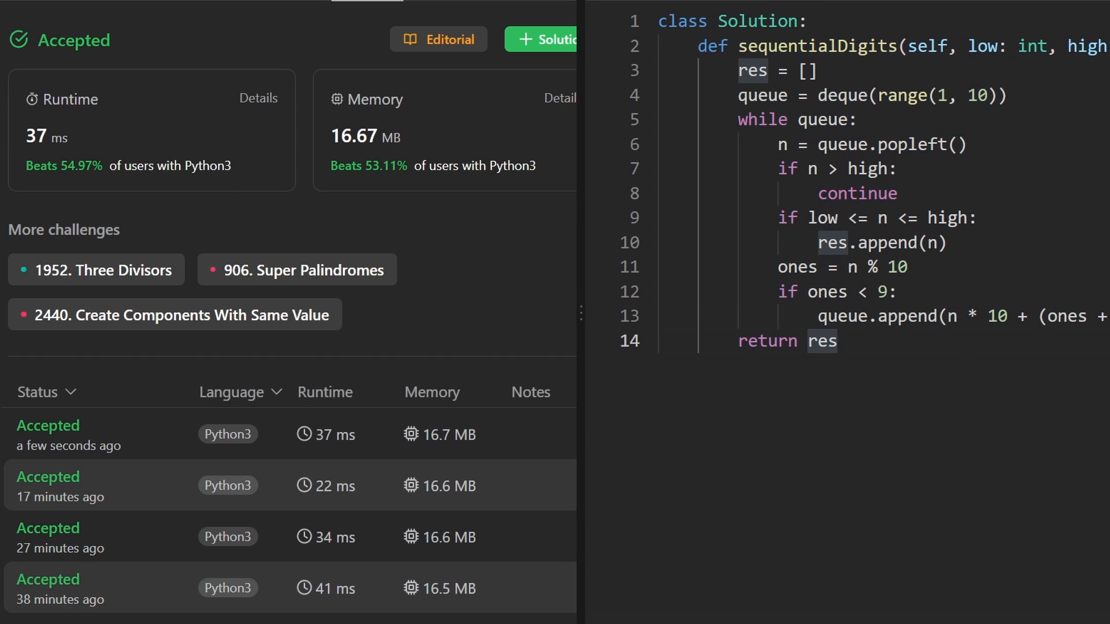
pyautogui.press('ctrl+a')
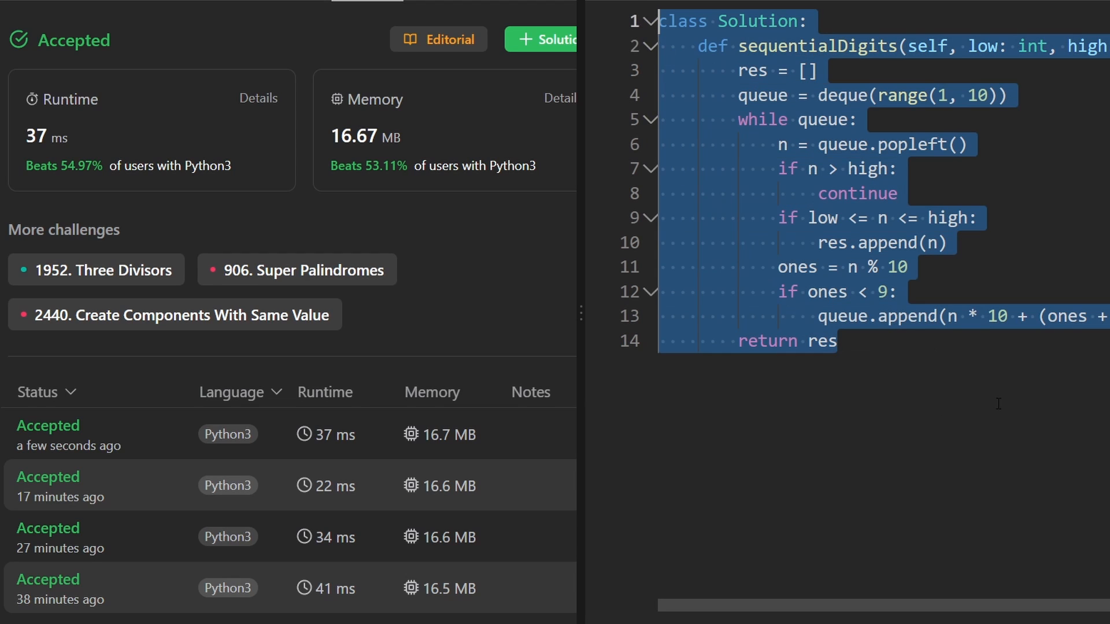
pyautogui.click(839, 341)
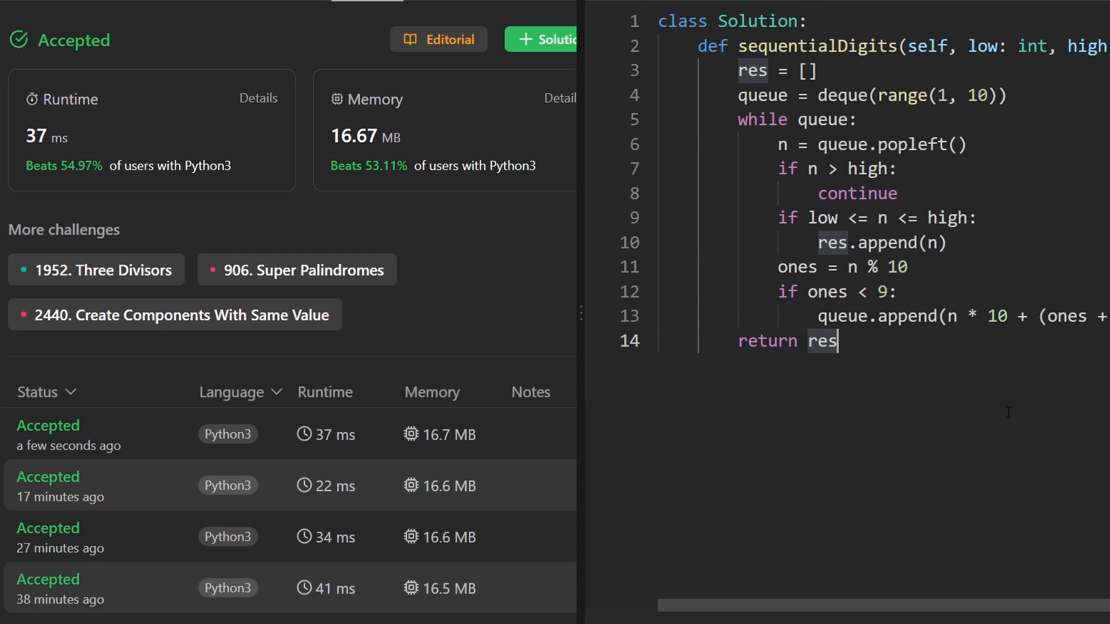